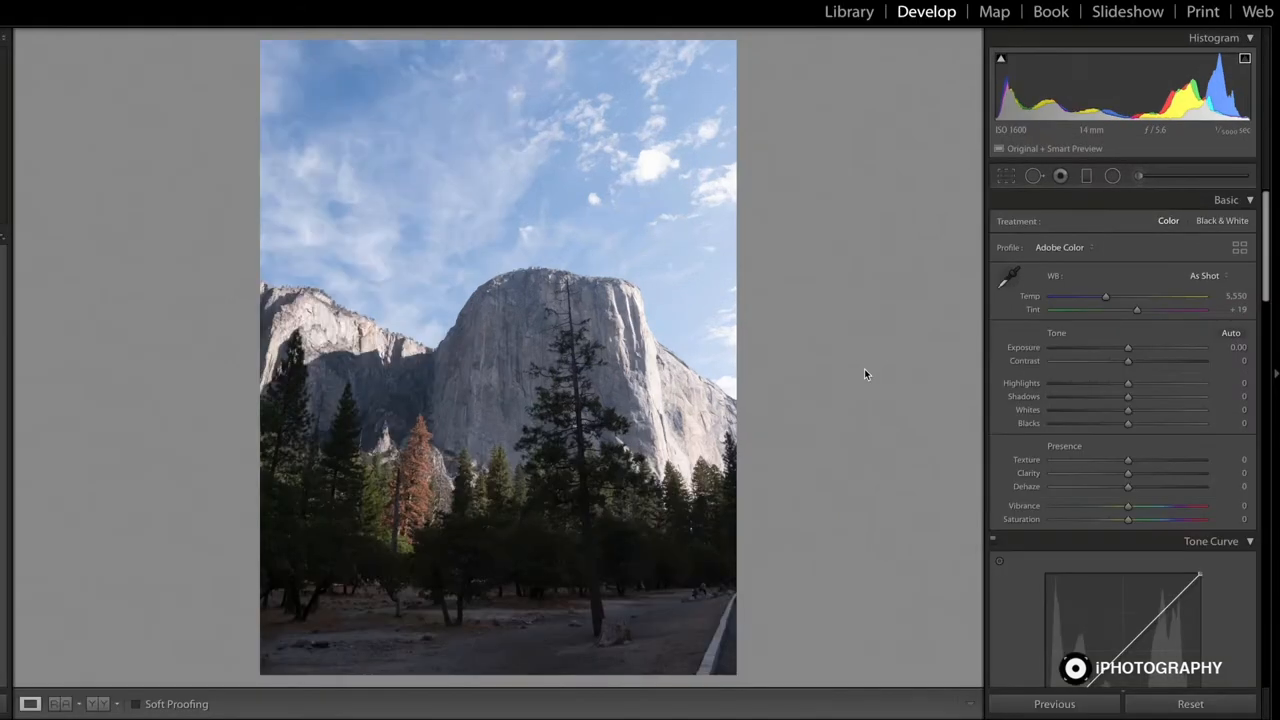
{"action": "mouse_move", "coordinate": [590, 222]}
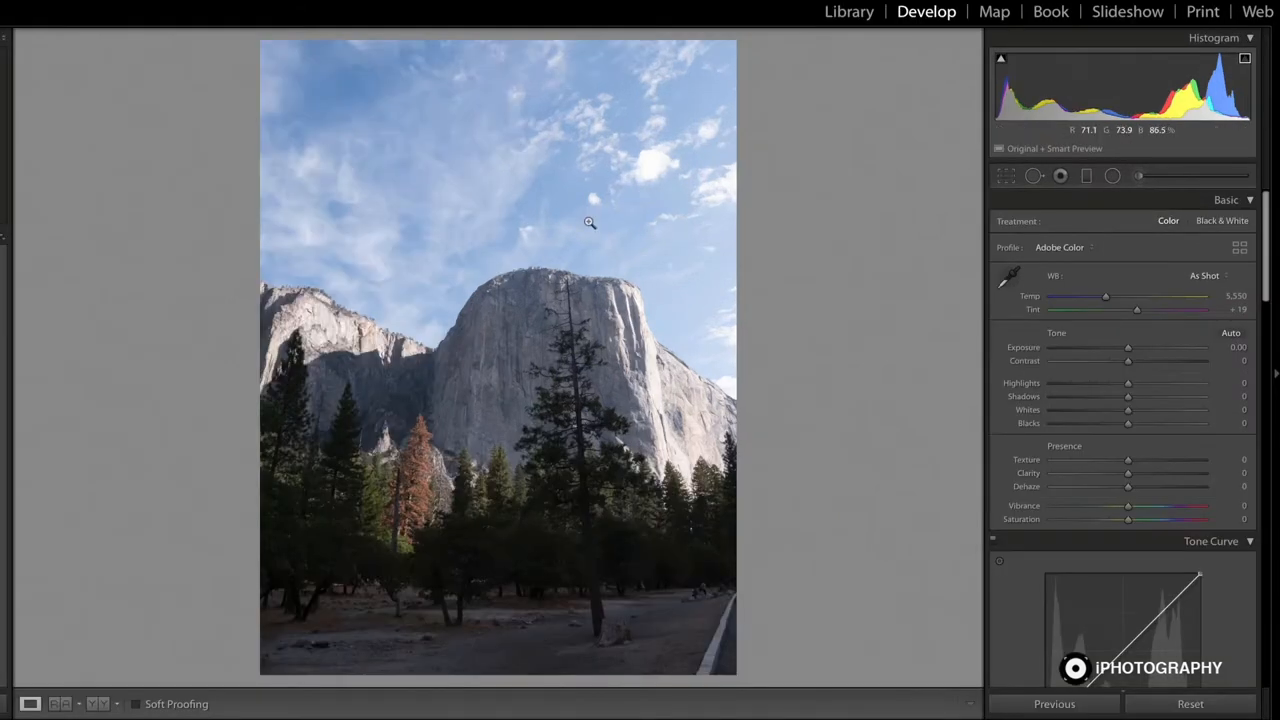
{"action": "mouse_move", "coordinate": [849, 519]}
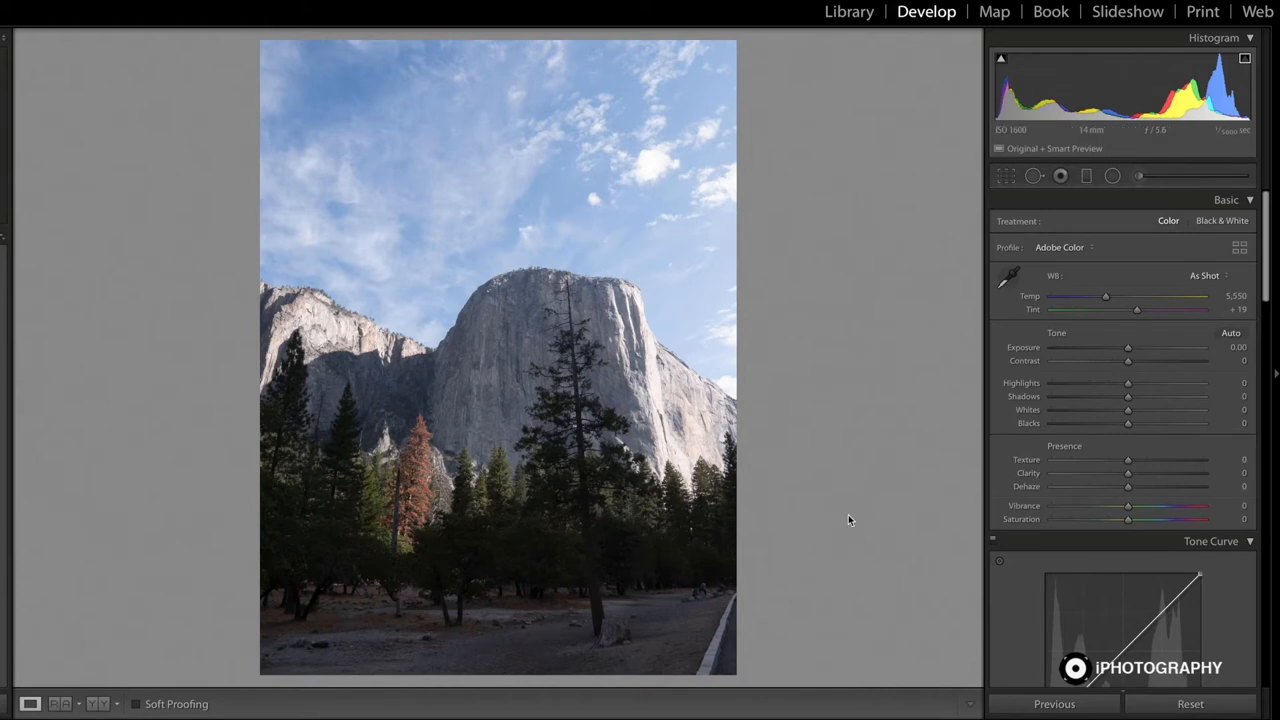
- Raise Shadows to +51 to brighten the dark trees and ground, leaving other Basic settings at default
{"action": "scroll", "scroll_direction": "down", "scroll_amount": 3}
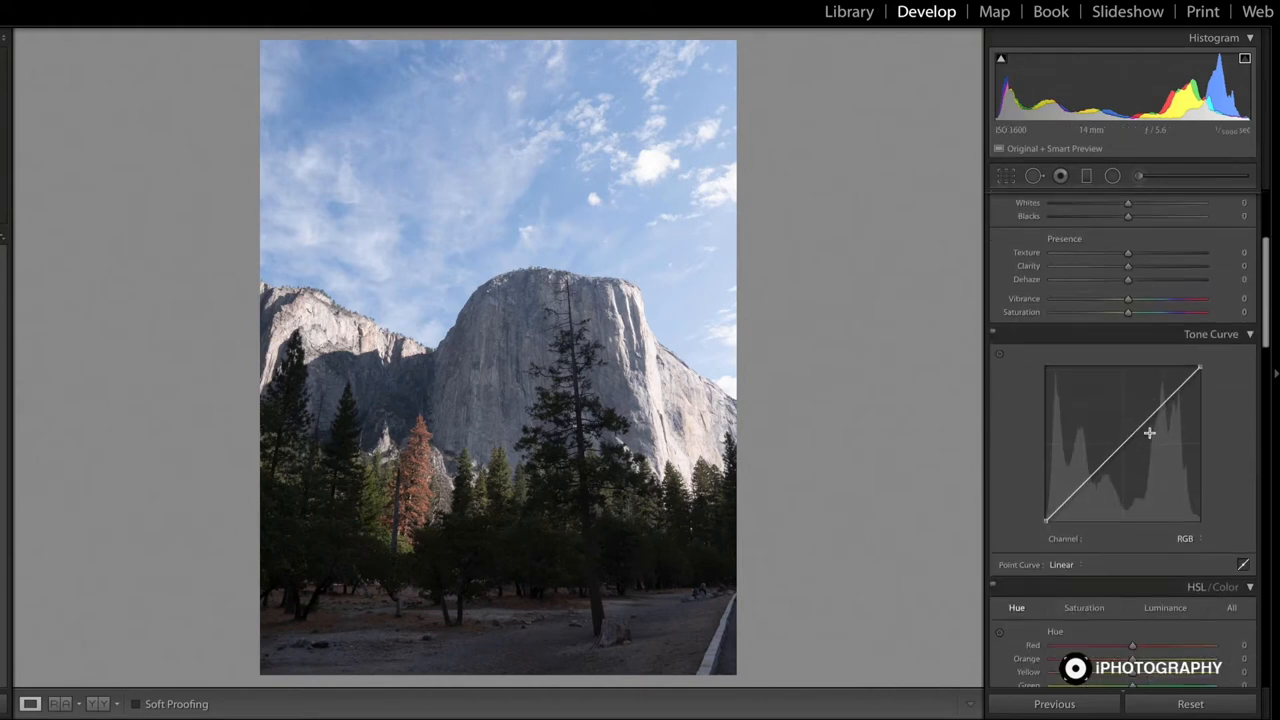
{"action": "scroll", "scroll_direction": "down", "scroll_amount": 3}
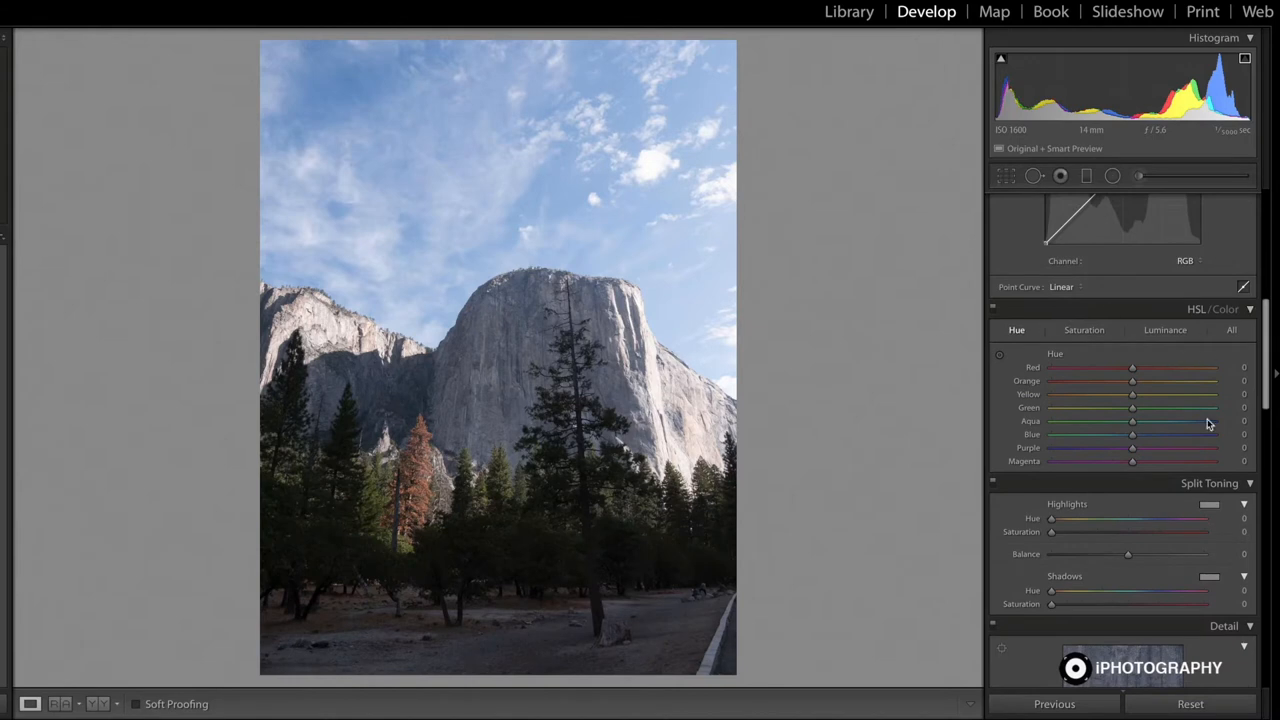
{"action": "mouse_move", "coordinate": [1072, 439]}
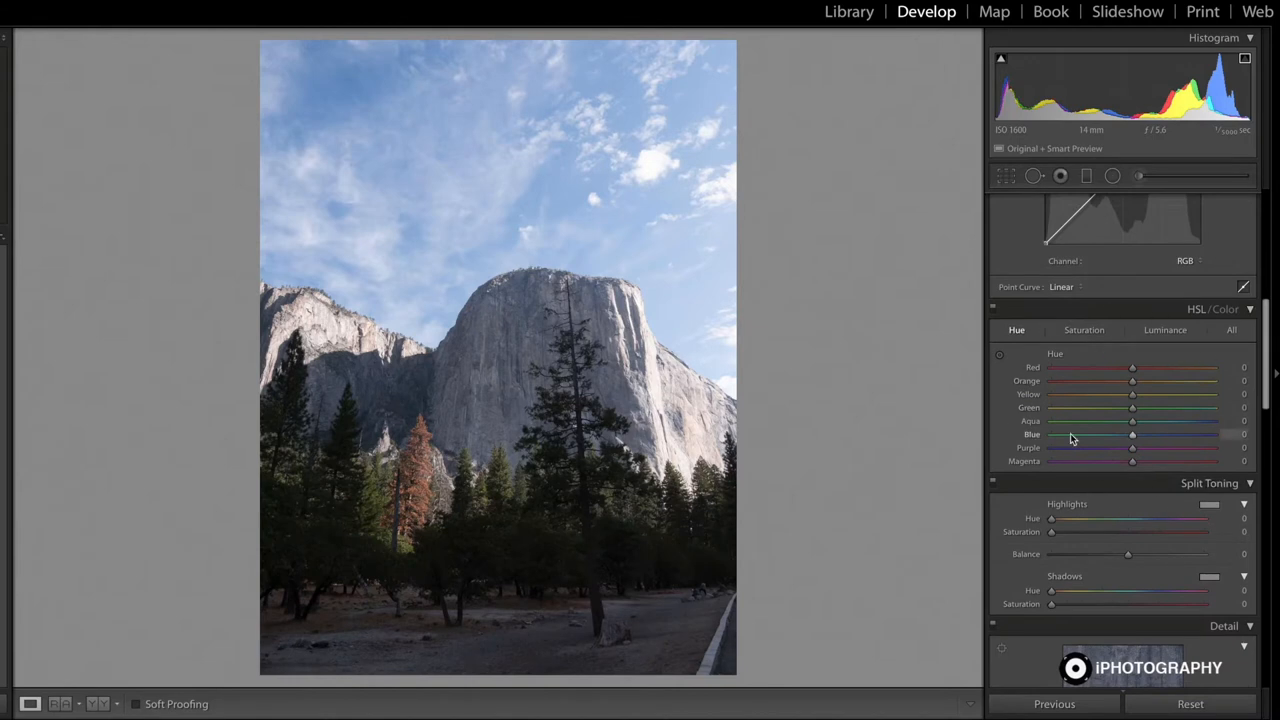
{"action": "scroll", "scroll_direction": "up", "scroll_amount": 3}
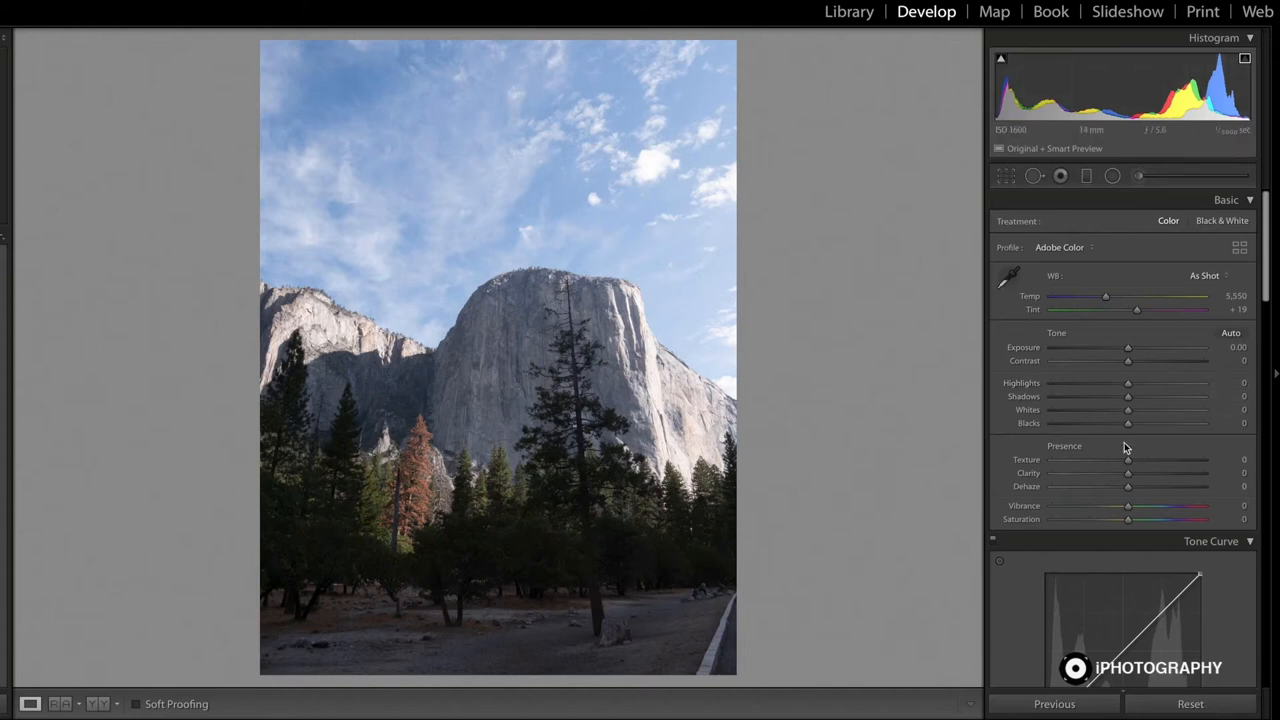
{"action": "mouse_move", "coordinate": [1135, 395]}
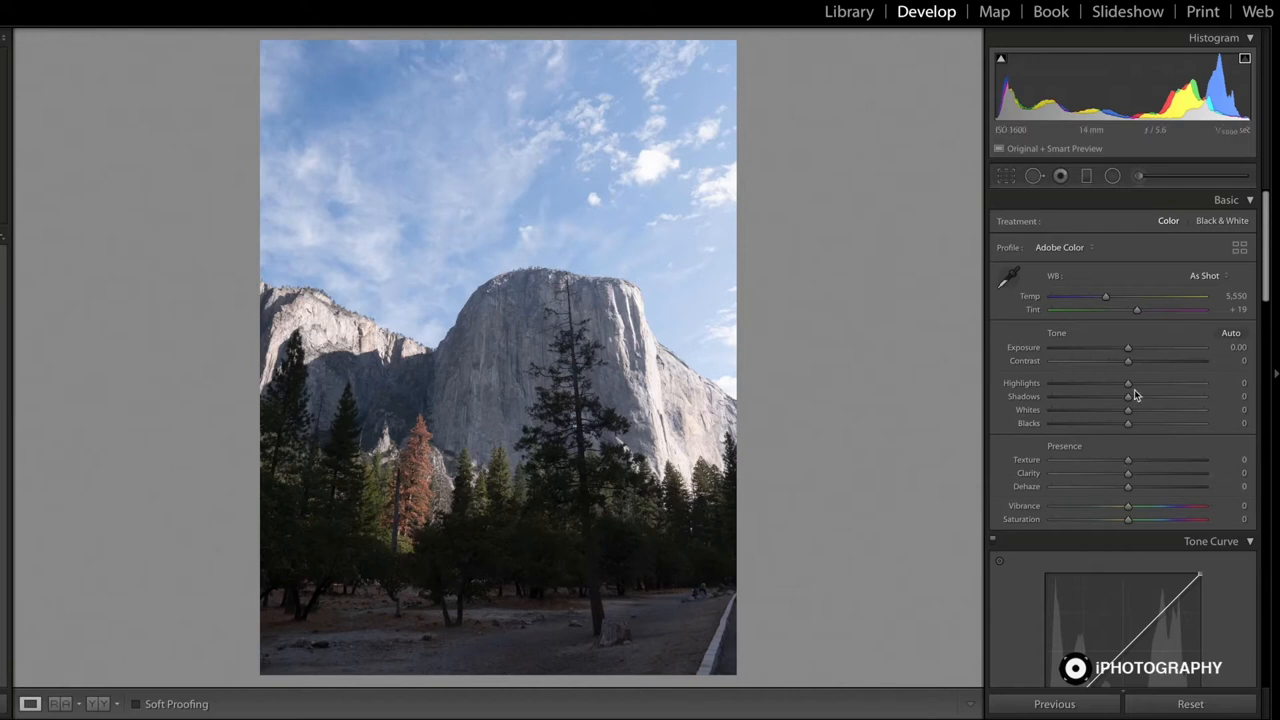
{"action": "mouse_move", "coordinate": [1117, 396]}
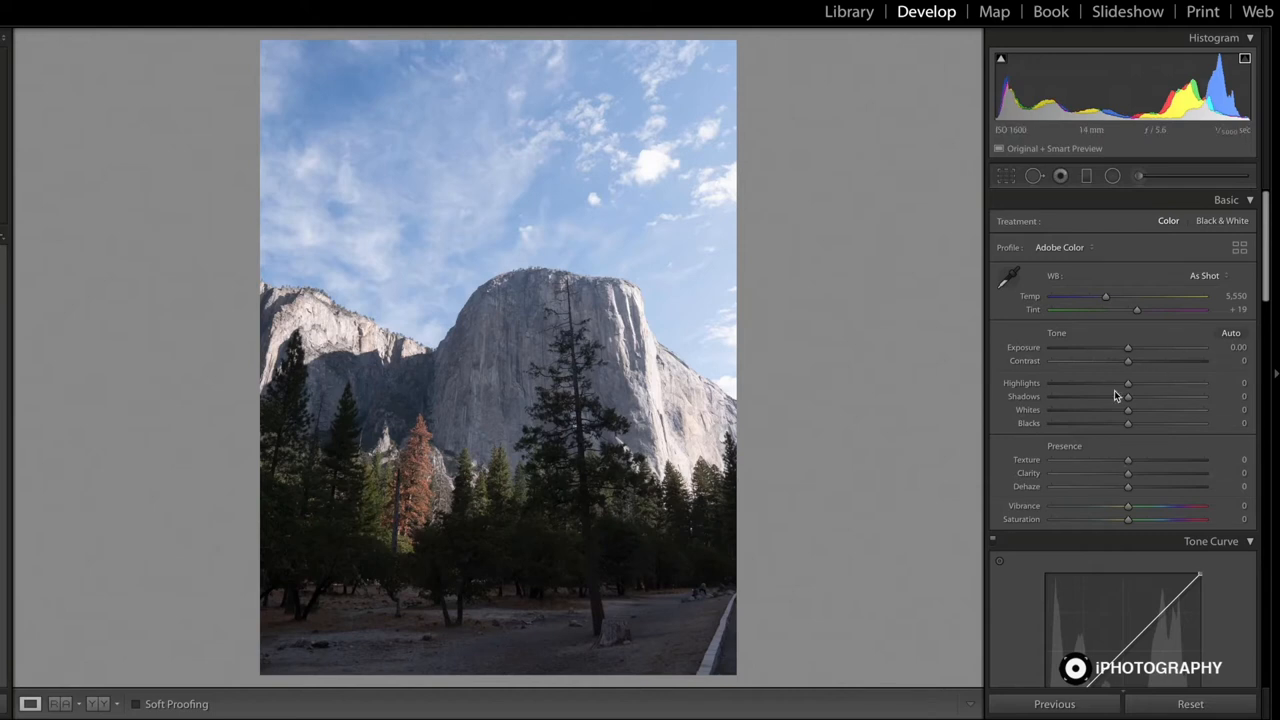
{"action": "scroll", "scroll_direction": "down", "scroll_amount": 3}
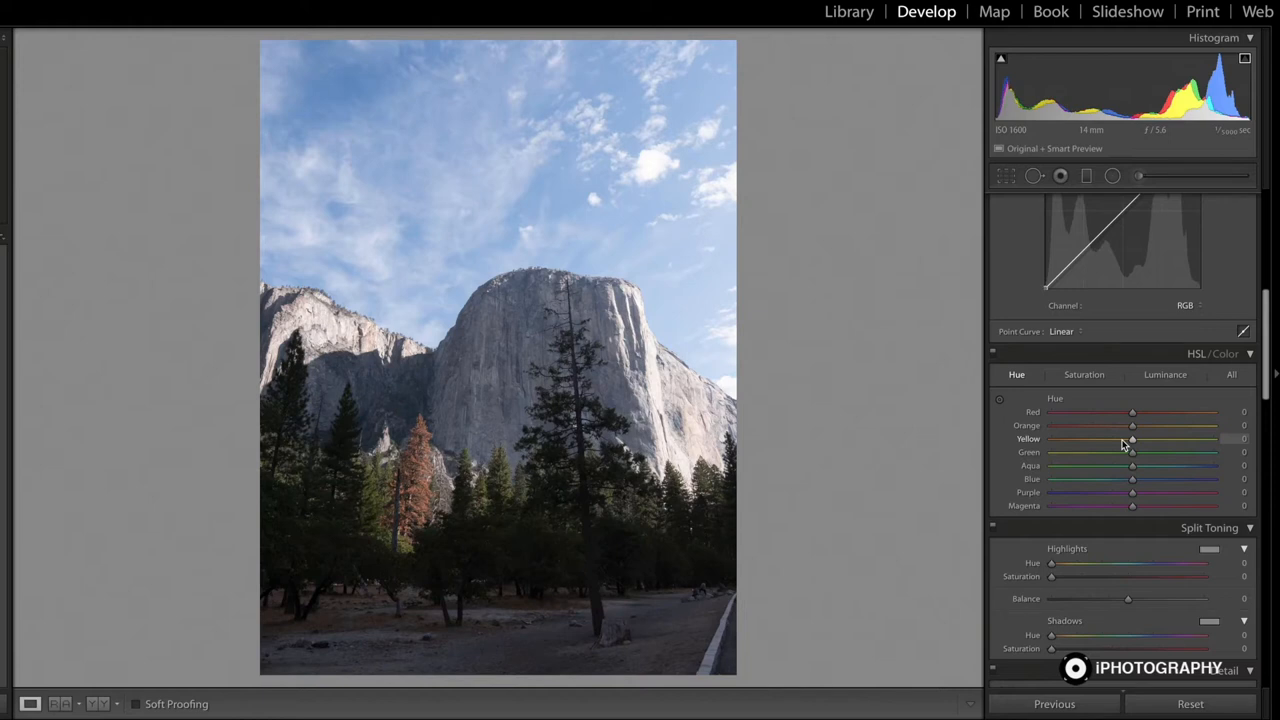
{"action": "mouse_move", "coordinate": [1128, 470]}
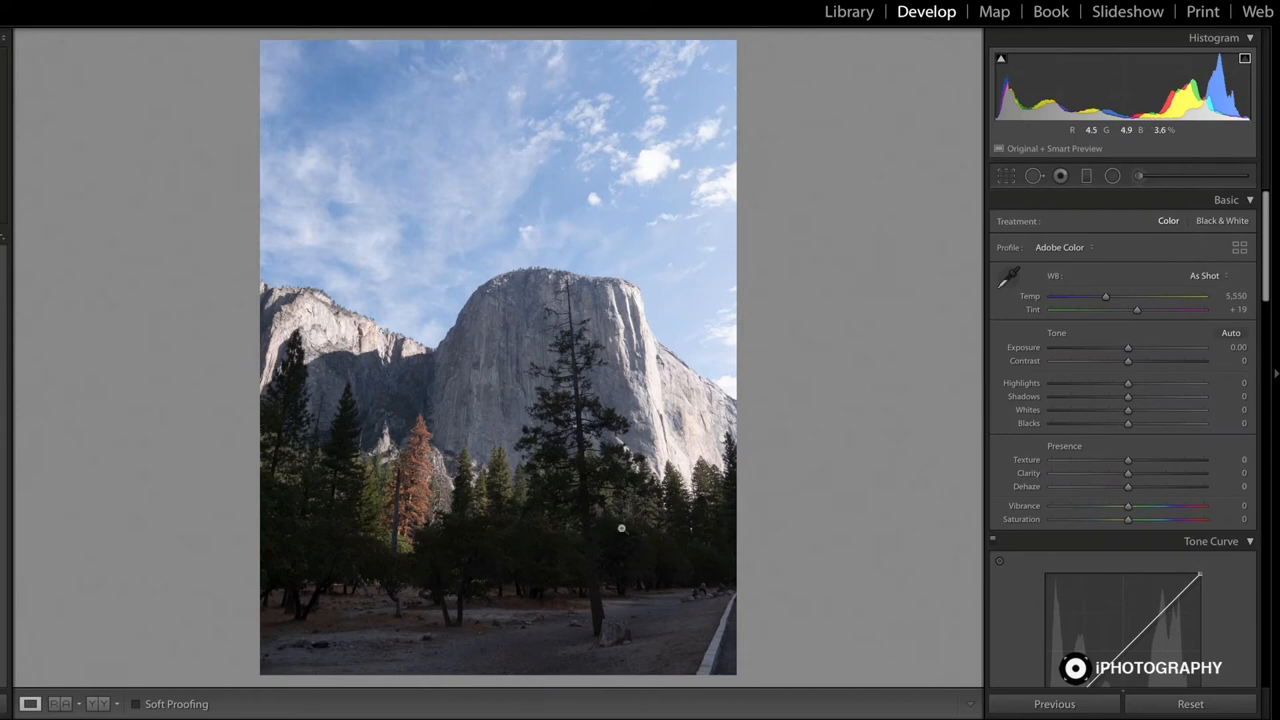
{"action": "mouse_move", "coordinate": [1128, 422]}
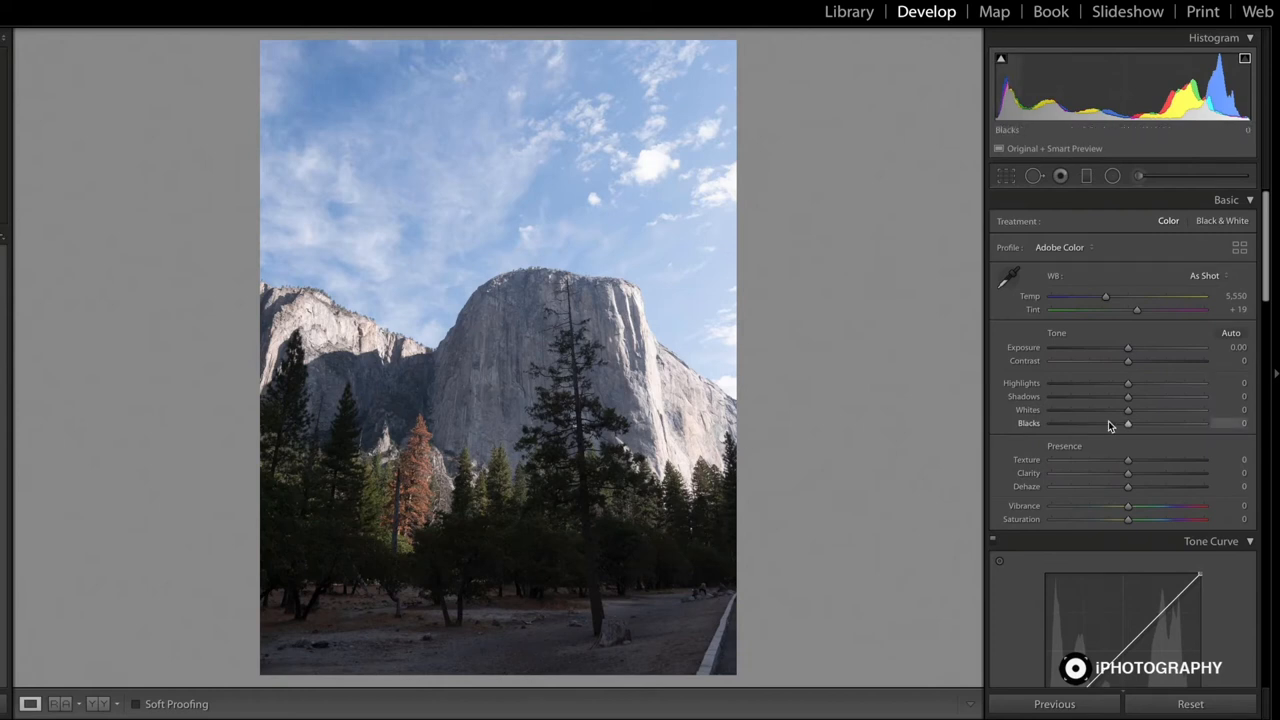
{"action": "mouse_move", "coordinate": [1127, 396]}
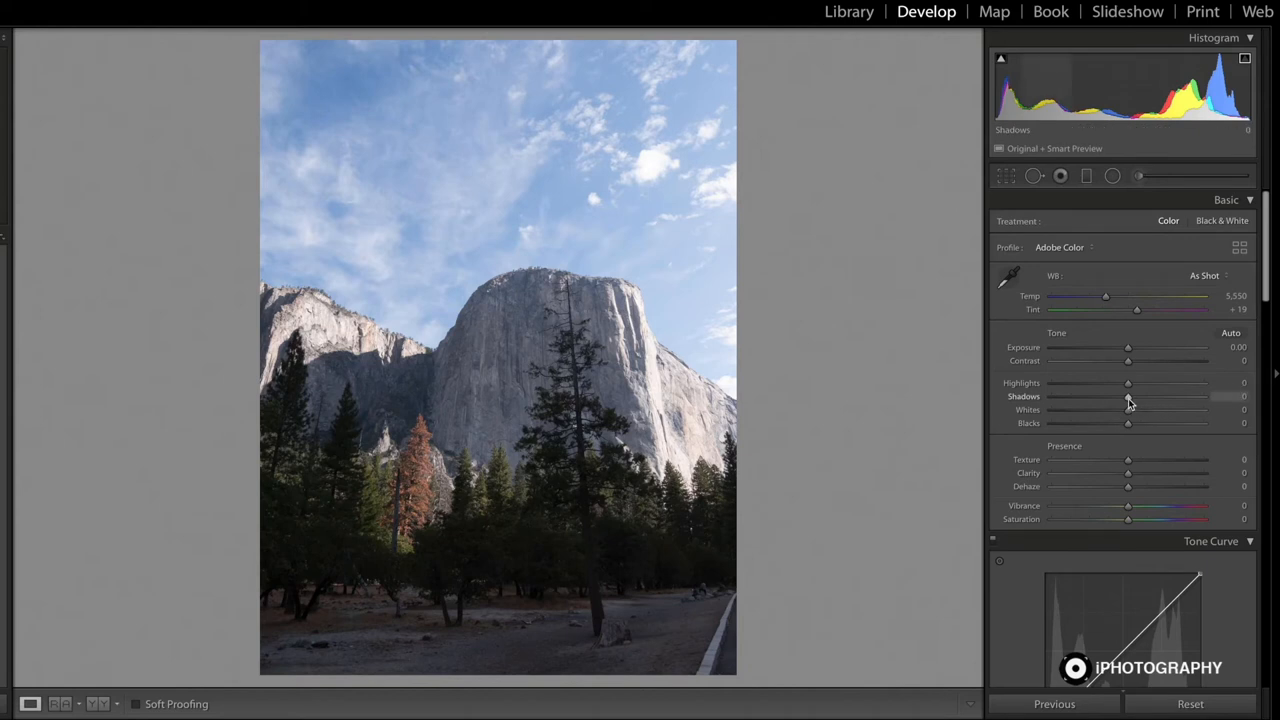
{"action": "left_click_drag", "start_coordinate": [1127, 396], "coordinate": [1166, 396]}
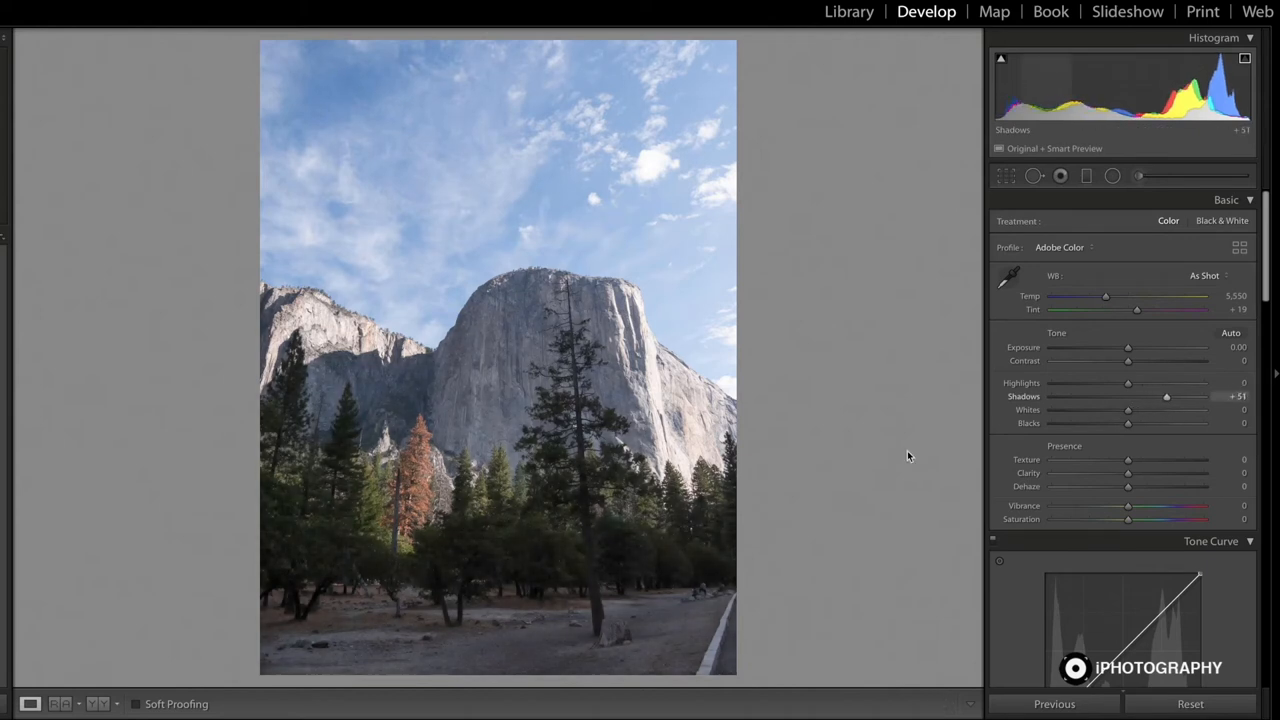
{"action": "mouse_move", "coordinate": [440, 551]}
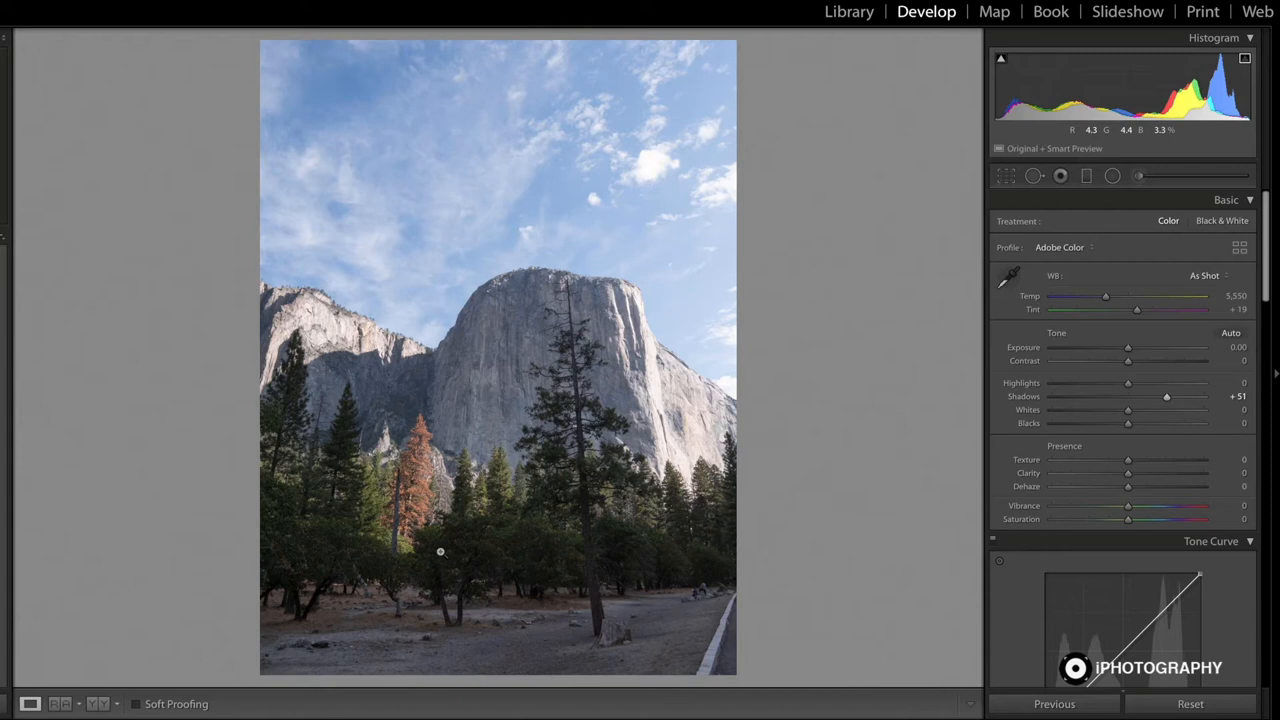
{"action": "scroll", "scroll_direction": "down", "scroll_amount": 3}
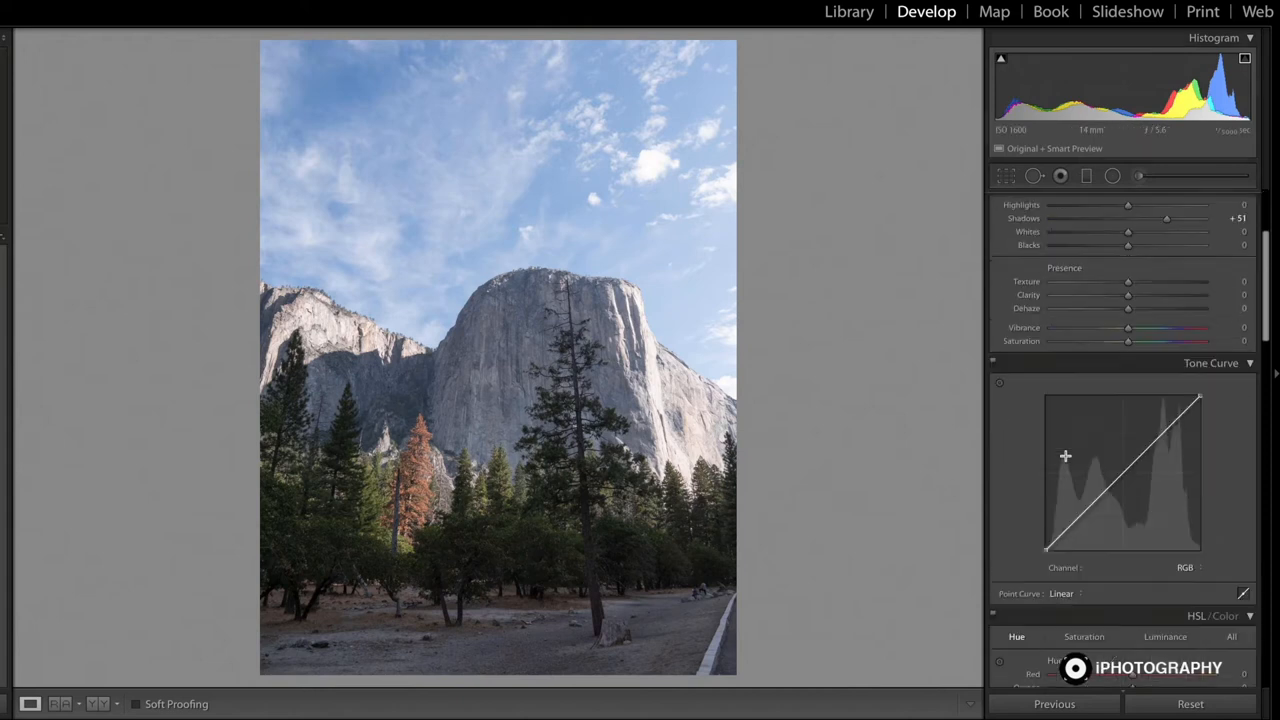
{"action": "scroll", "scroll_direction": "down", "scroll_amount": 3}
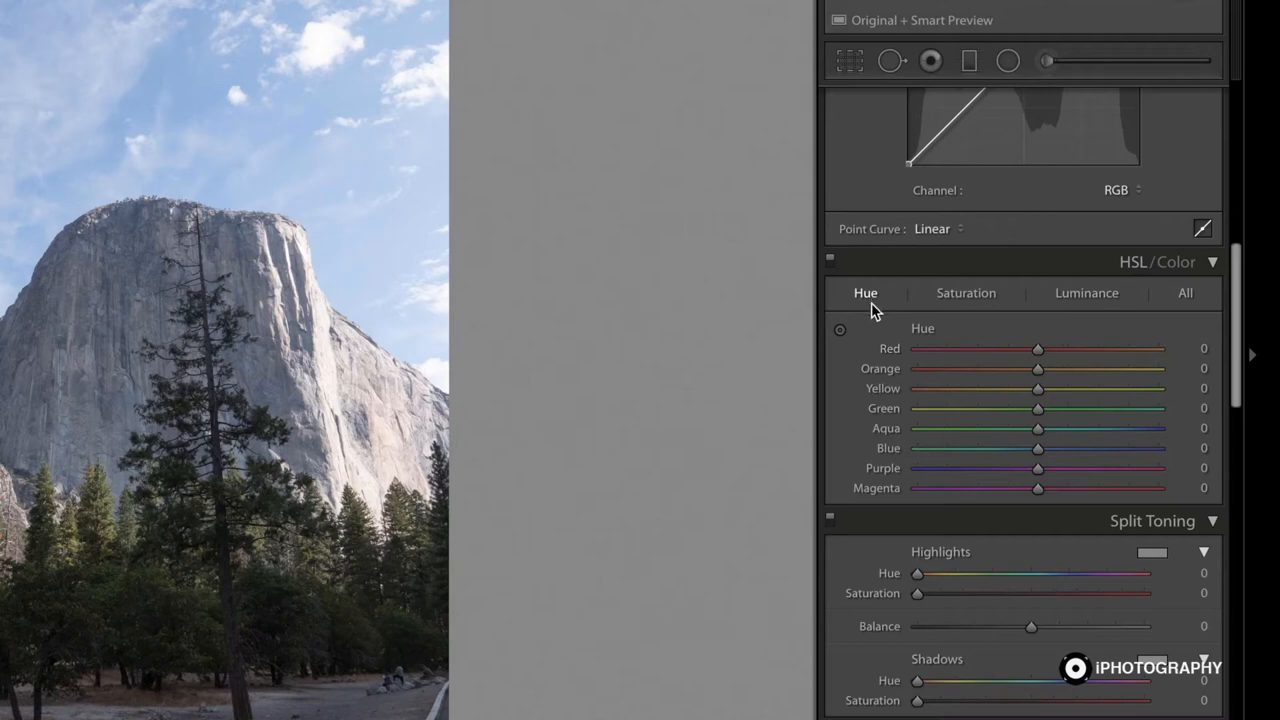
{"action": "mouse_move", "coordinate": [1037, 350]}
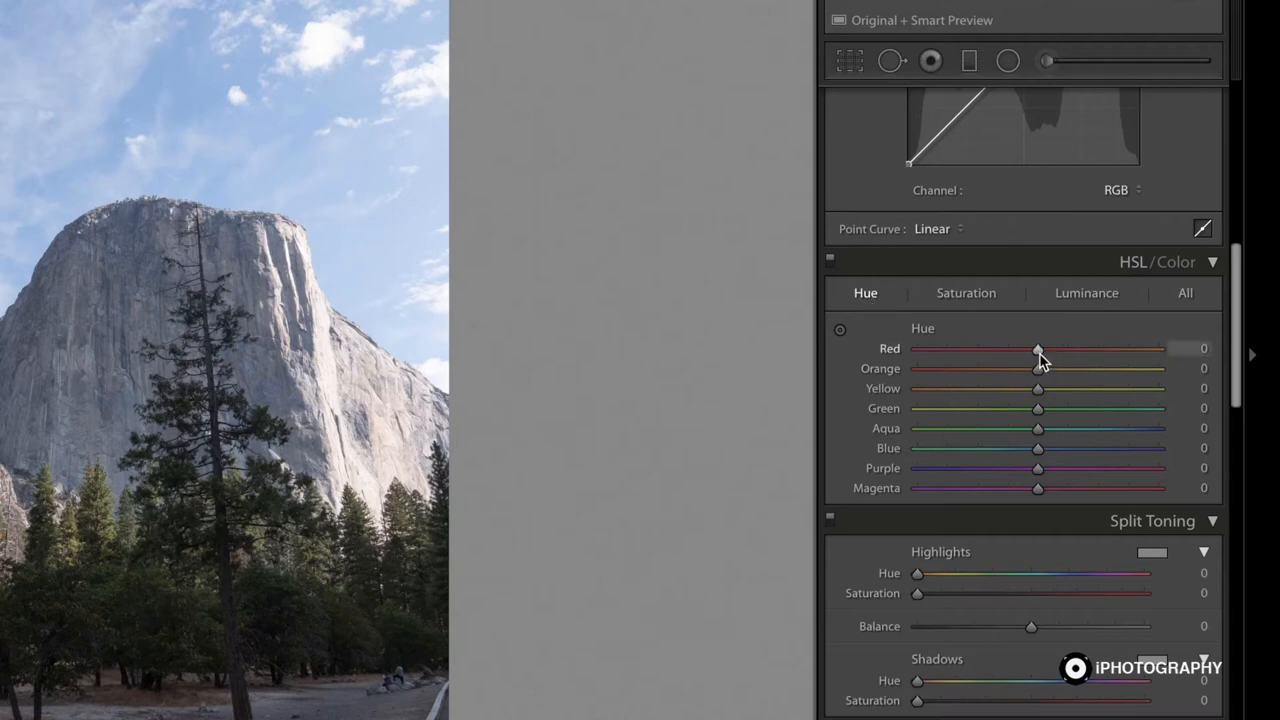
{"action": "mouse_move", "coordinate": [1065, 407]}
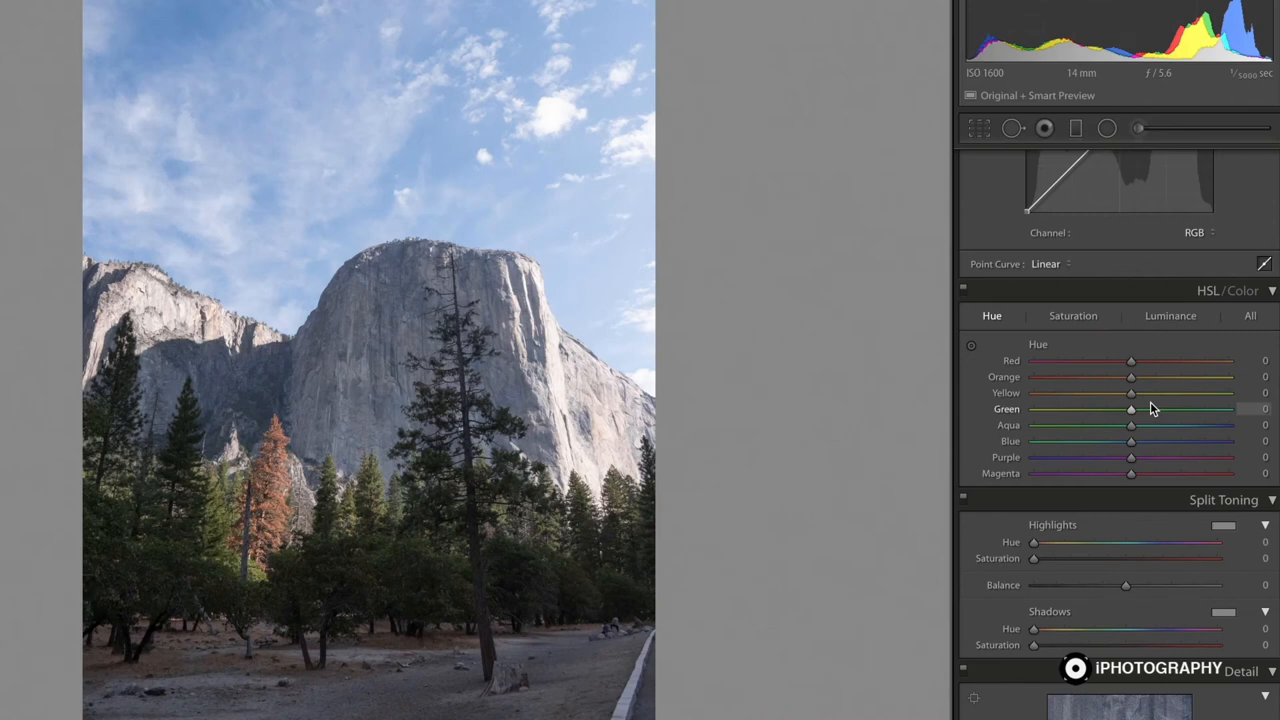
{"action": "mouse_move", "coordinate": [1131, 441]}
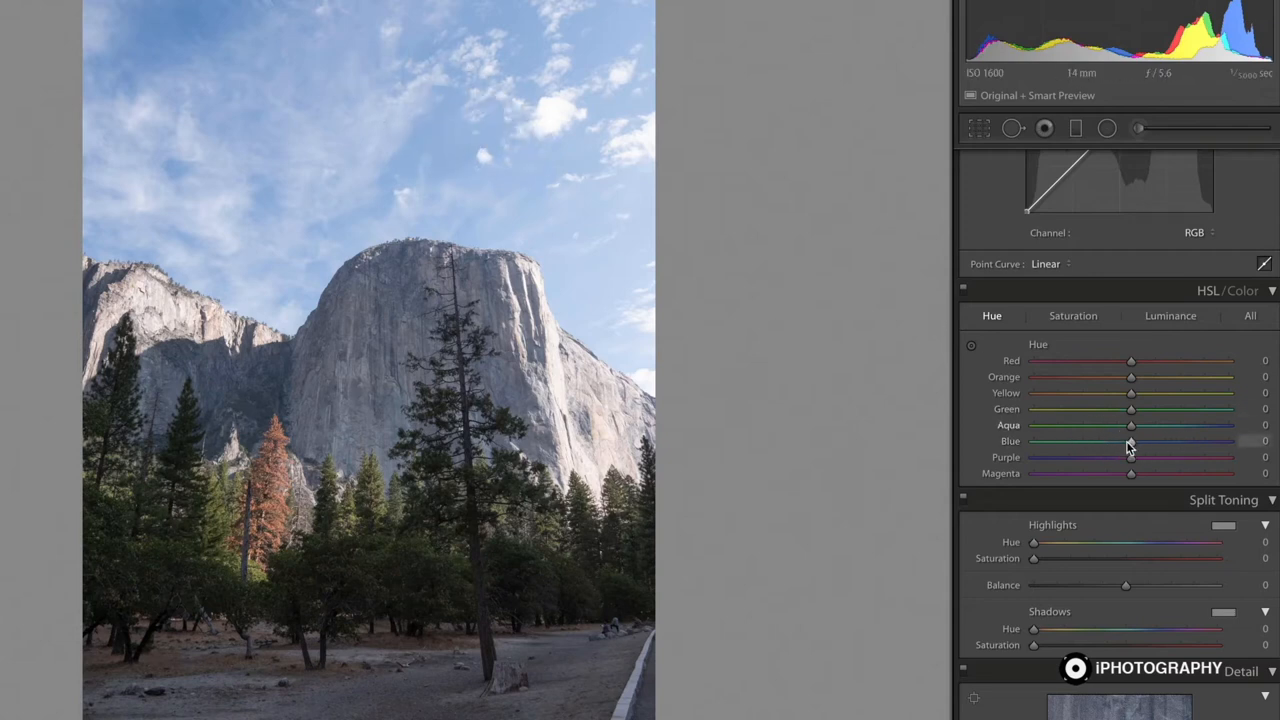
{"action": "left_click_drag", "start_coordinate": [1131, 441], "coordinate": [1095, 441]}
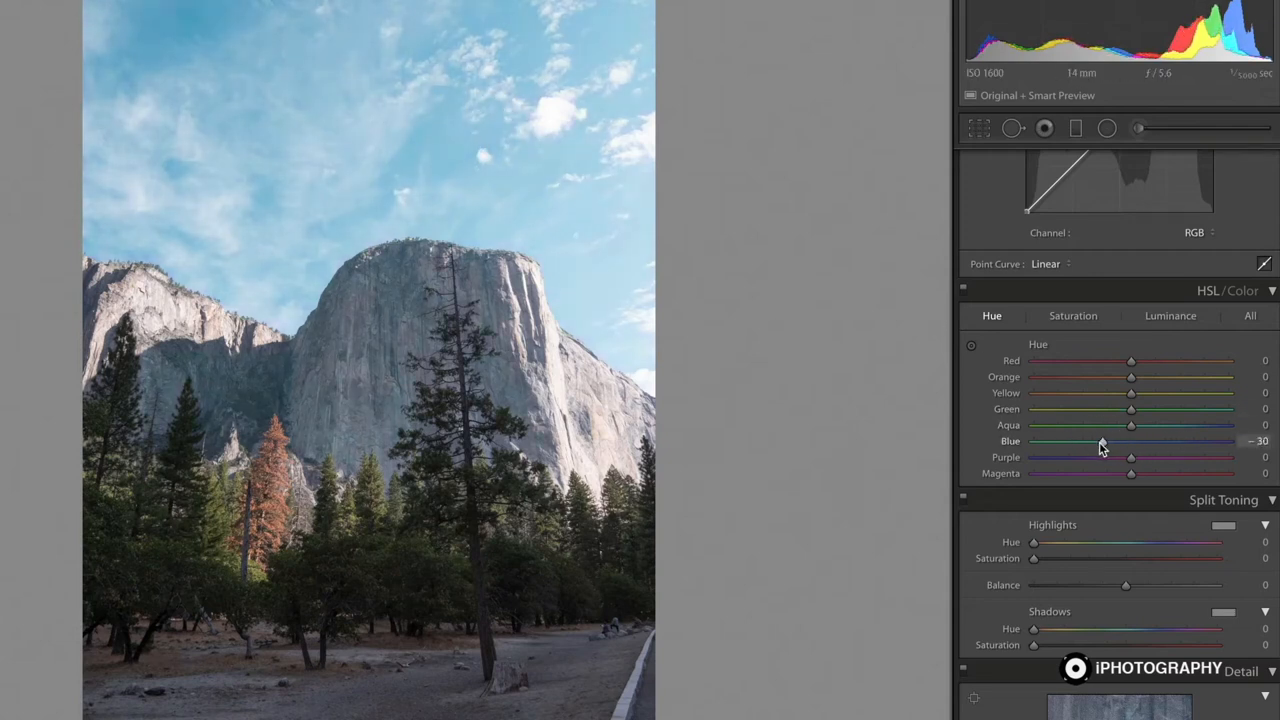
{"action": "left_click_drag", "start_coordinate": [1130, 441], "coordinate": [1035, 441]}
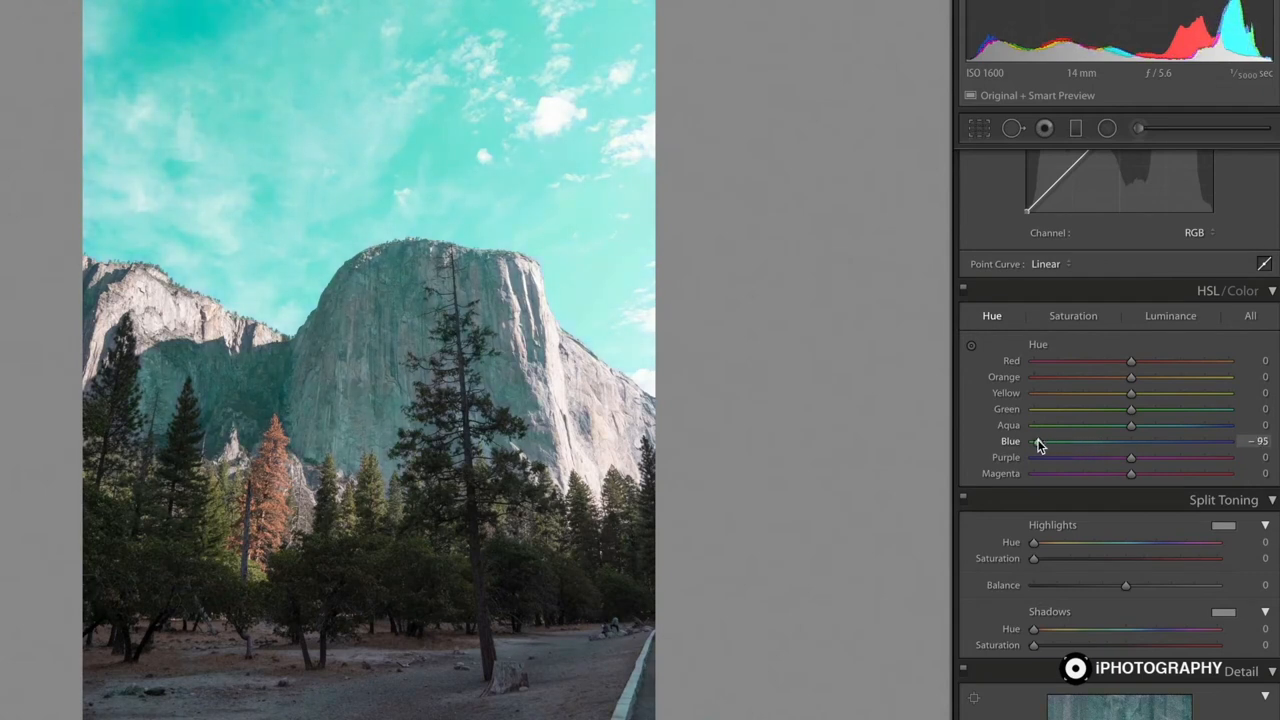
{"action": "left_click_drag", "start_coordinate": [1038, 441], "coordinate": [1034, 441]}
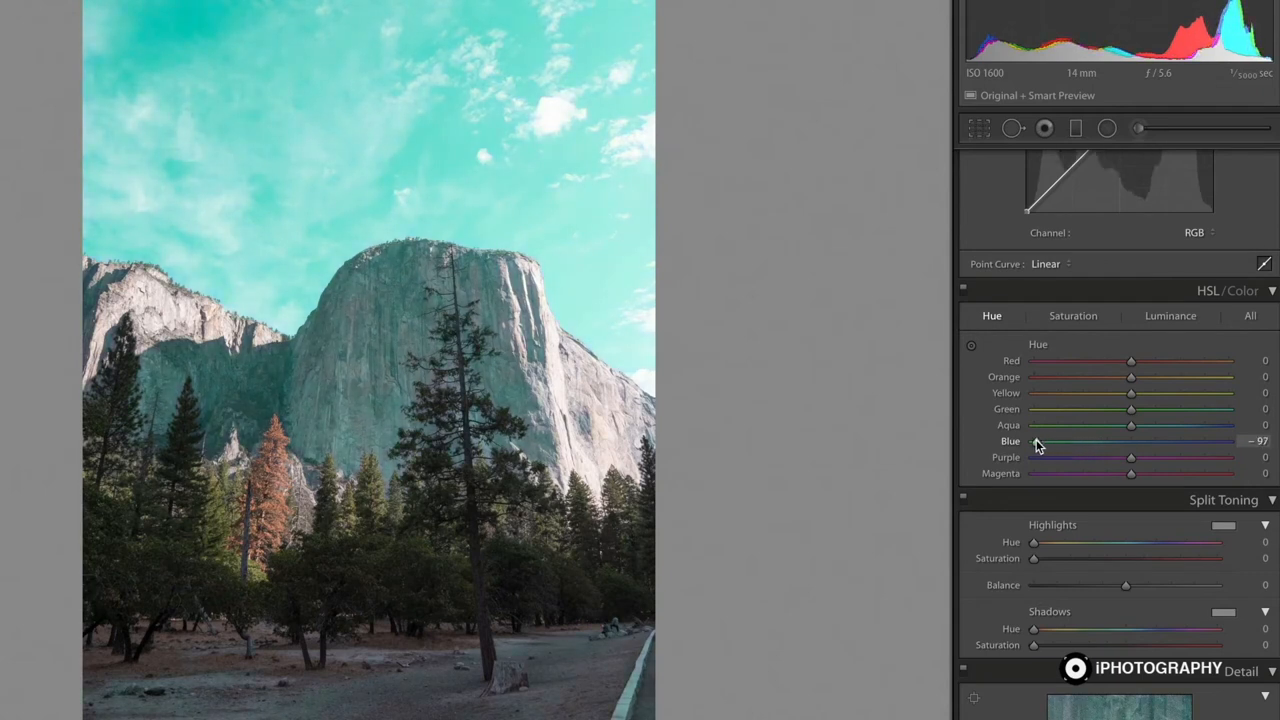
{"action": "left_click_drag", "start_coordinate": [1035, 441], "coordinate": [1042, 441]}
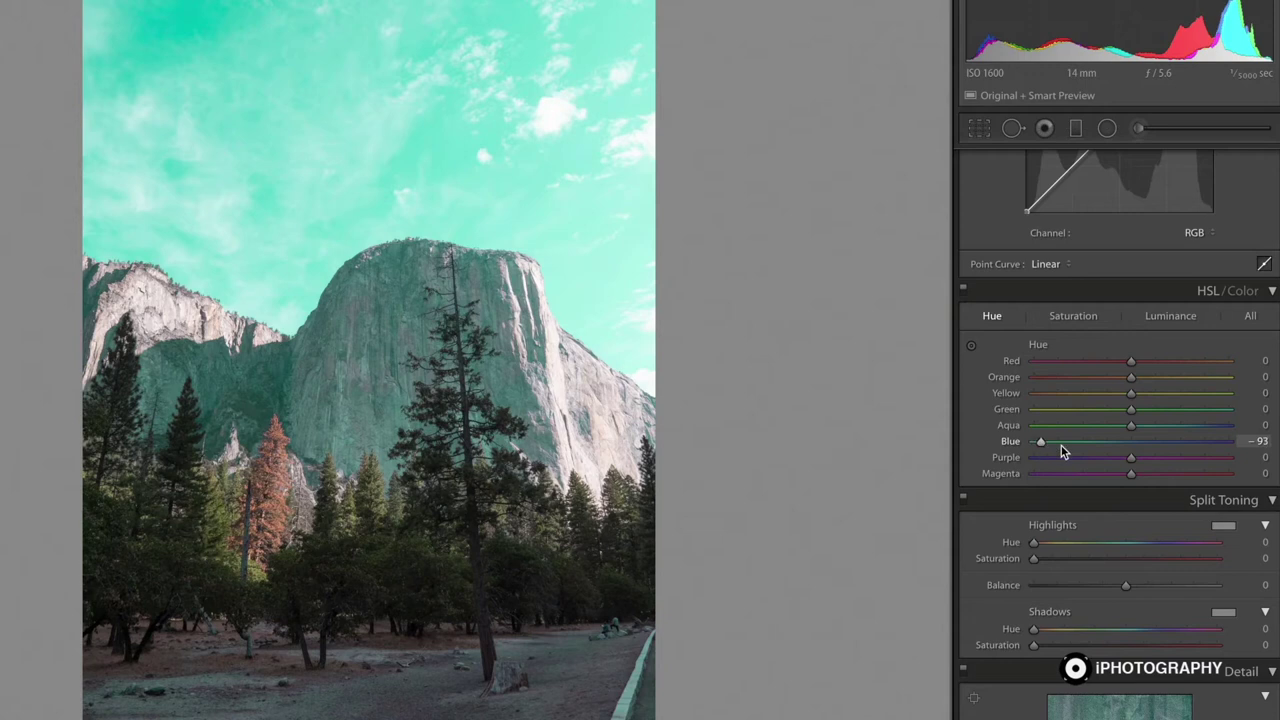
{"action": "left_click_drag", "start_coordinate": [1040, 441], "coordinate": [1206, 441]}
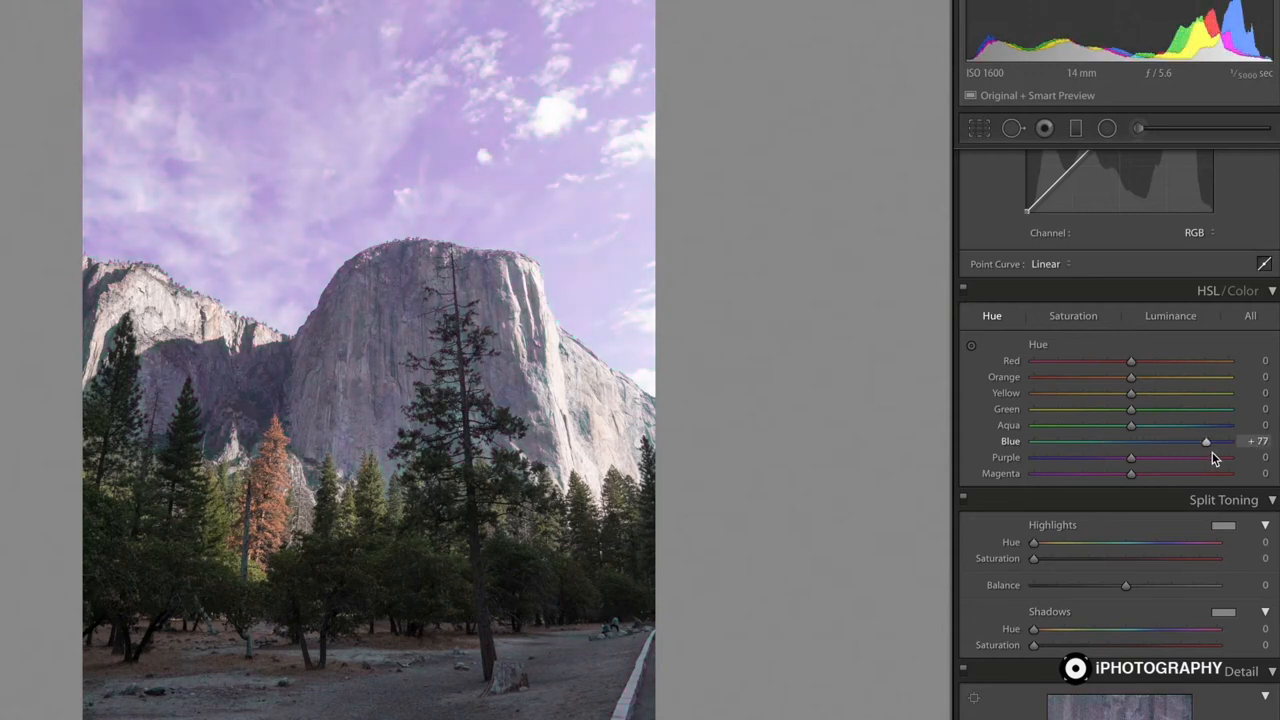
{"action": "left_click_drag", "start_coordinate": [1206, 441], "coordinate": [1227, 441]}
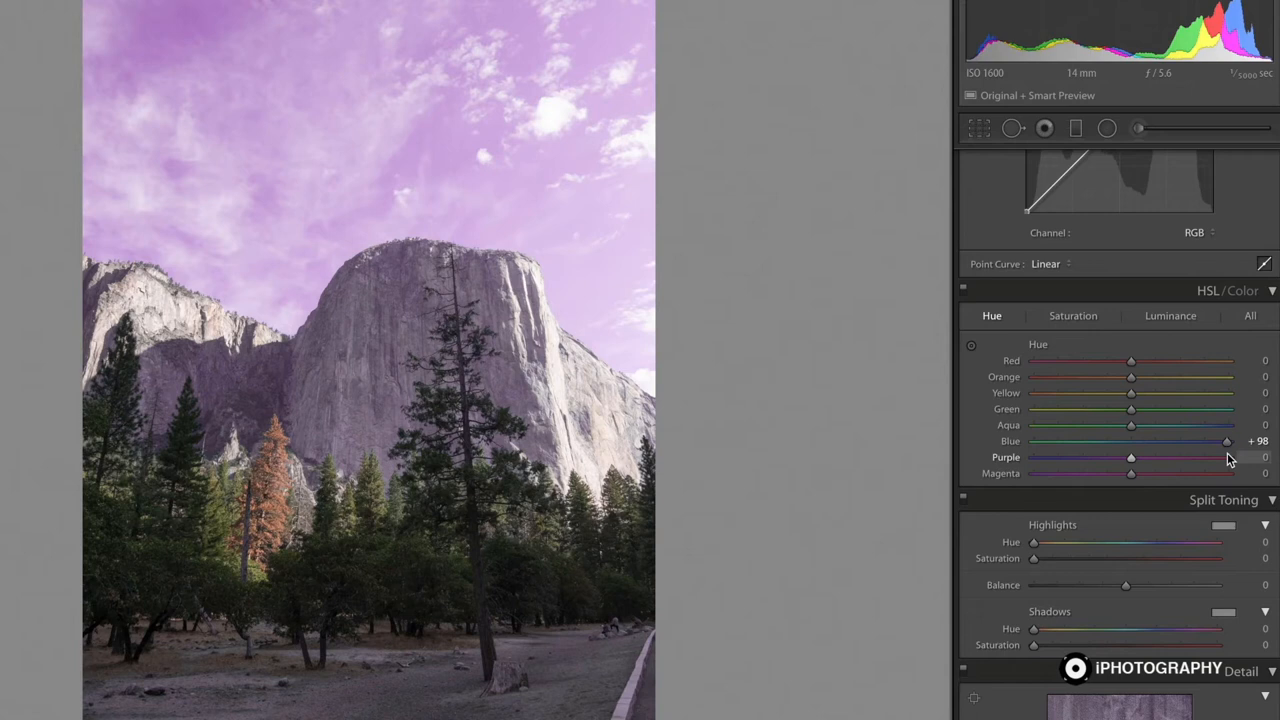
{"action": "left_click_drag", "start_coordinate": [1226, 441], "coordinate": [1131, 441]}
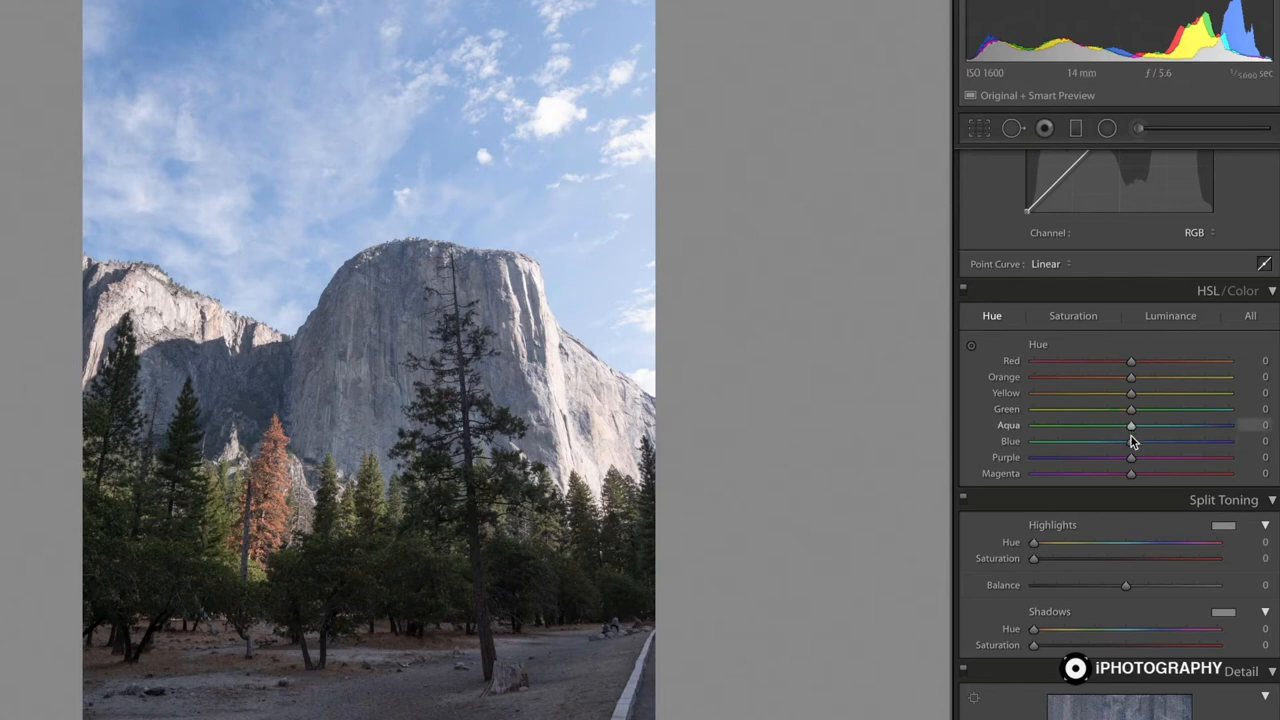
{"action": "left_click_drag", "start_coordinate": [1131, 425], "coordinate": [1125, 409]}
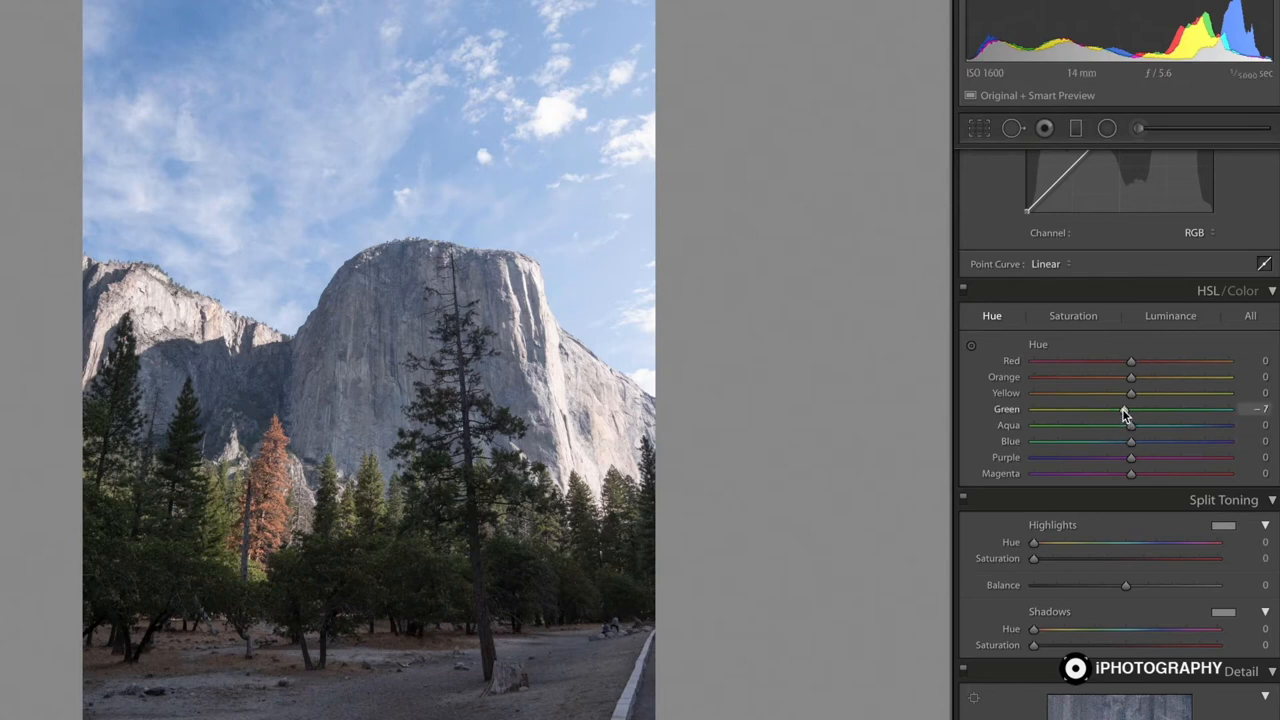
{"action": "left_click_drag", "start_coordinate": [1131, 408], "coordinate": [1034, 408]}
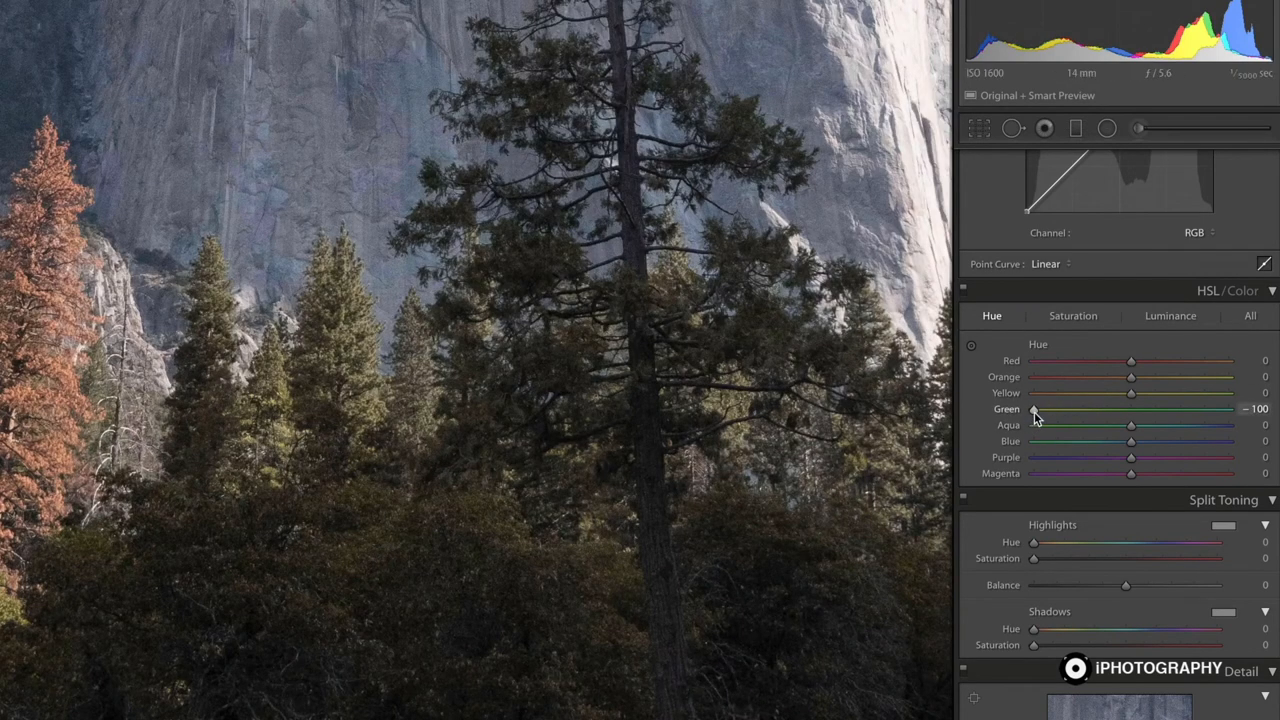
{"action": "left_click_drag", "start_coordinate": [1035, 409], "coordinate": [1130, 409]}
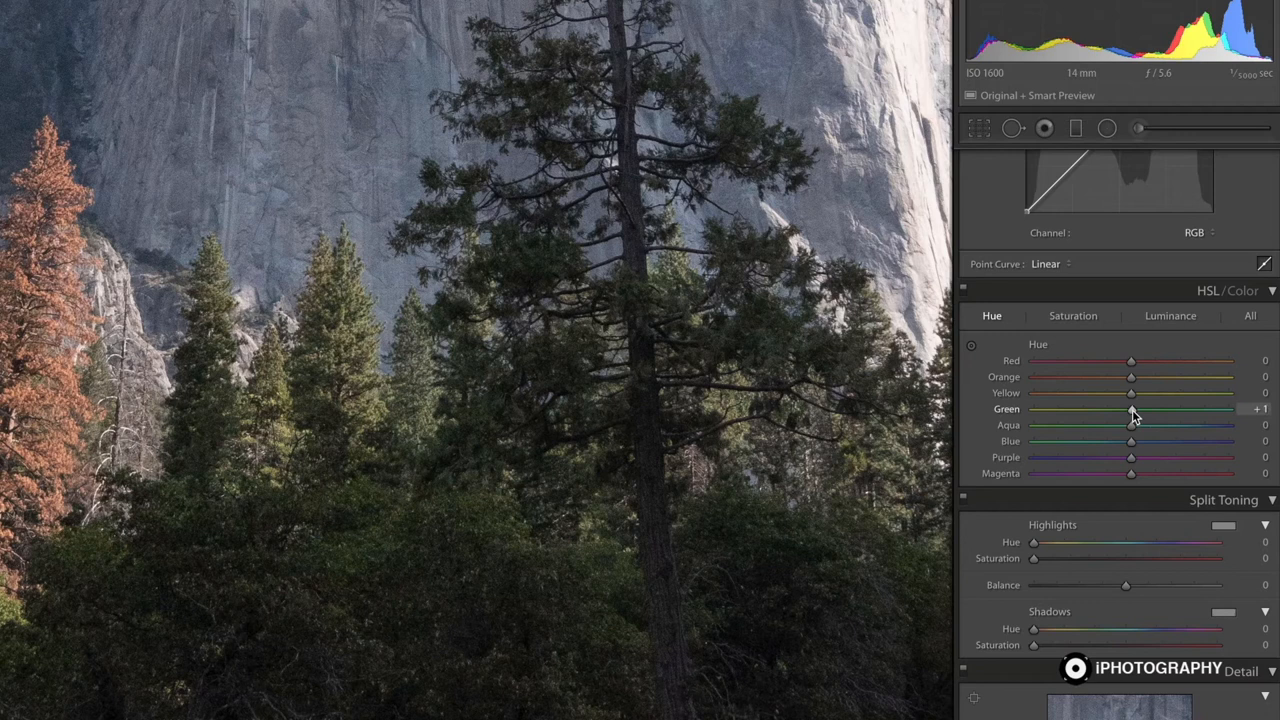
{"action": "left_click_drag", "start_coordinate": [1130, 408], "coordinate": [1035, 408]}
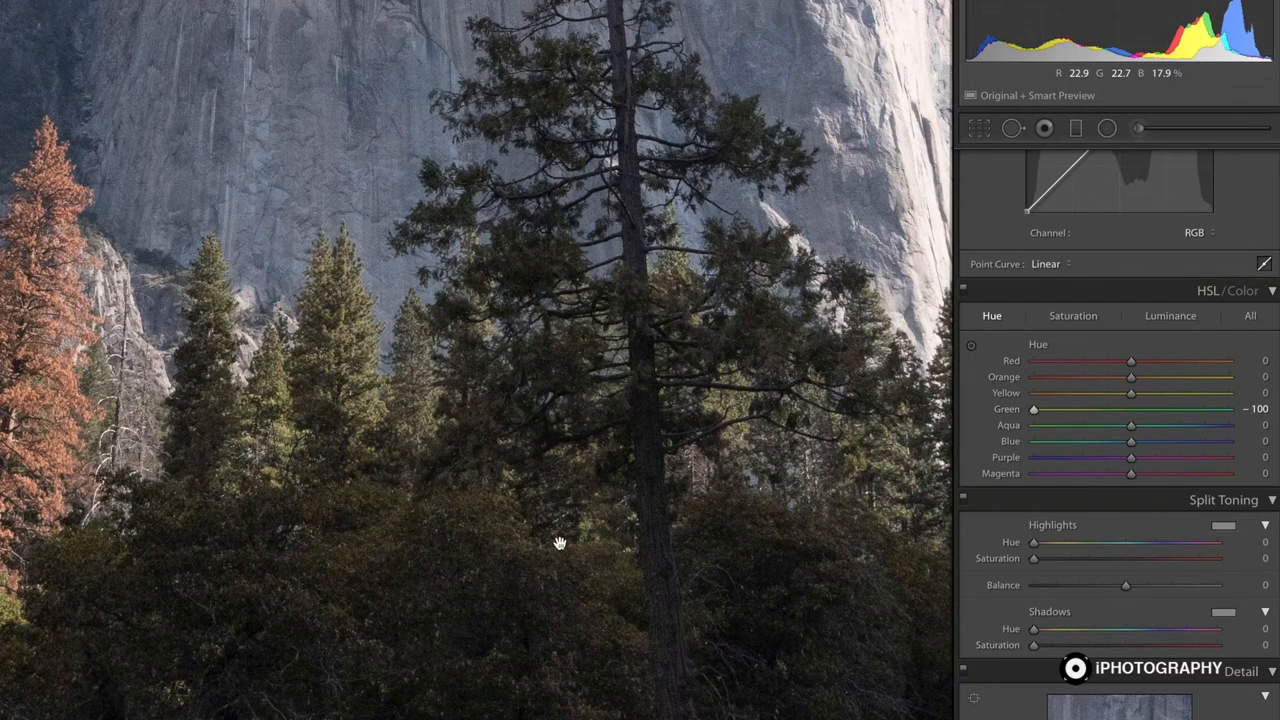
{"action": "mouse_move", "coordinate": [1038, 417]}
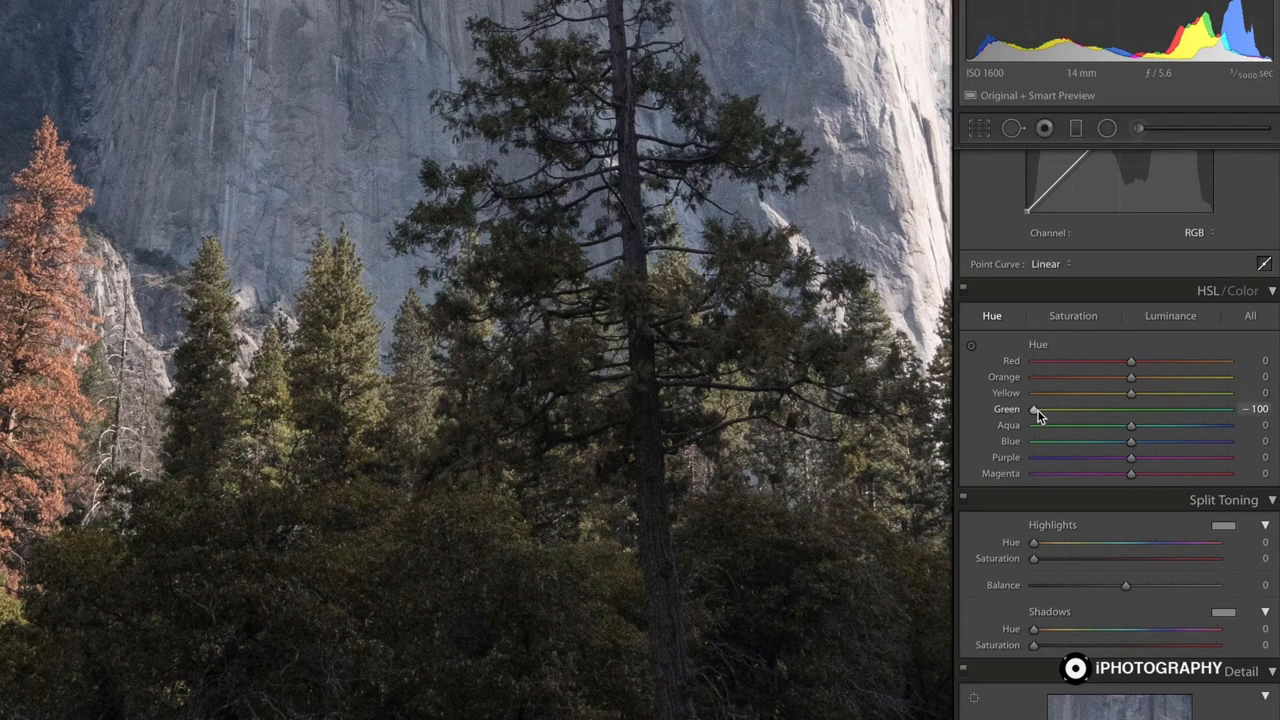
{"action": "left_click_drag", "start_coordinate": [1035, 409], "coordinate": [1228, 409]}
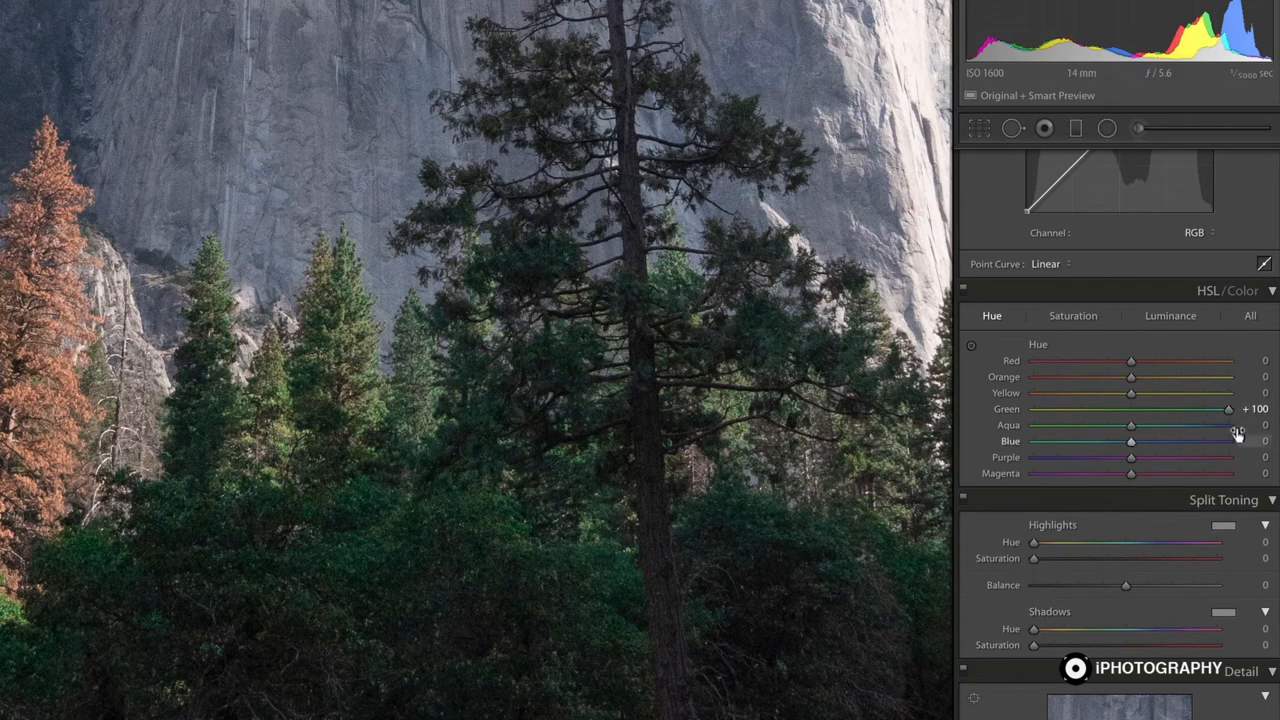
{"action": "left_click_drag", "start_coordinate": [1228, 409], "coordinate": [1131, 409]}
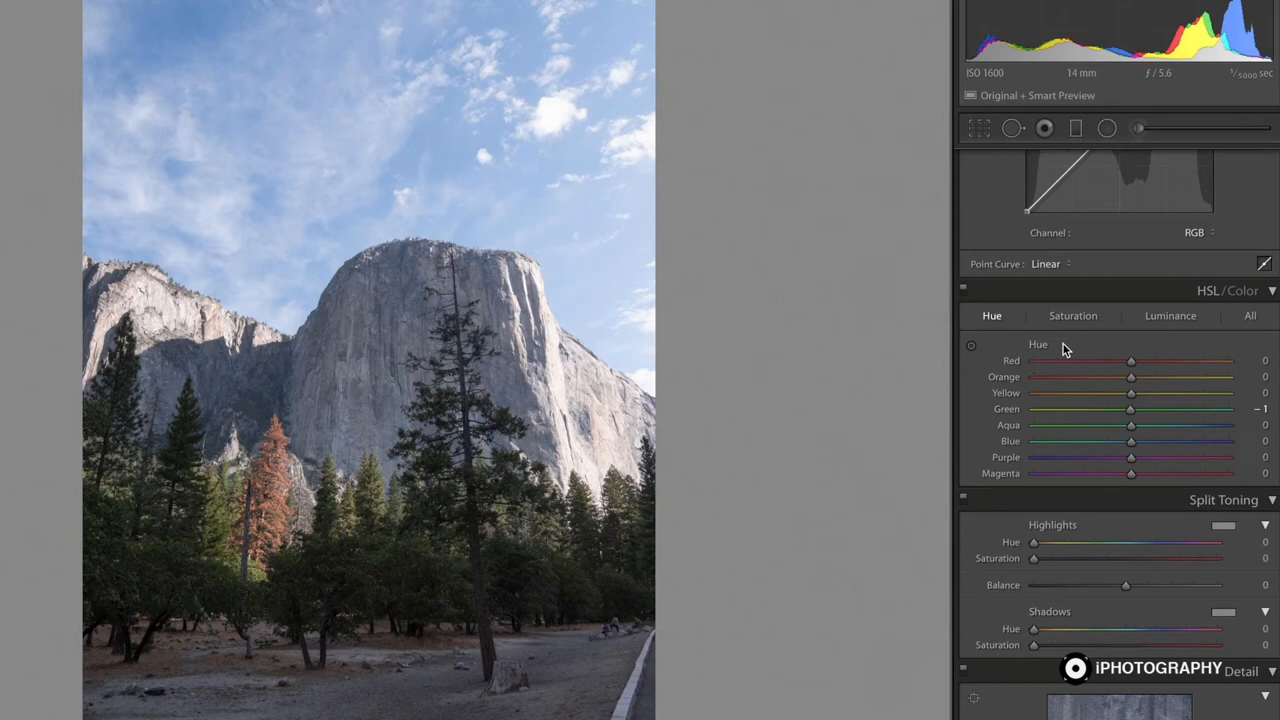
{"action": "mouse_move", "coordinate": [1130, 430]}
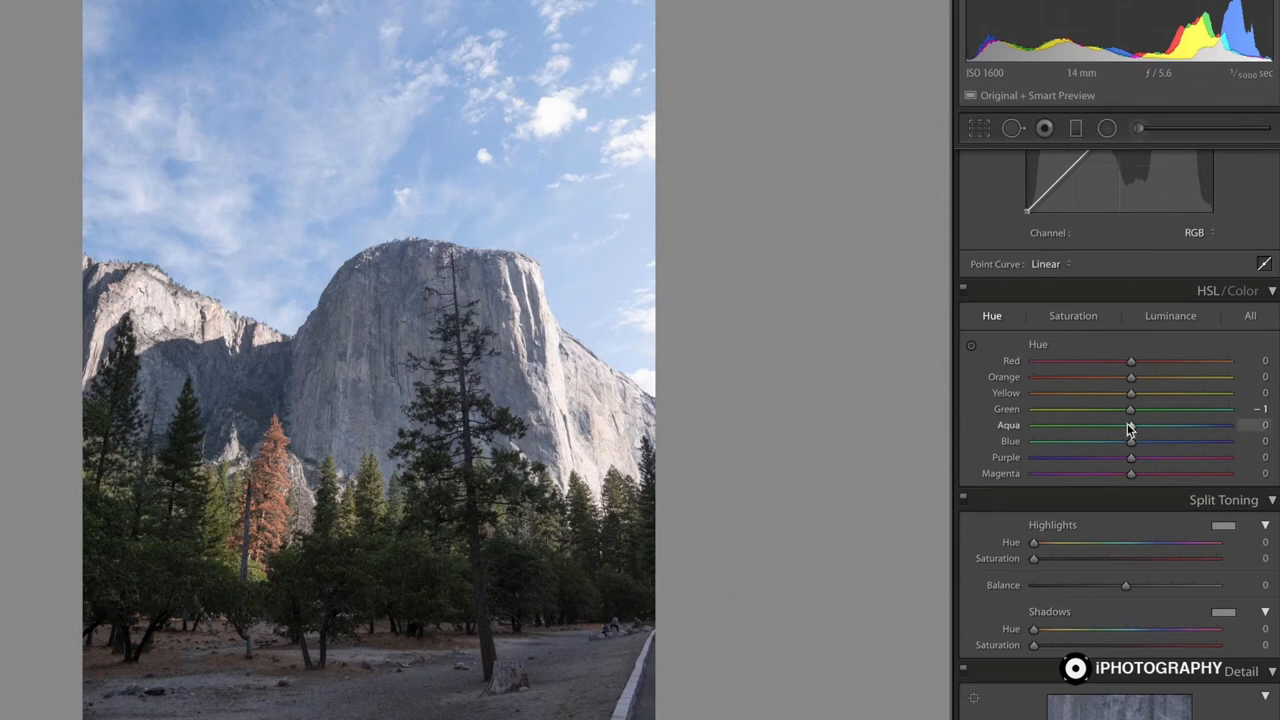
{"action": "mouse_move", "coordinate": [1130, 442]}
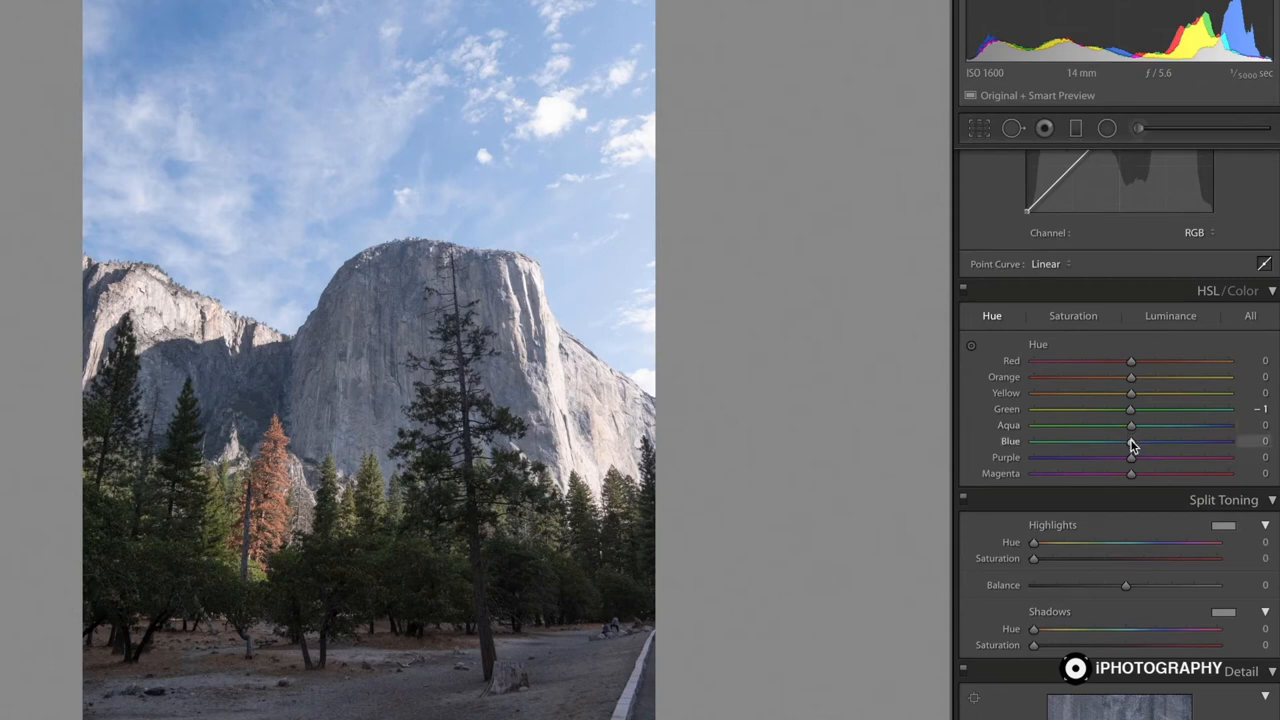
{"action": "left_click_drag", "start_coordinate": [1130, 441], "coordinate": [1105, 441]}
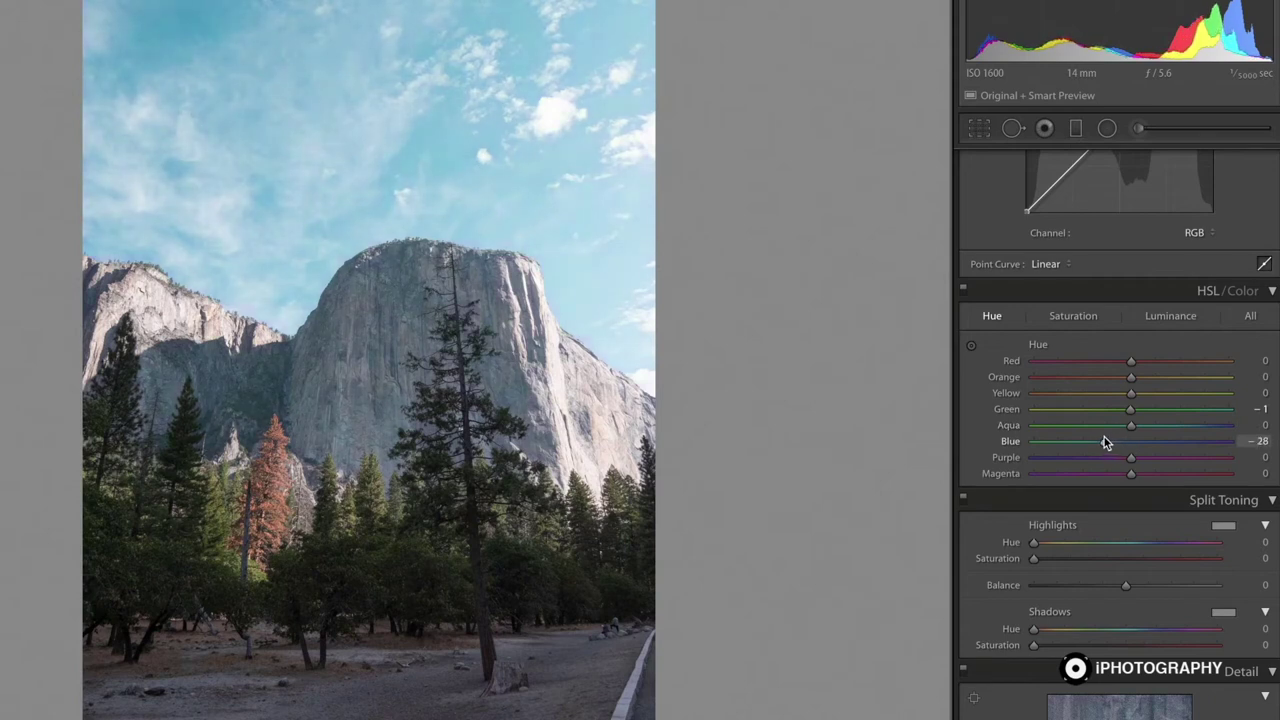
{"action": "left_click_drag", "start_coordinate": [1106, 441], "coordinate": [1120, 441]}
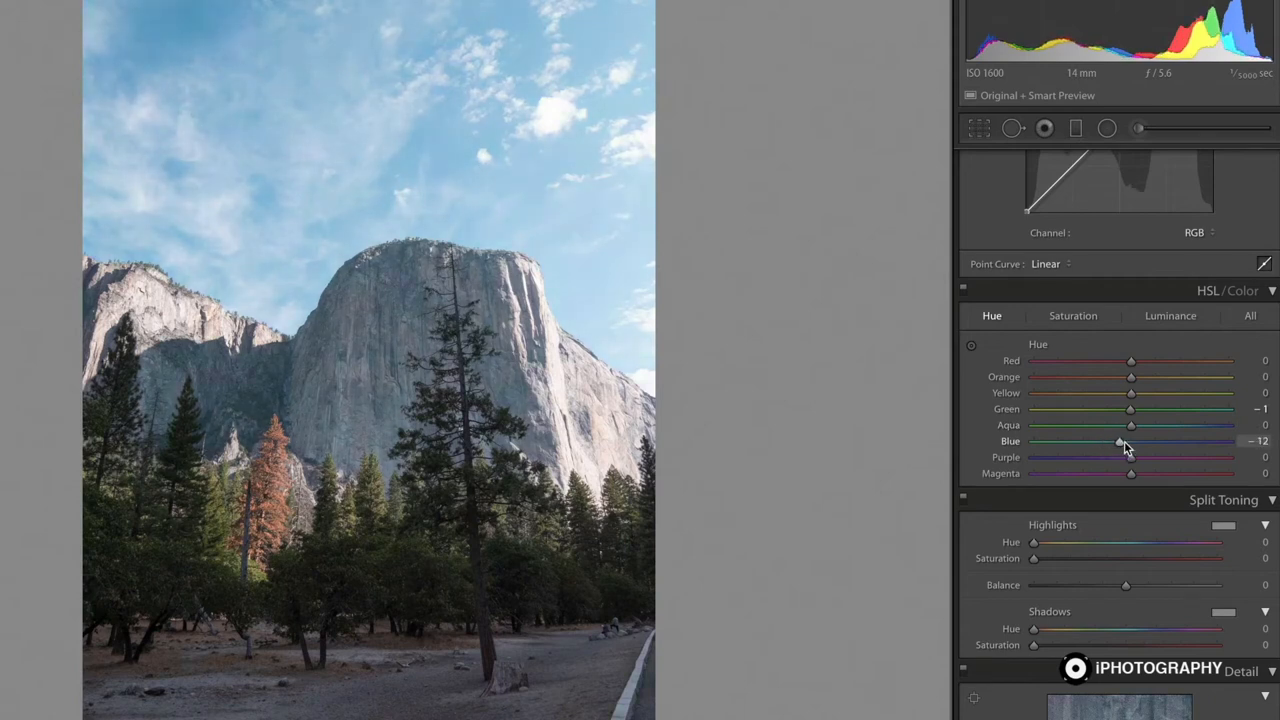
{"action": "left_click_drag", "start_coordinate": [1118, 441], "coordinate": [1131, 441]}
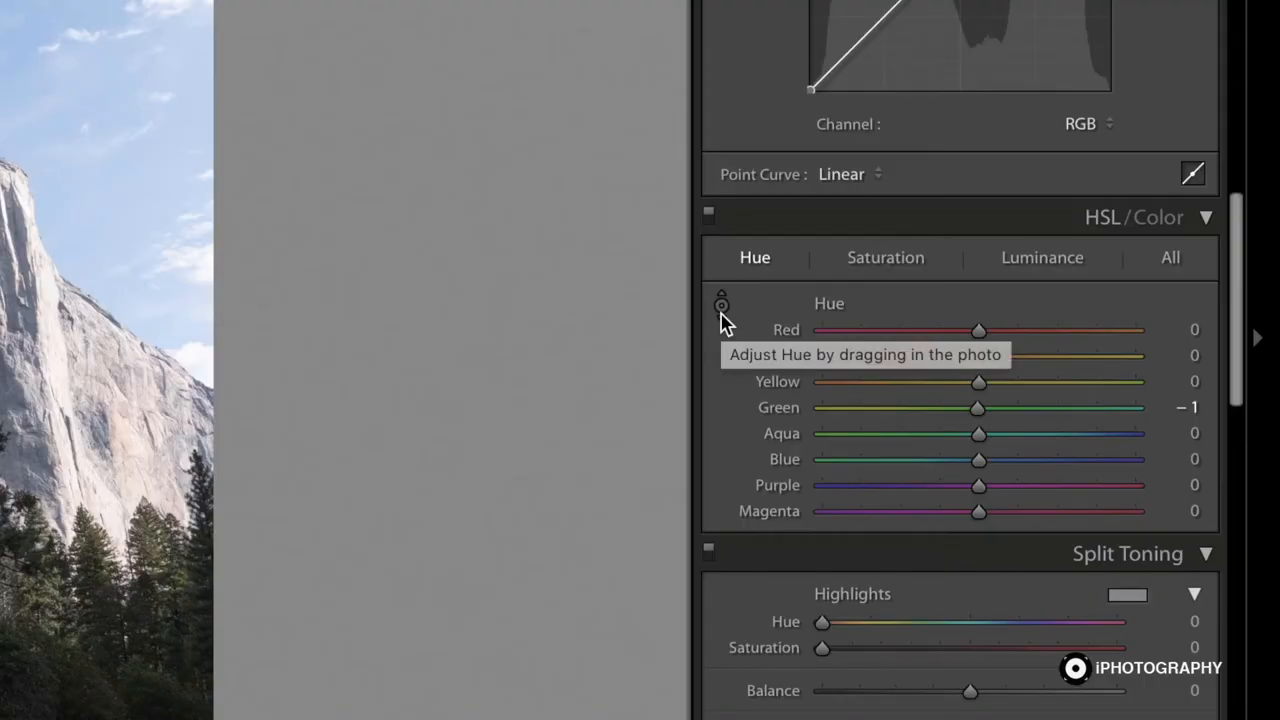
{"action": "mouse_move", "coordinate": [930, 398]}
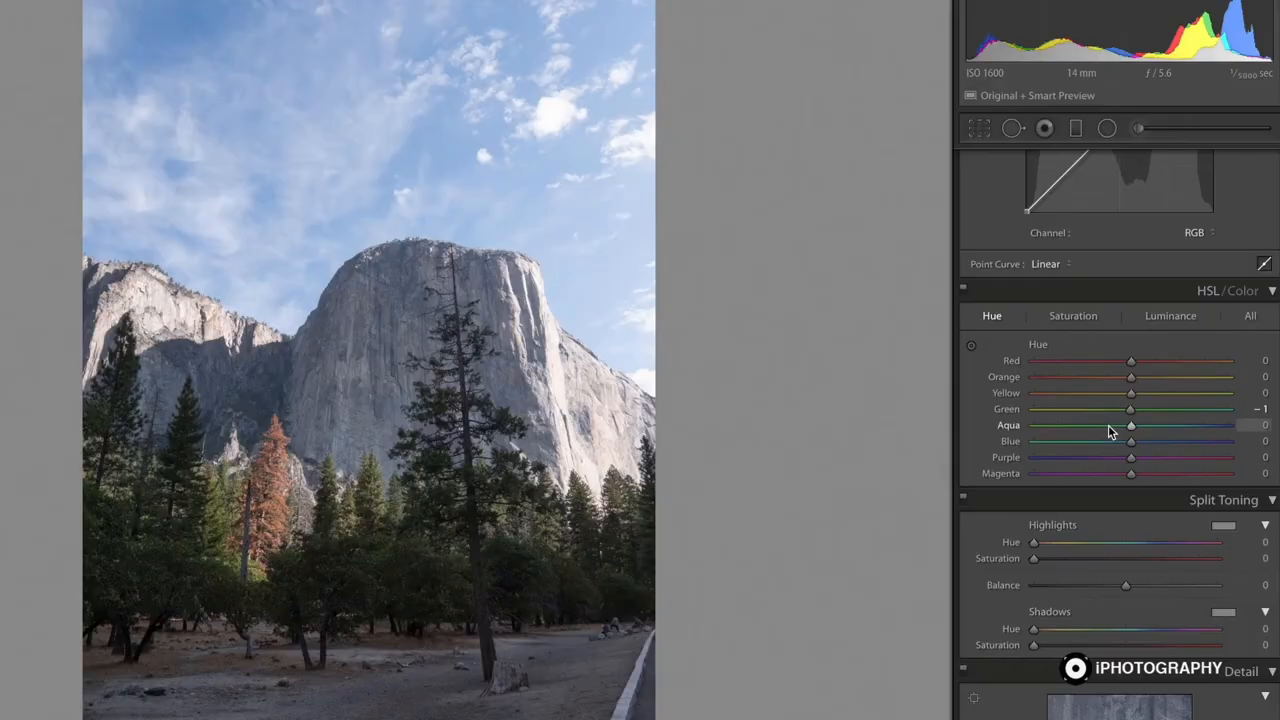
{"action": "mouse_move", "coordinate": [1130, 445]}
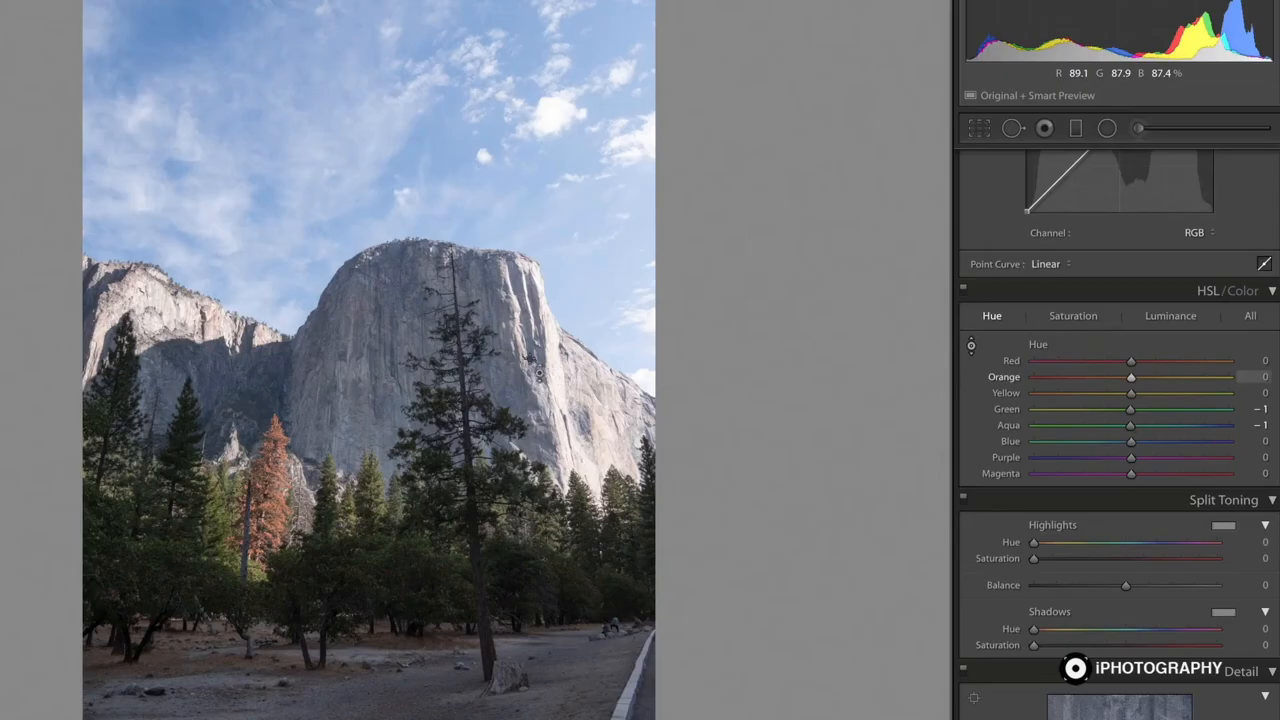
{"action": "mouse_move", "coordinate": [433, 447]}
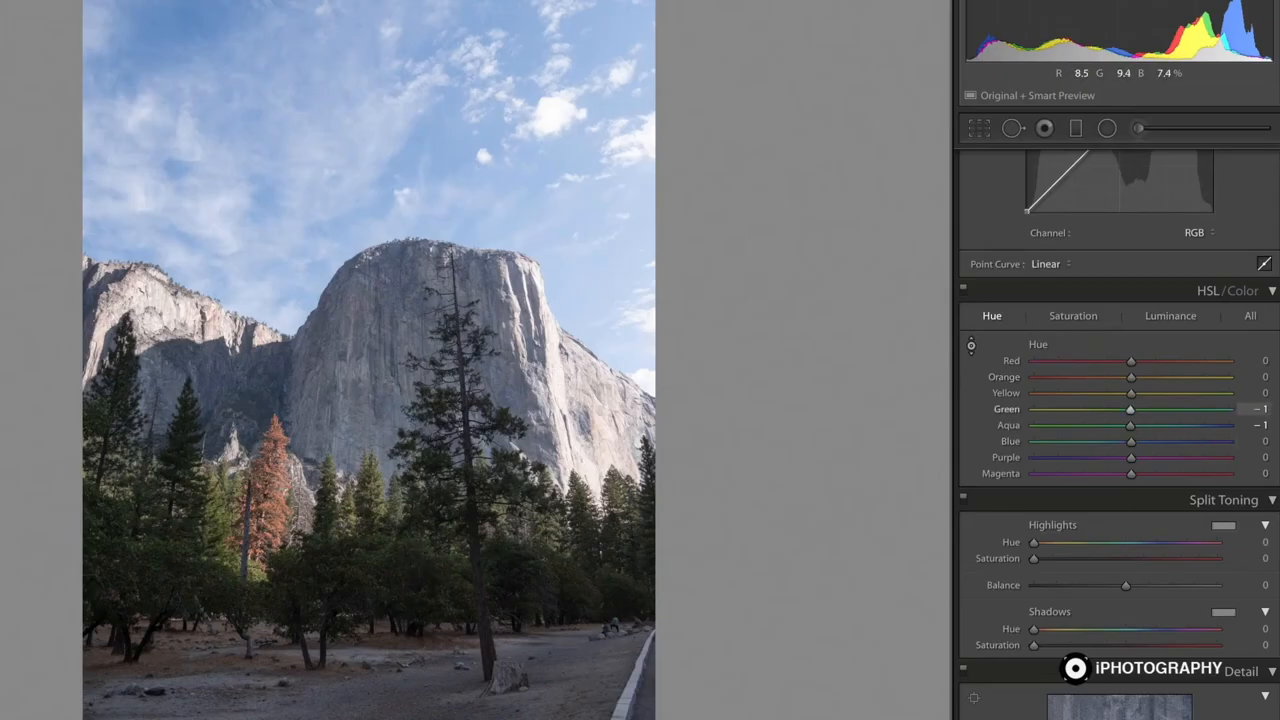
- Trial the trees' Green and Yellow hues between aqua and yellow, settling near neutral (Green +1, Aqua -1)
{"action": "left_click_drag", "start_coordinate": [1129, 409], "coordinate": [1176, 409]}
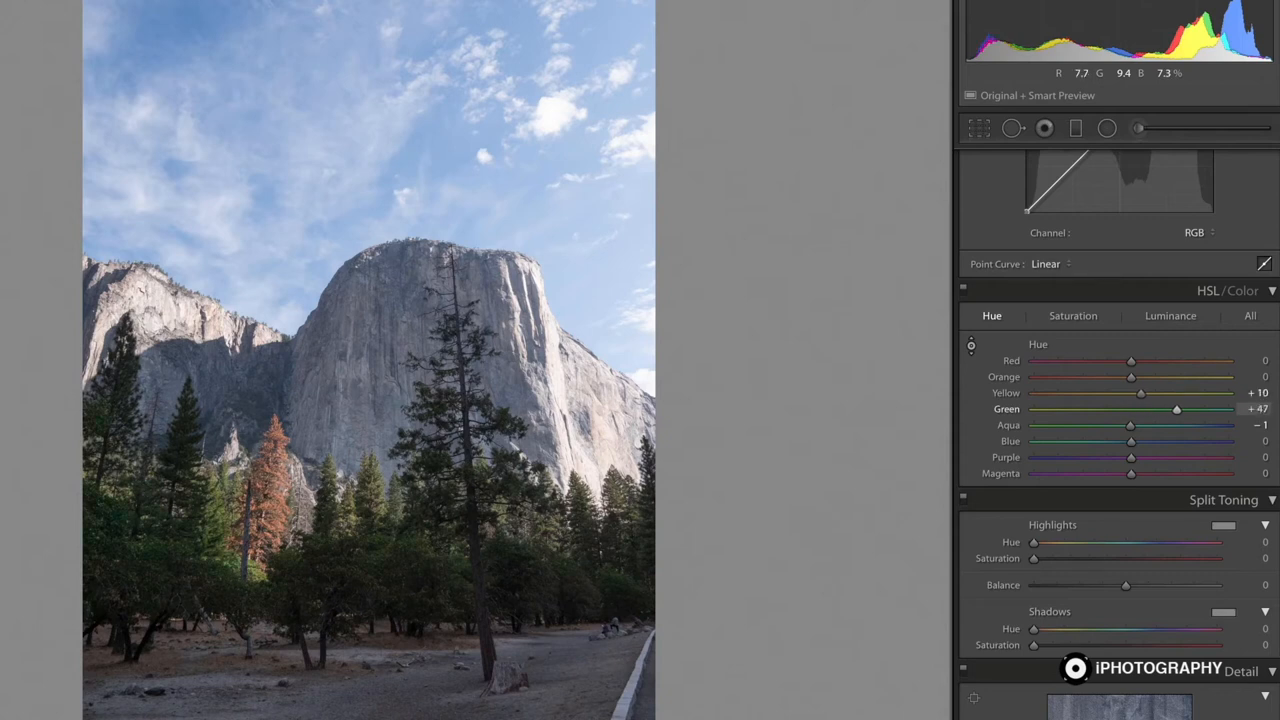
{"action": "left_click_drag", "start_coordinate": [1176, 409], "coordinate": [1034, 409]}
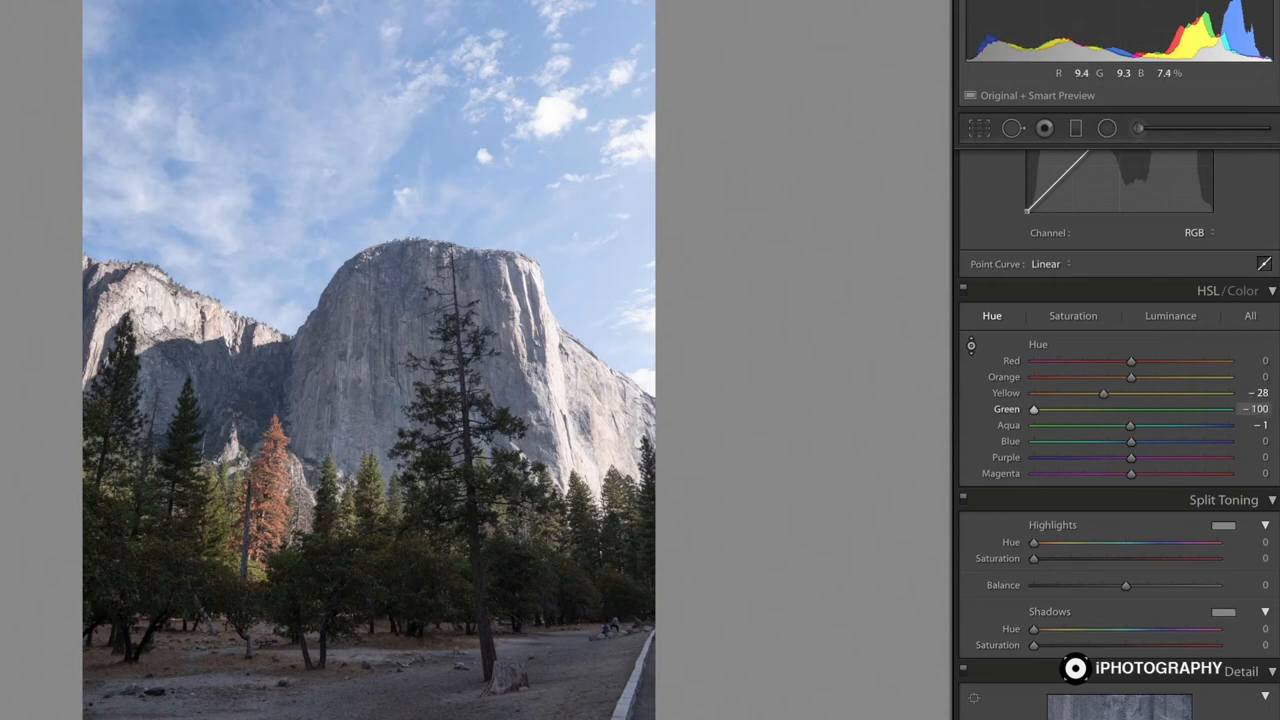
{"action": "left_click_drag", "start_coordinate": [1034, 409], "coordinate": [1187, 409]}
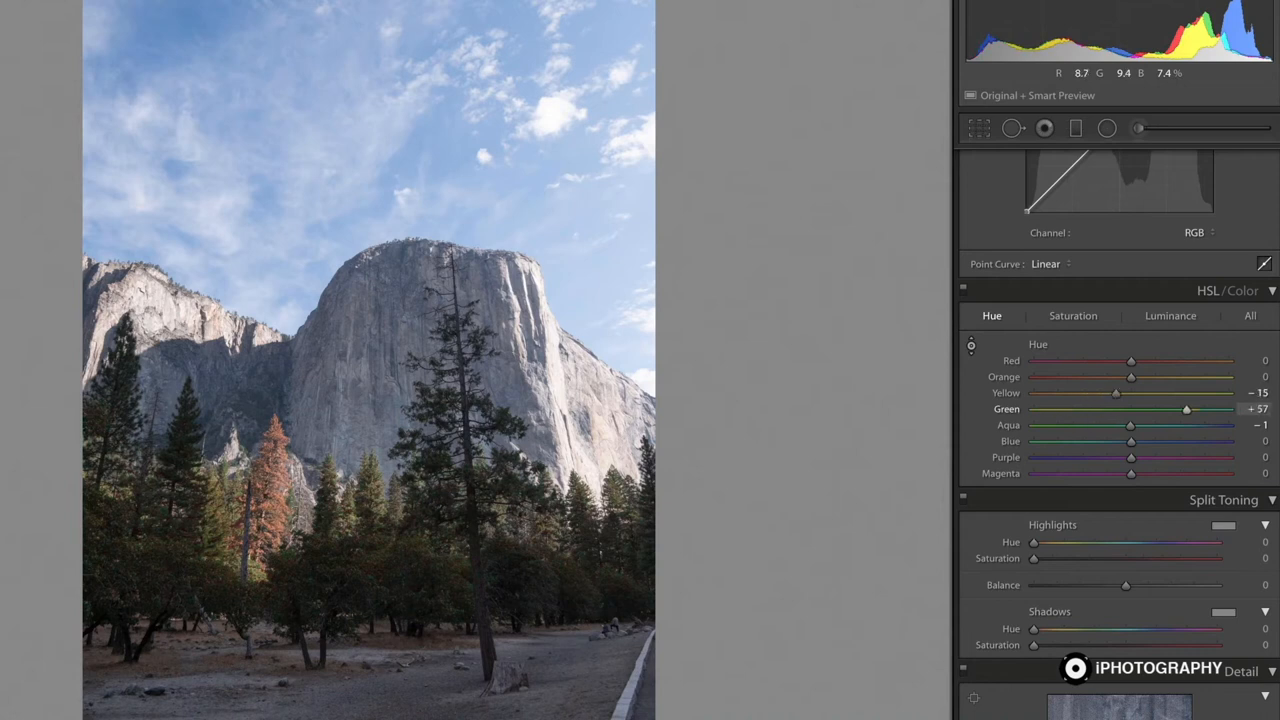
{"action": "left_click_drag", "start_coordinate": [1186, 409], "coordinate": [1228, 409]}
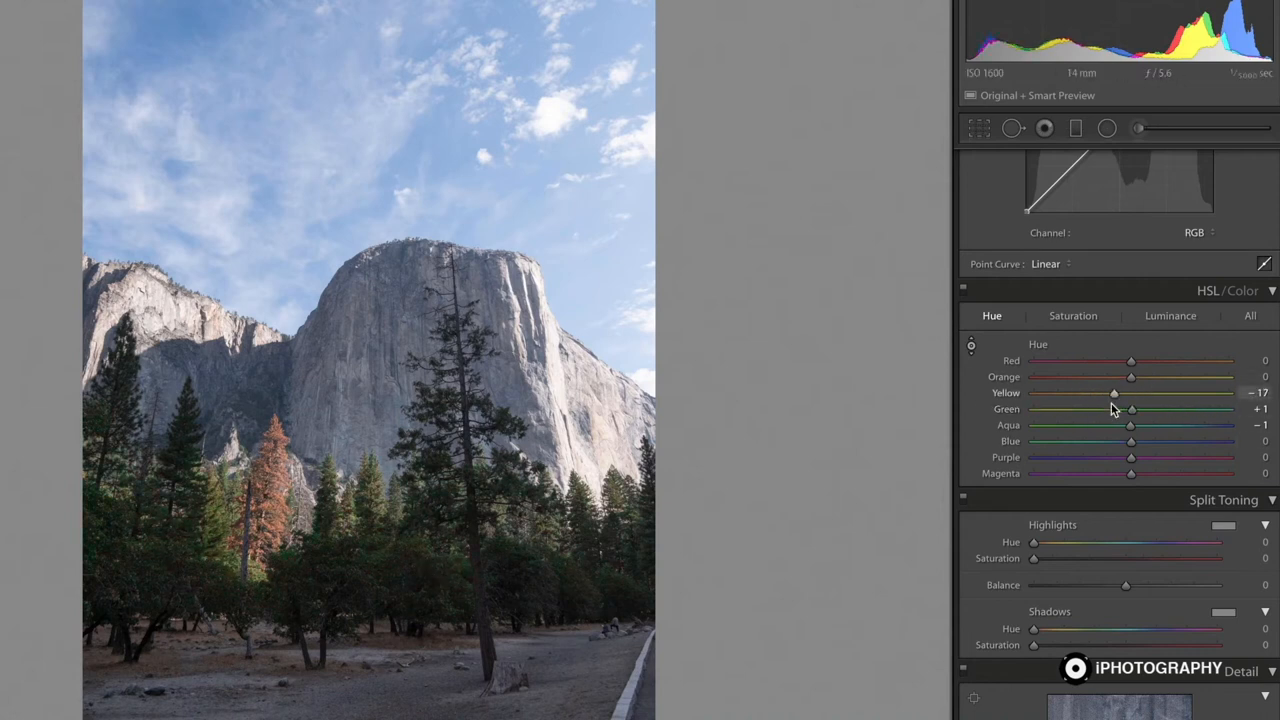
{"action": "left_click_drag", "start_coordinate": [1113, 392], "coordinate": [1130, 392]}
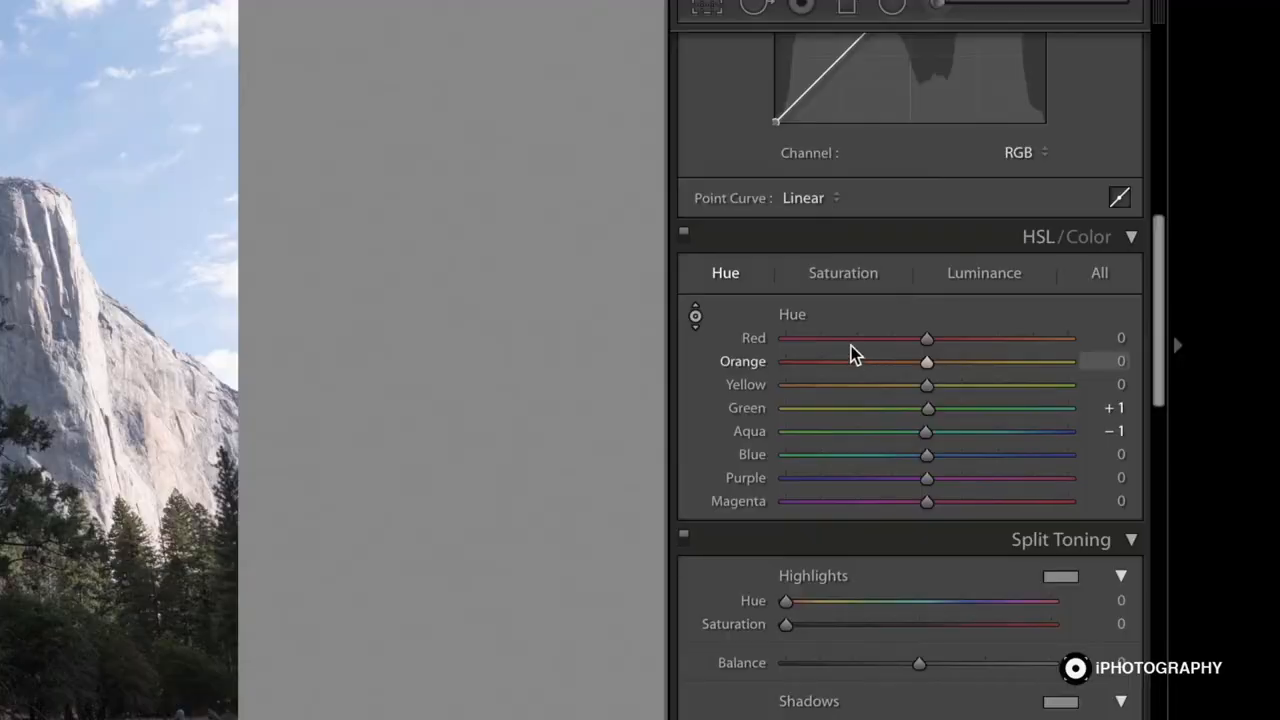
{"action": "left_click", "coordinate": [843, 272]}
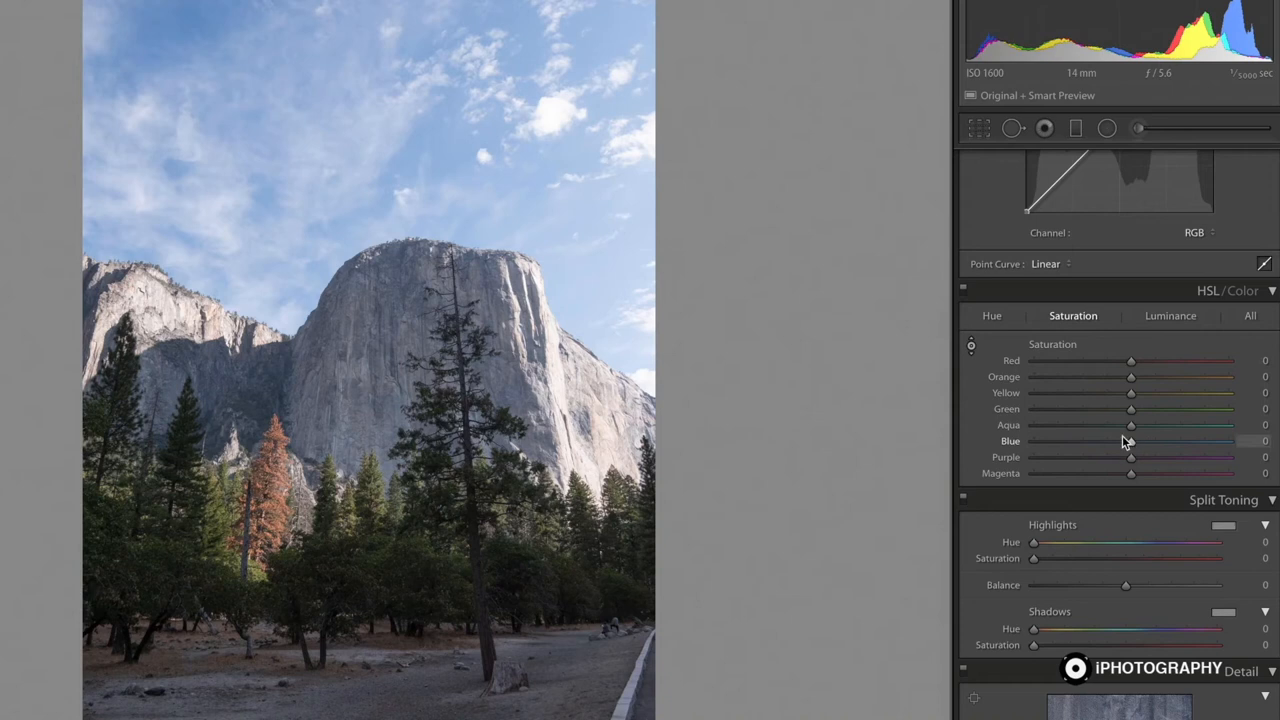
{"action": "mouse_move", "coordinate": [1100, 448]}
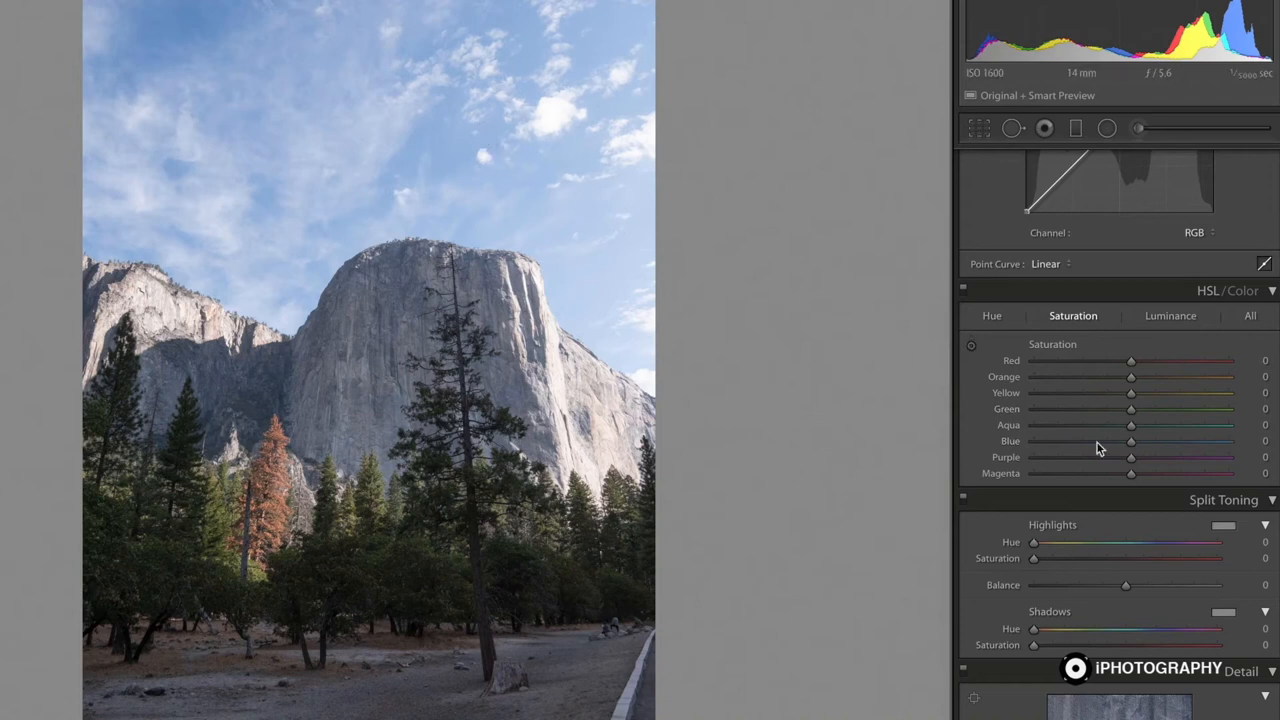
{"action": "mouse_move", "coordinate": [1131, 445]}
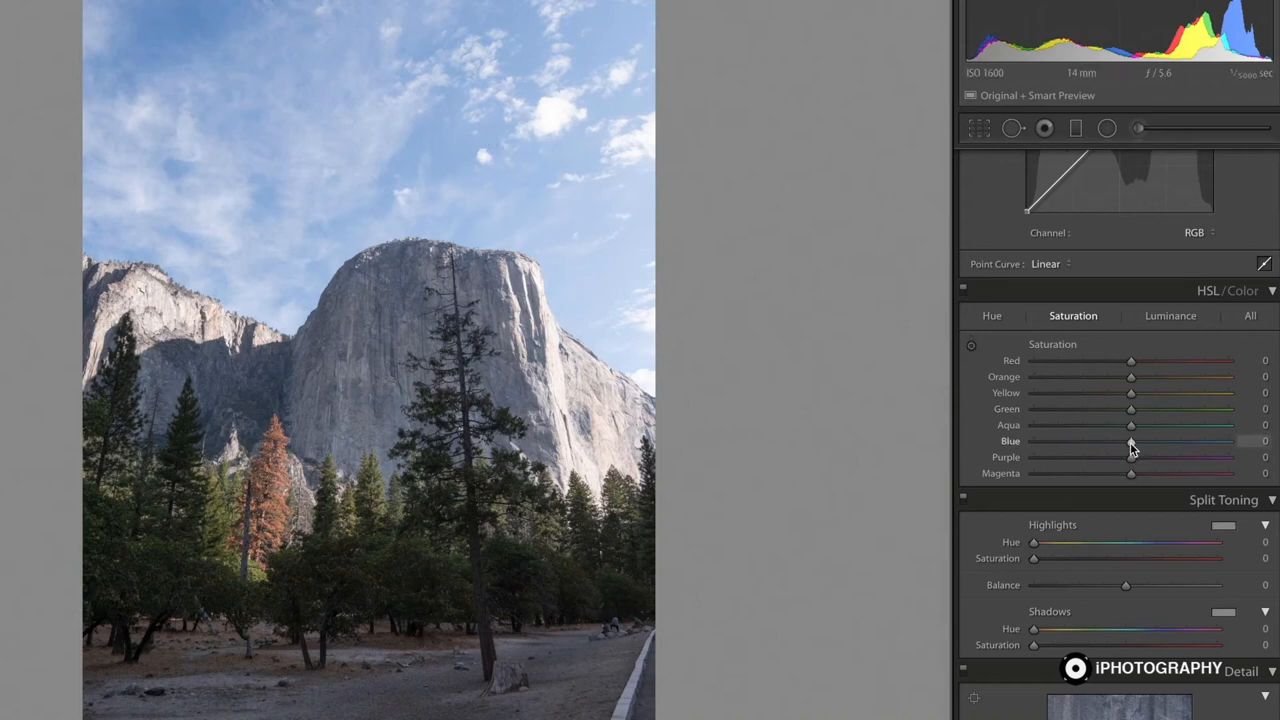
{"action": "left_click_drag", "start_coordinate": [1130, 441], "coordinate": [1034, 441]}
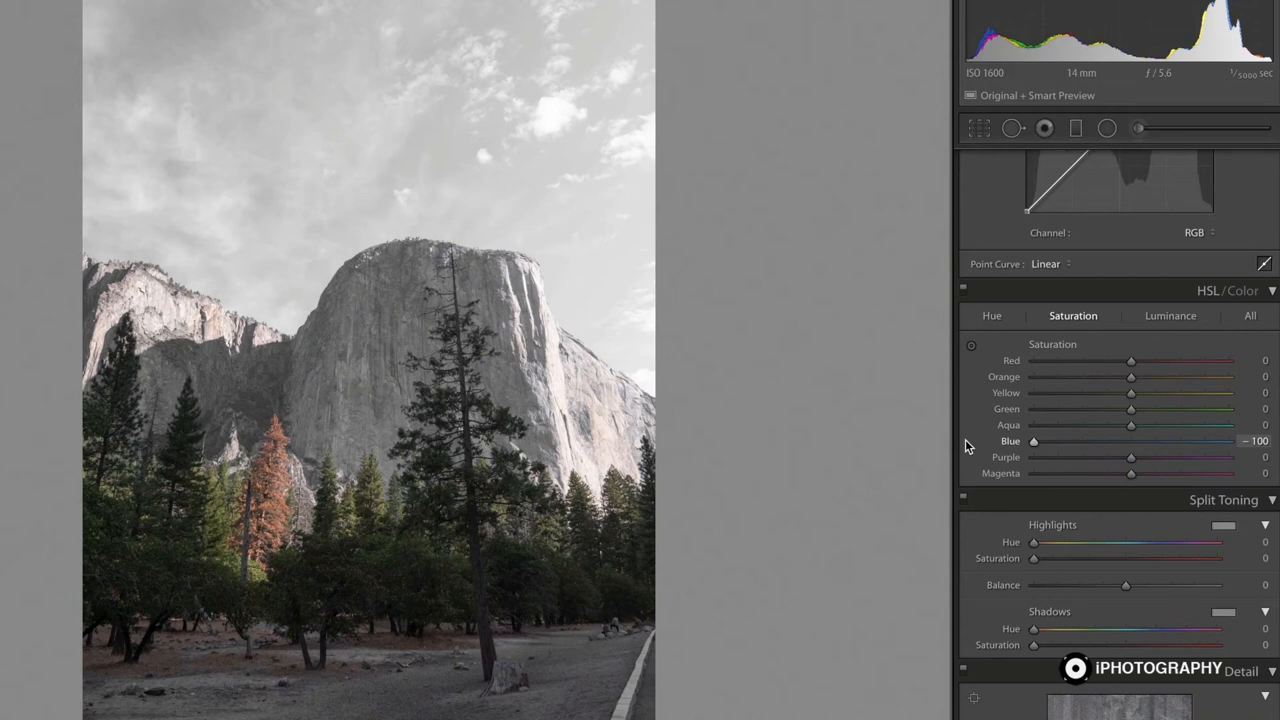
{"action": "left_click_drag", "start_coordinate": [1035, 441], "coordinate": [1228, 441]}
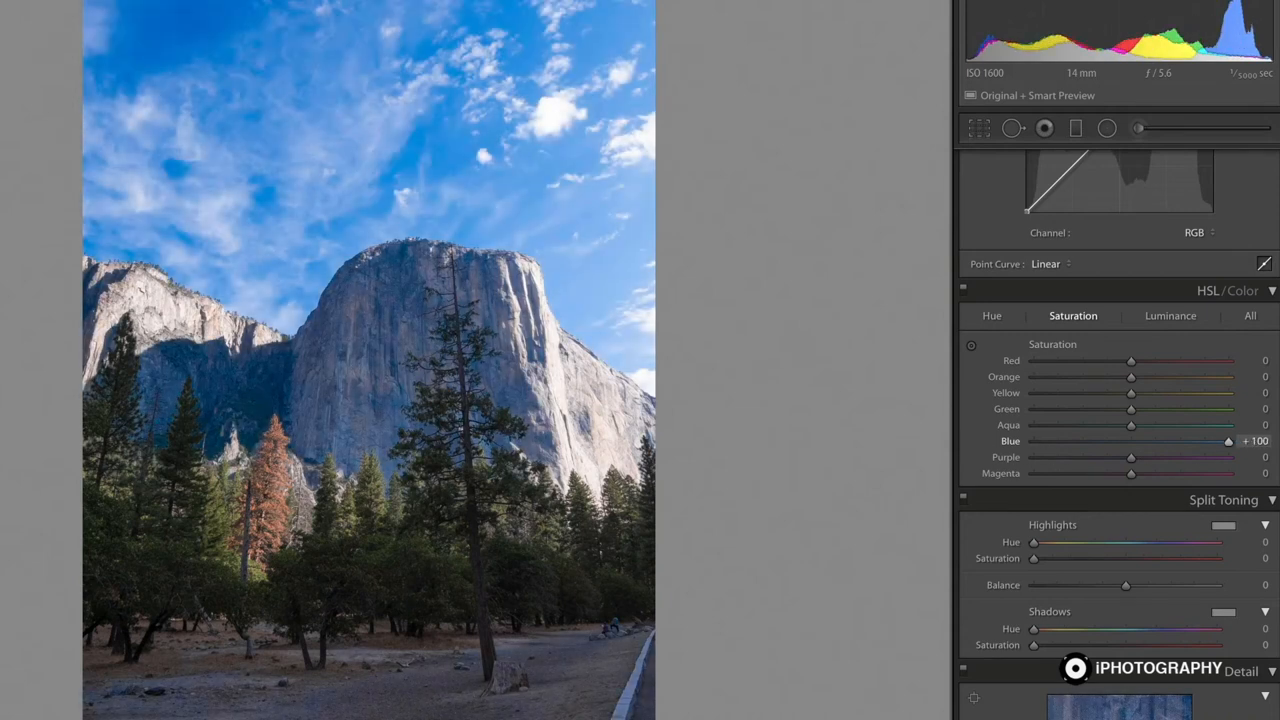
{"action": "left_click_drag", "start_coordinate": [1228, 441], "coordinate": [1130, 441]}
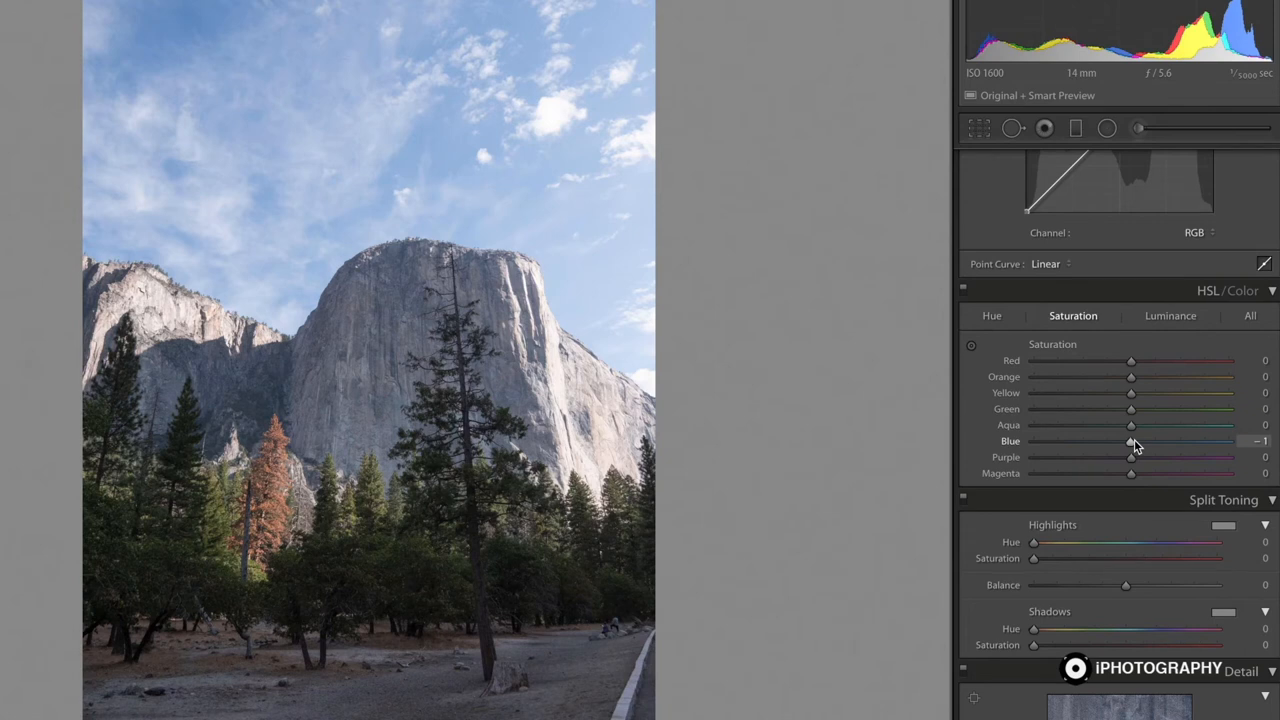
{"action": "mouse_move", "coordinate": [1143, 474]}
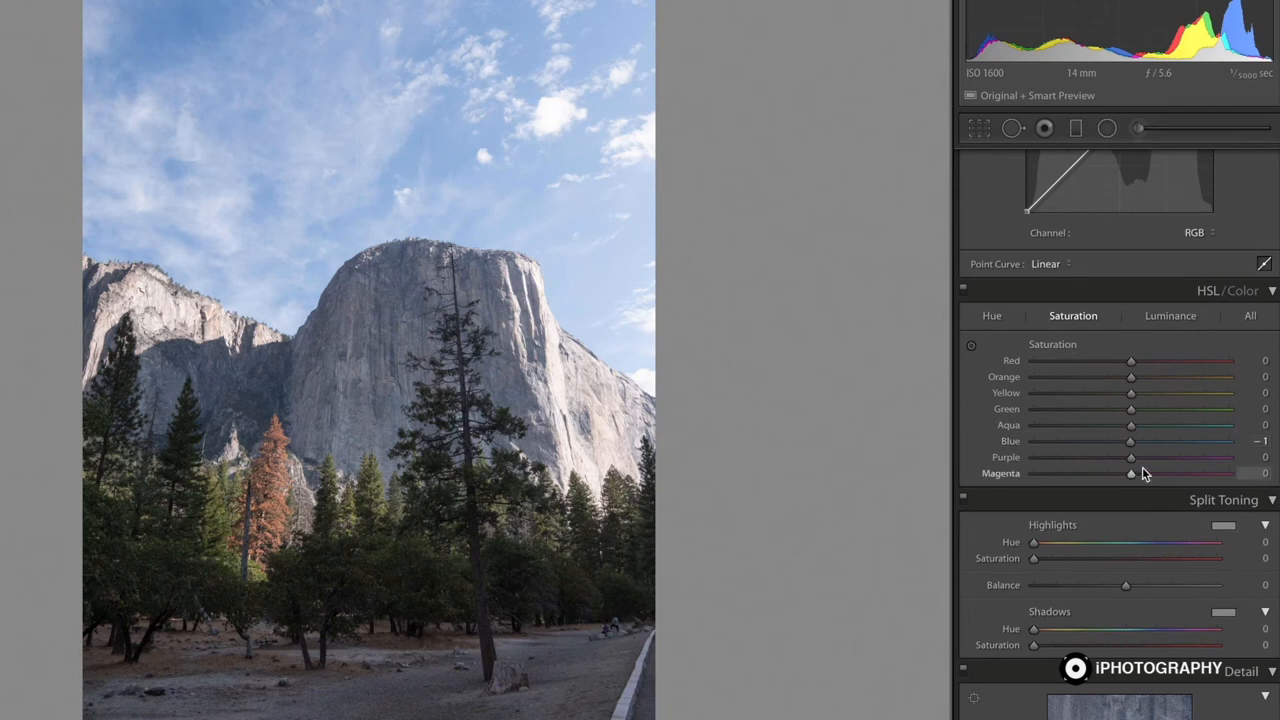
- In Luminance, drop Blue to -100 to darken the sky, then return it to 0
{"action": "left_click", "coordinate": [1170, 315]}
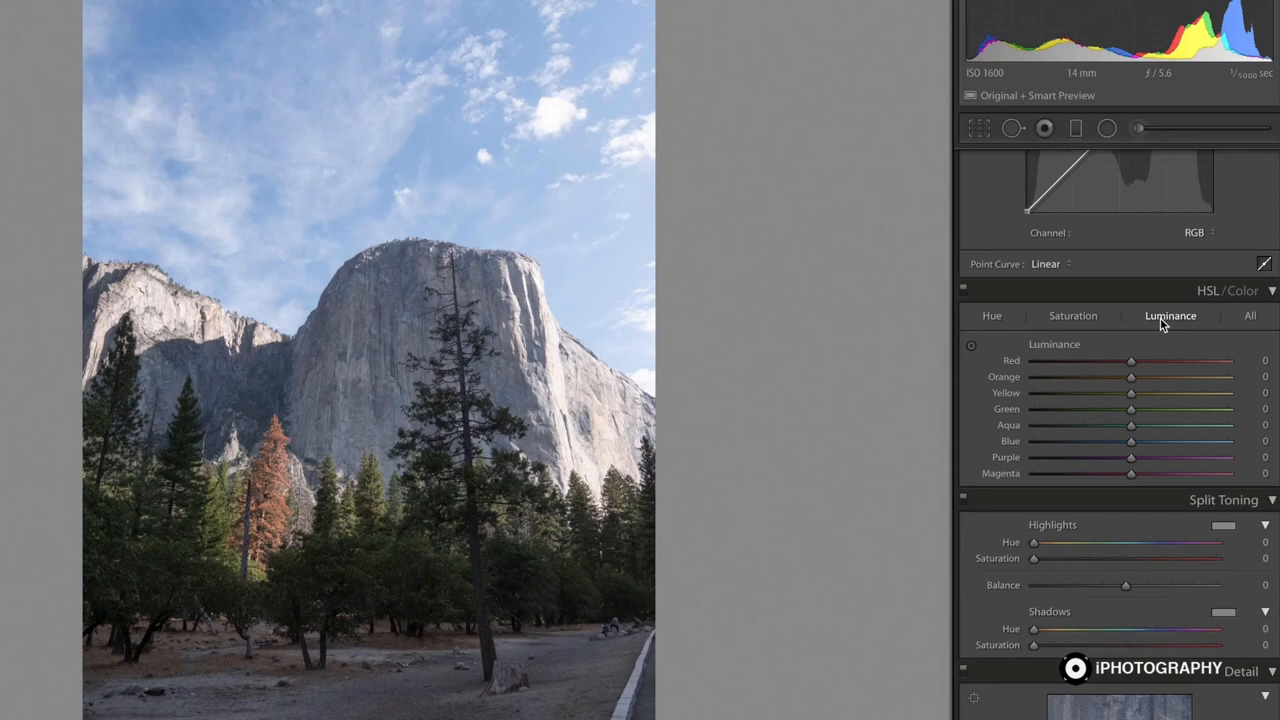
{"action": "mouse_move", "coordinate": [1128, 447]}
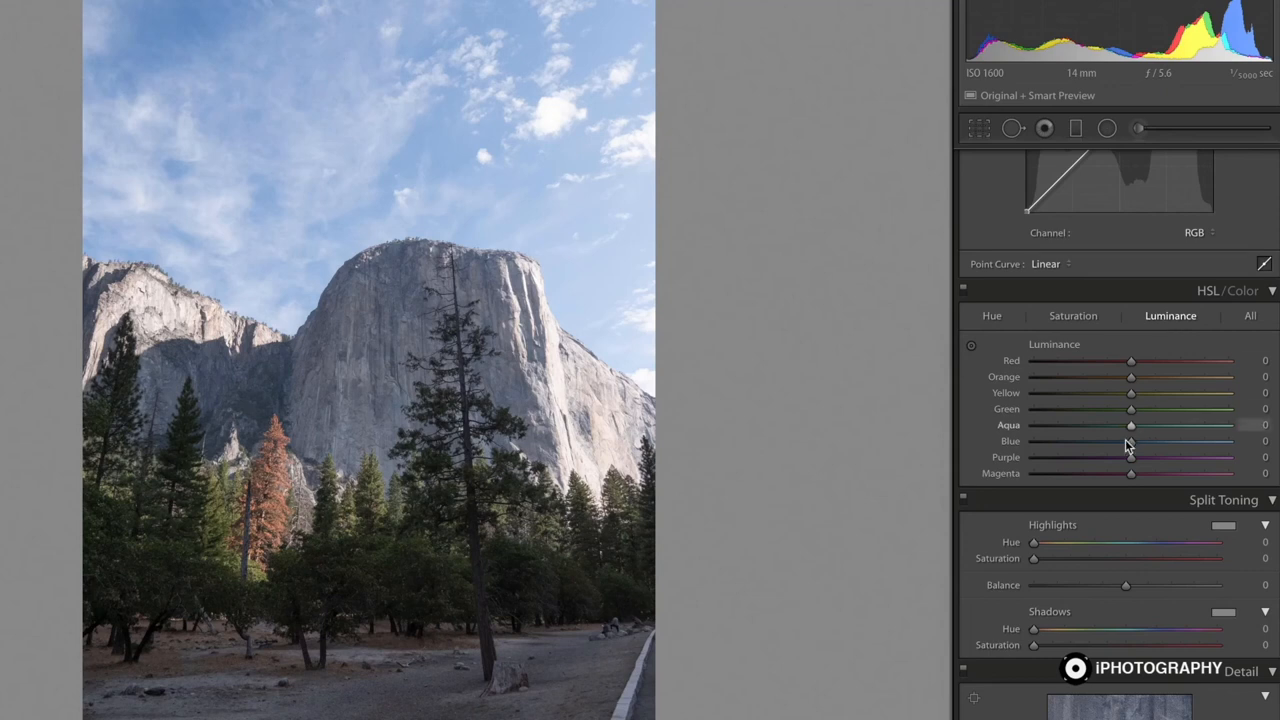
{"action": "left_click_drag", "start_coordinate": [1131, 441], "coordinate": [1033, 441]}
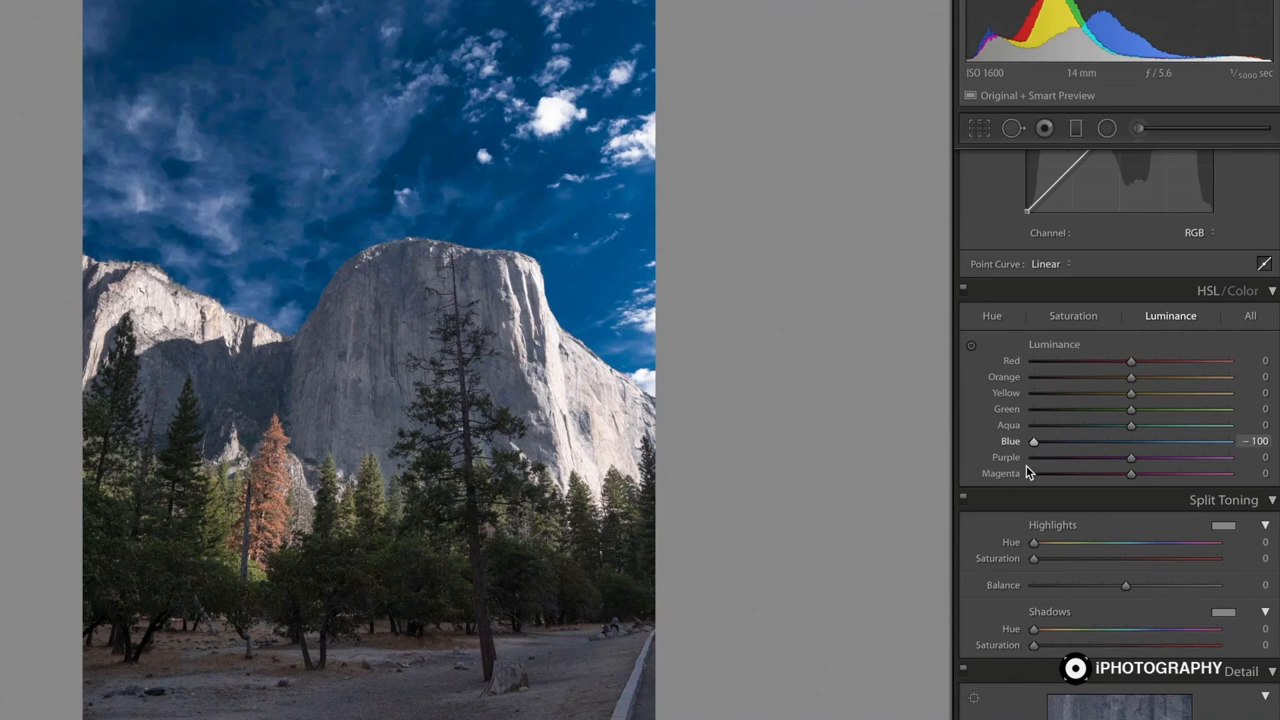
{"action": "left_click_drag", "start_coordinate": [1034, 441], "coordinate": [1227, 441]}
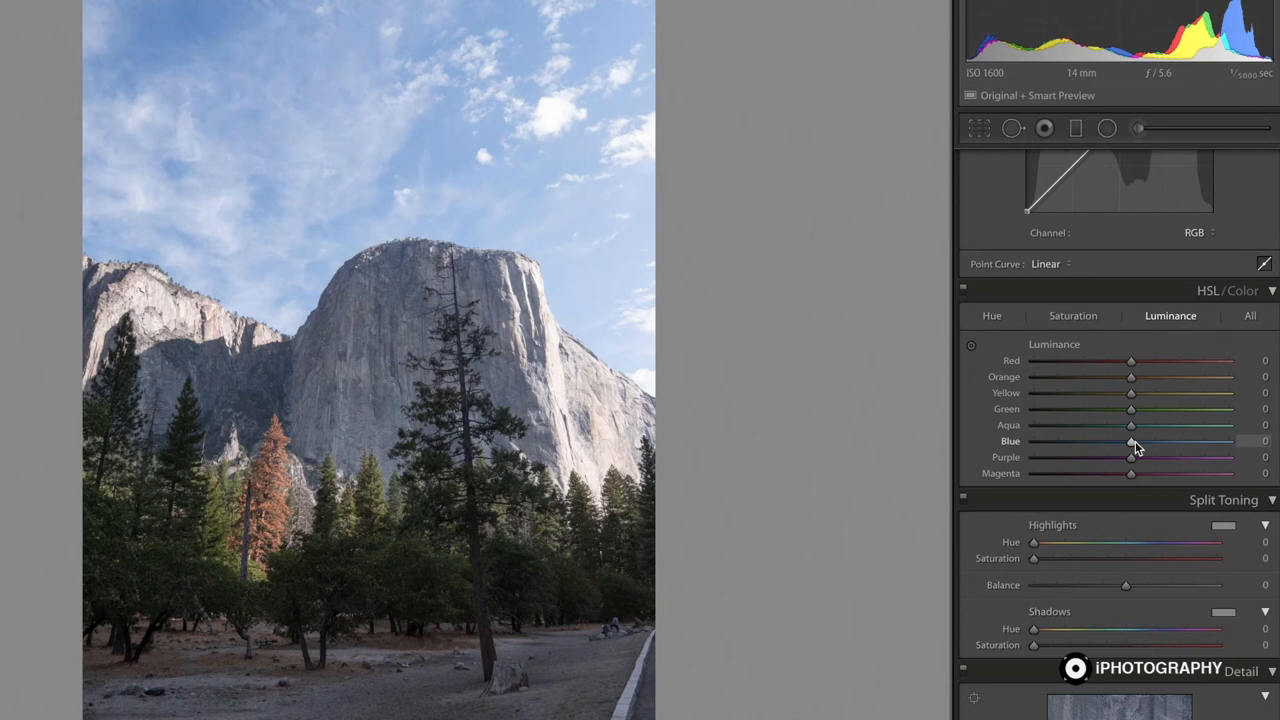
{"action": "mouse_move", "coordinate": [1133, 450]}
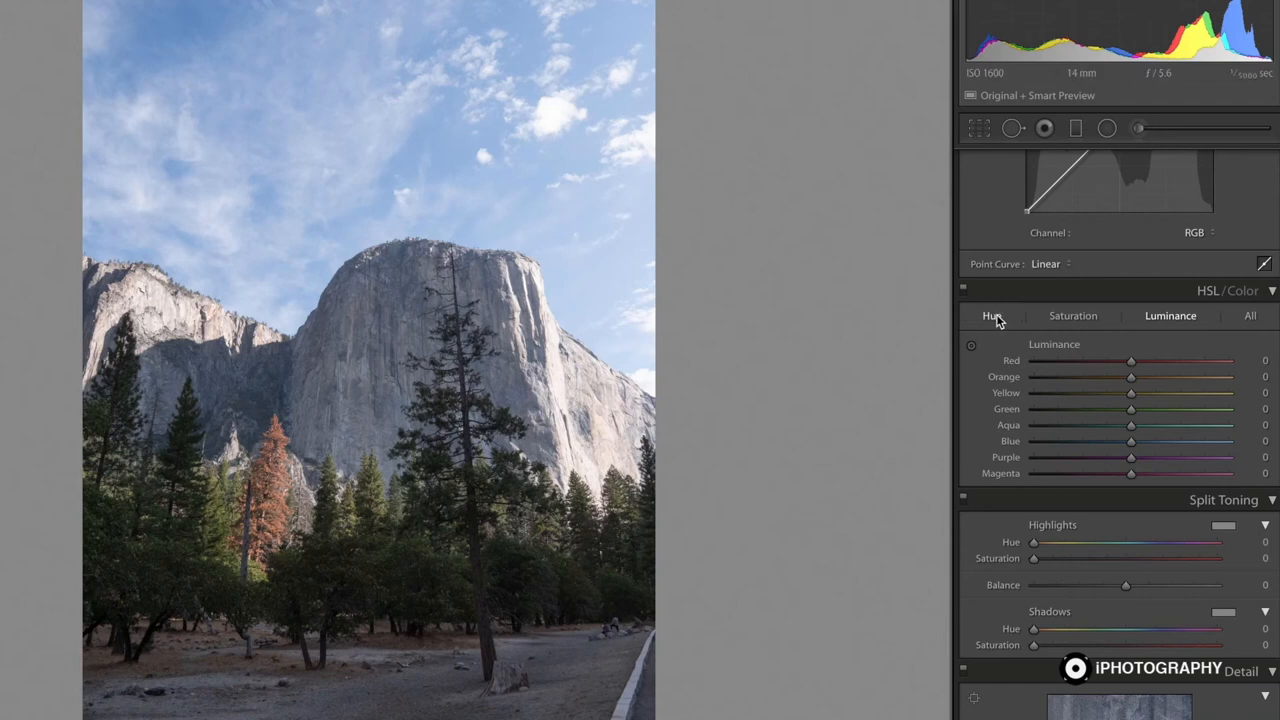
- Shift Blue hue to -23 so the sky turns teal (Purple -1)
{"action": "left_click", "coordinate": [991, 316]}
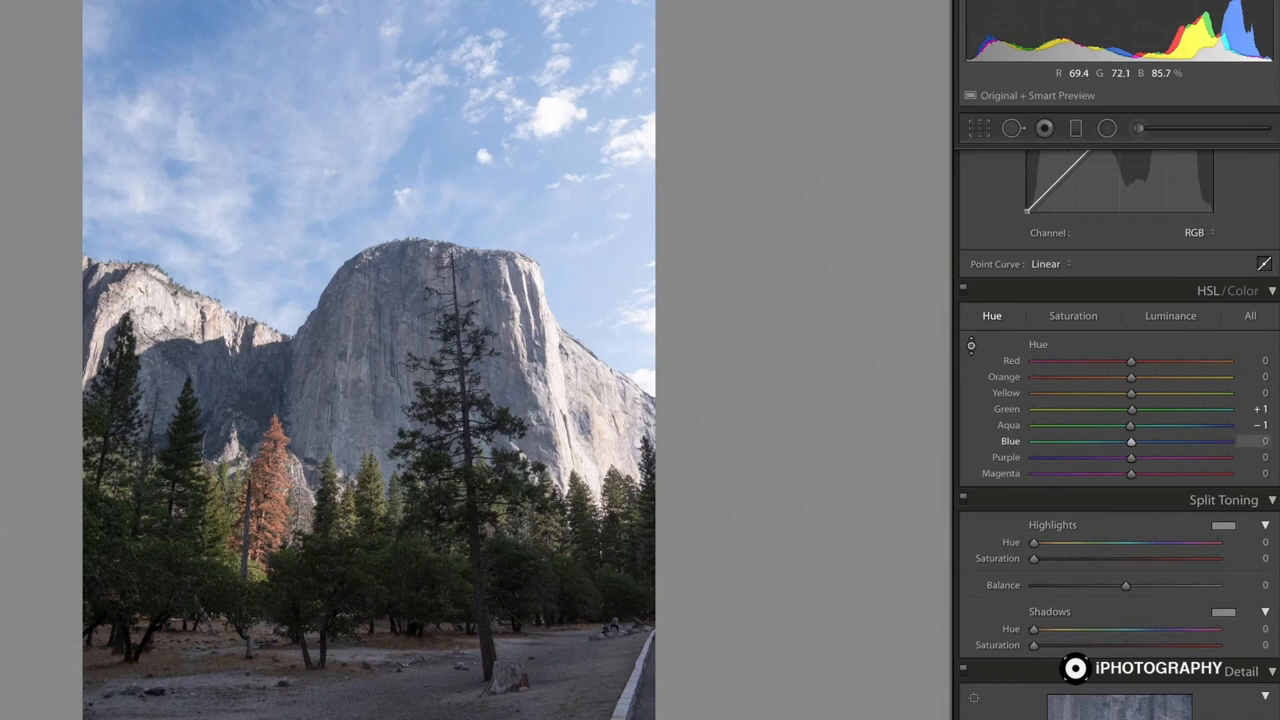
{"action": "left_click_drag", "start_coordinate": [1131, 441], "coordinate": [1111, 441]}
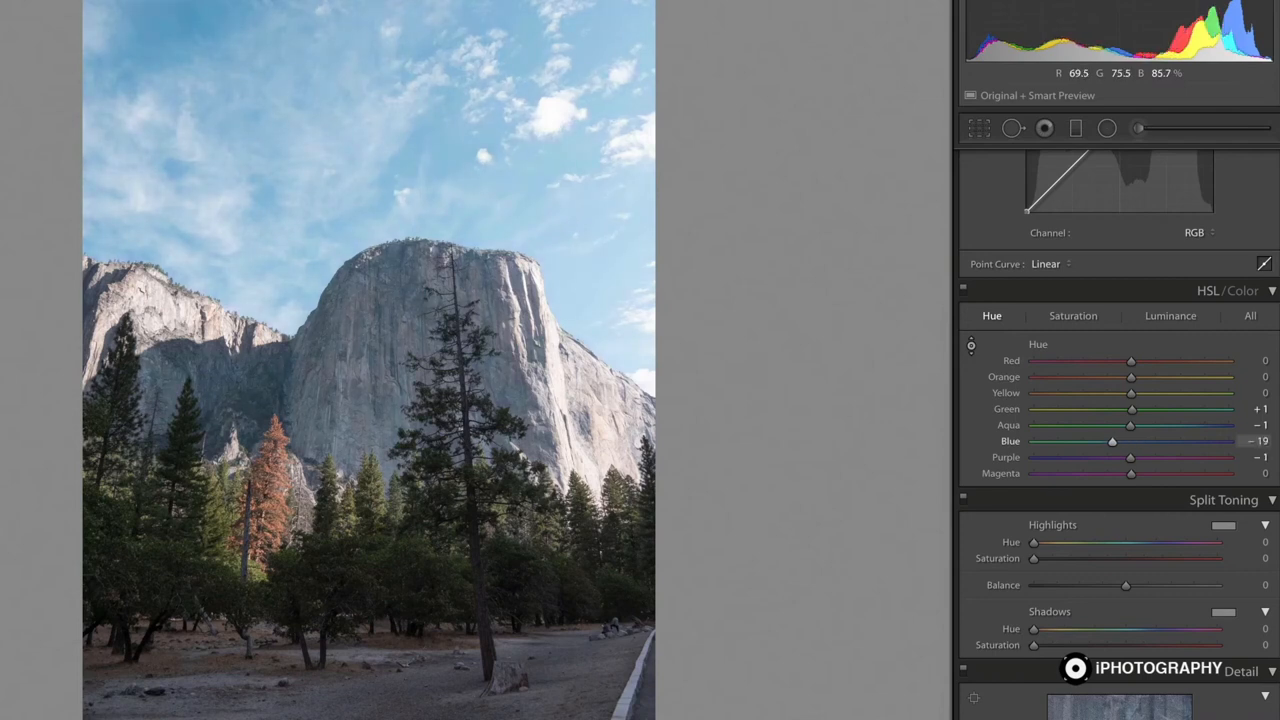
{"action": "left_click_drag", "start_coordinate": [1112, 441], "coordinate": [1109, 441]}
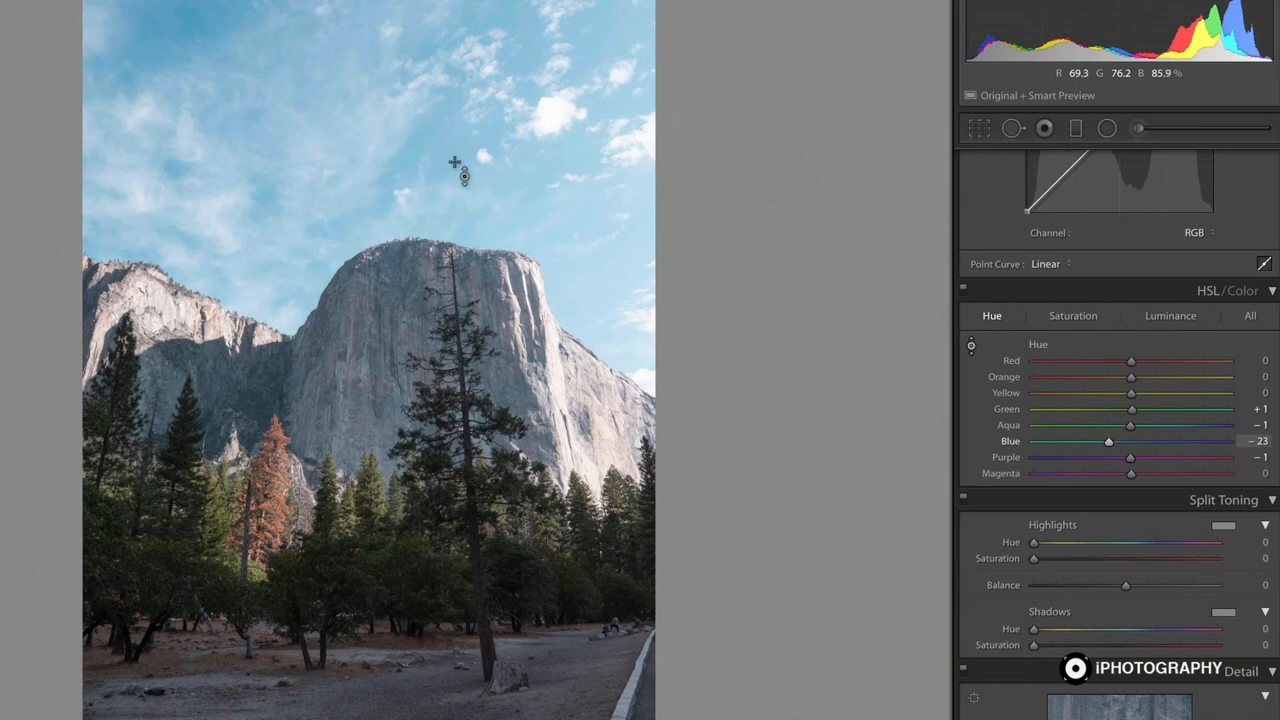
{"action": "mouse_move", "coordinate": [330, 395]}
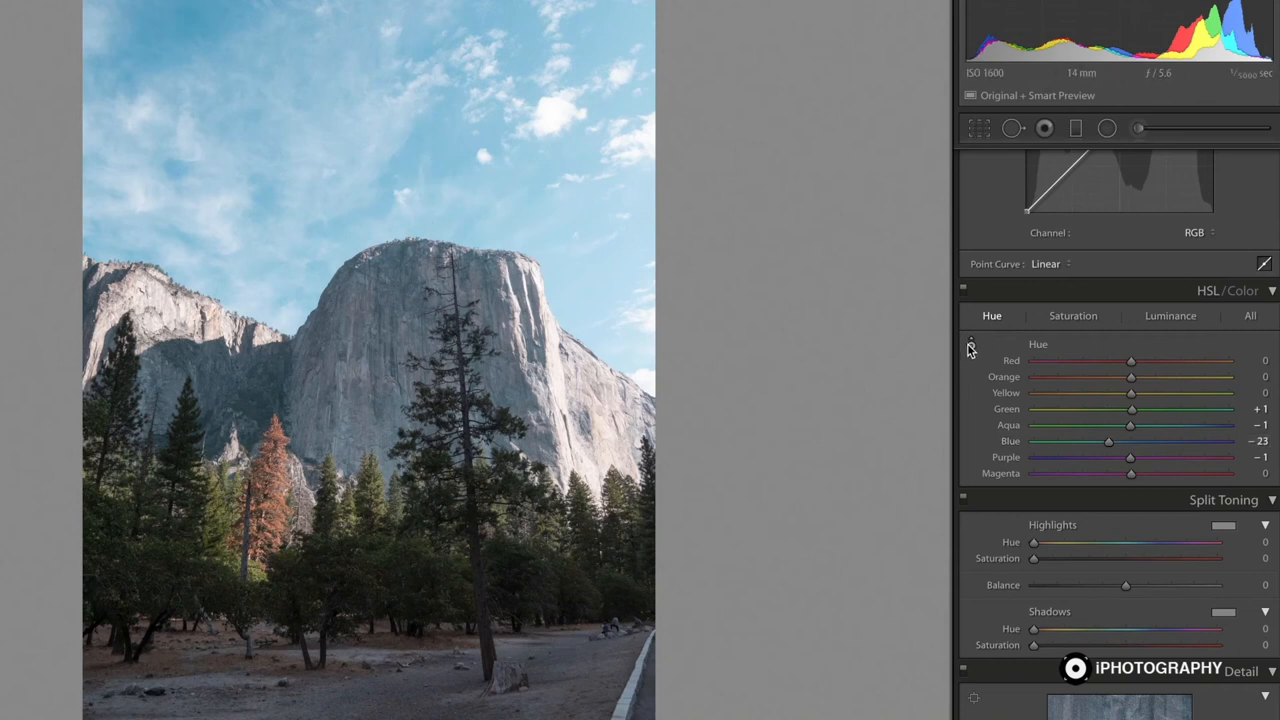
- Lower Blue luminance to -32 to deepen the teal sky
{"action": "left_click", "coordinate": [1170, 316]}
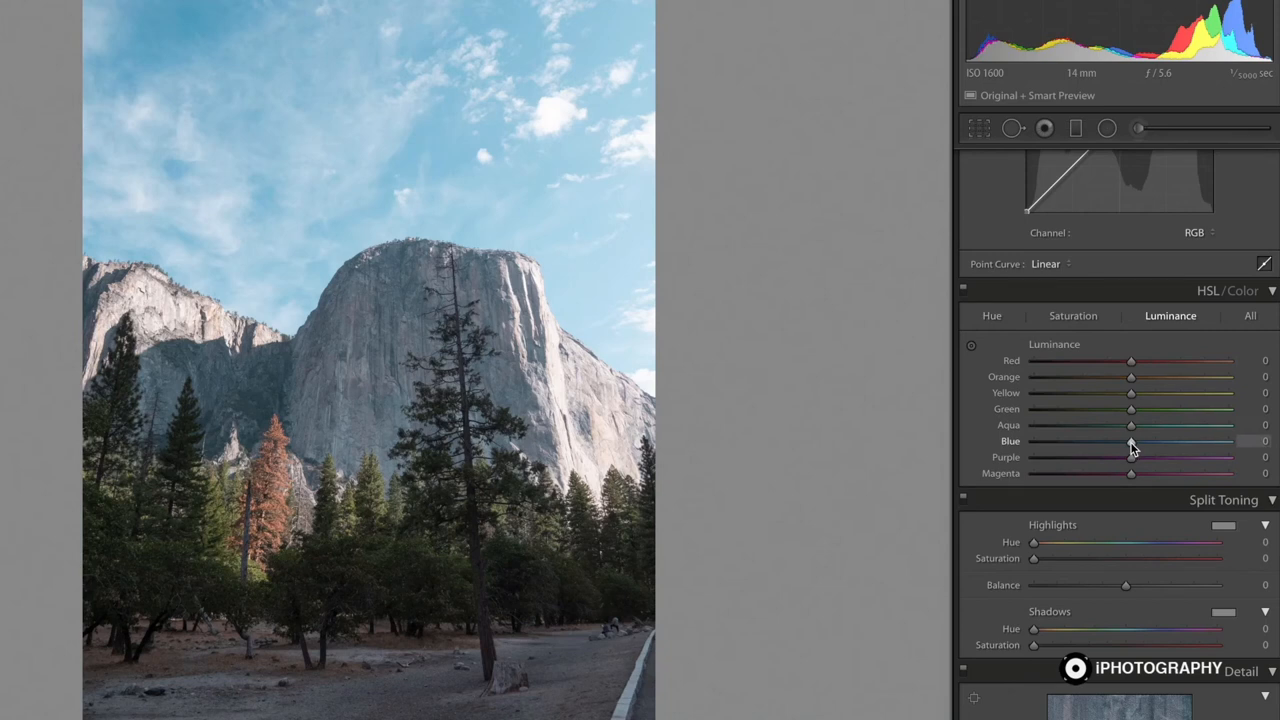
{"action": "left_click_drag", "start_coordinate": [1131, 441], "coordinate": [1128, 441]}
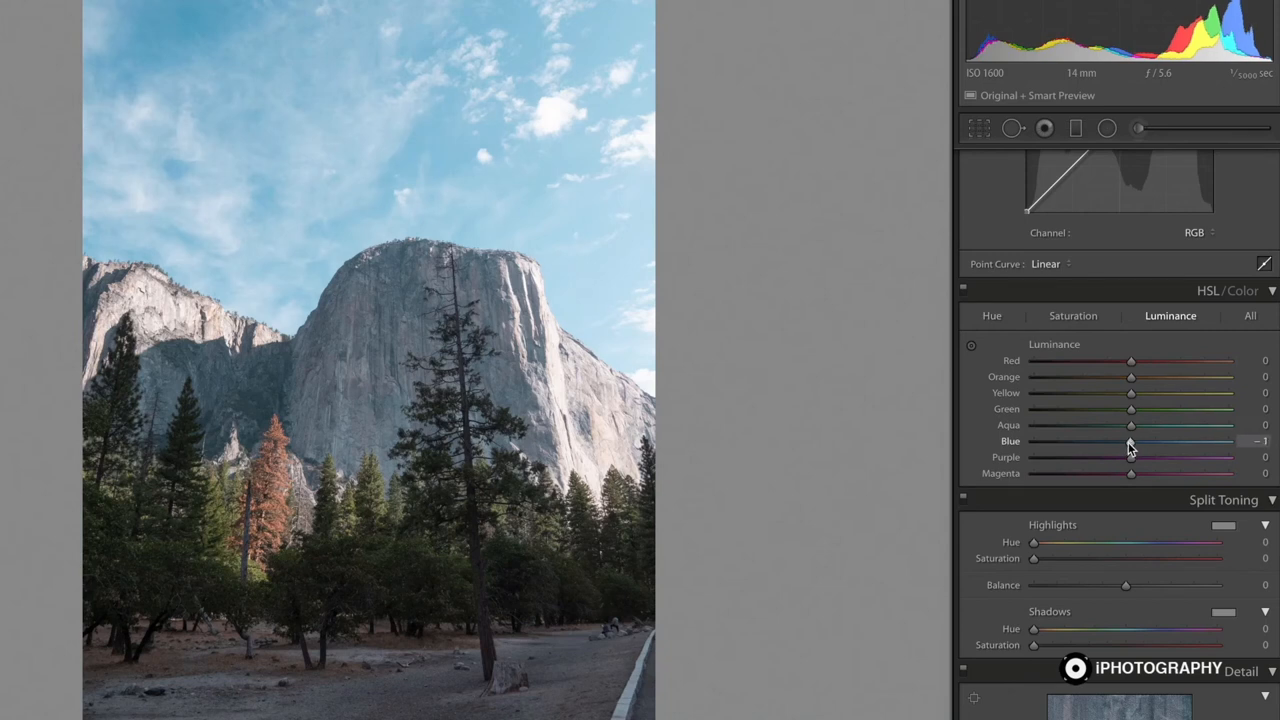
{"action": "left_click_drag", "start_coordinate": [1130, 441], "coordinate": [1100, 441]}
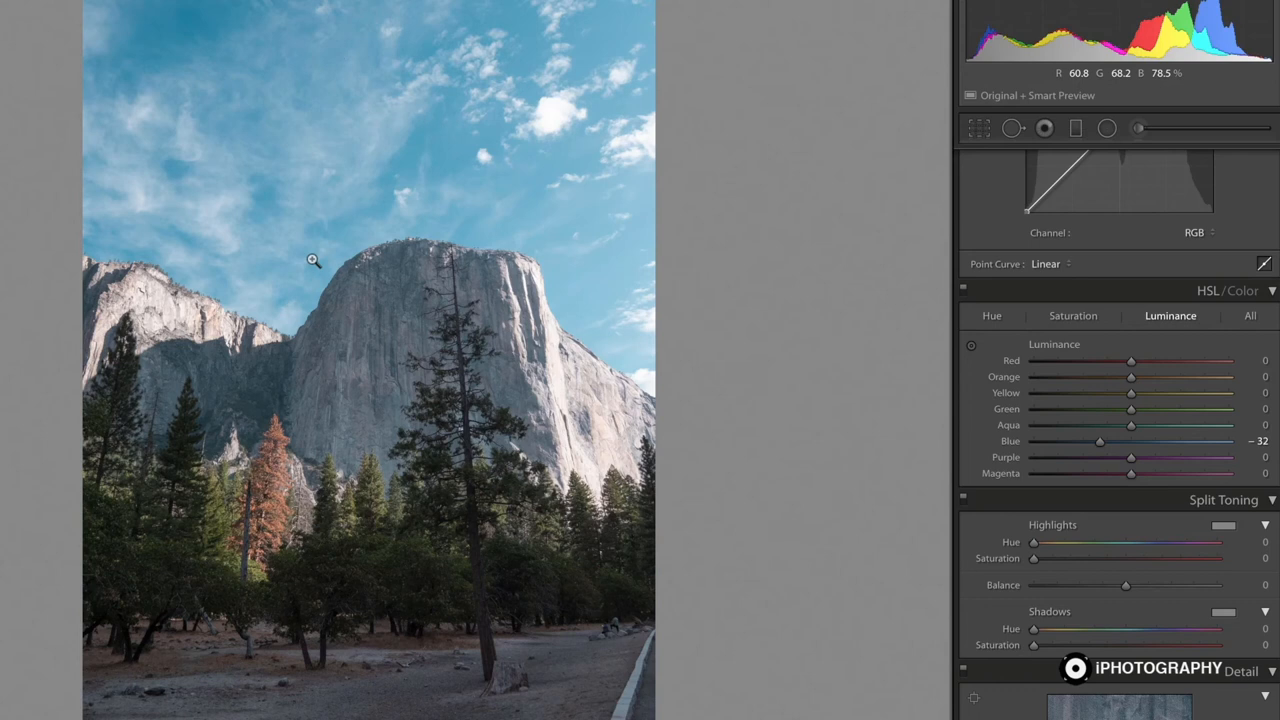
{"action": "mouse_move", "coordinate": [994, 310]}
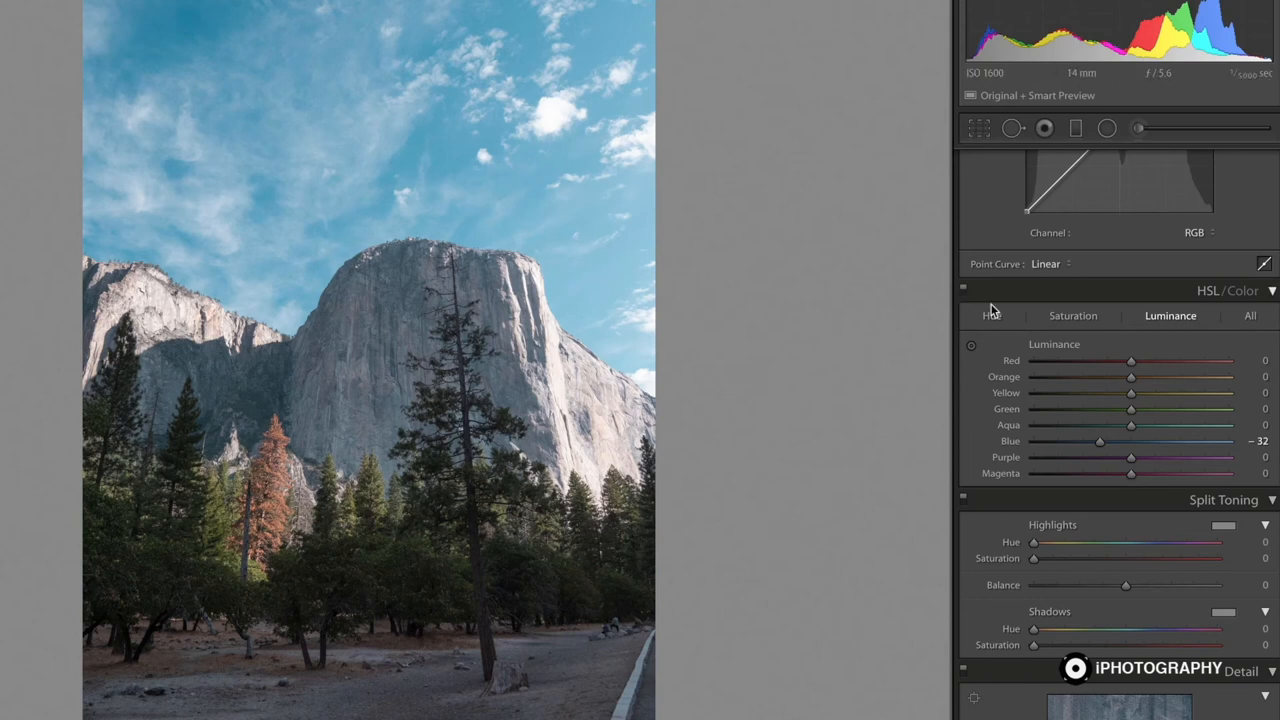
- Reduce Blue saturation to -28 to soften the teal sky's colour
{"action": "left_click", "coordinate": [1072, 315]}
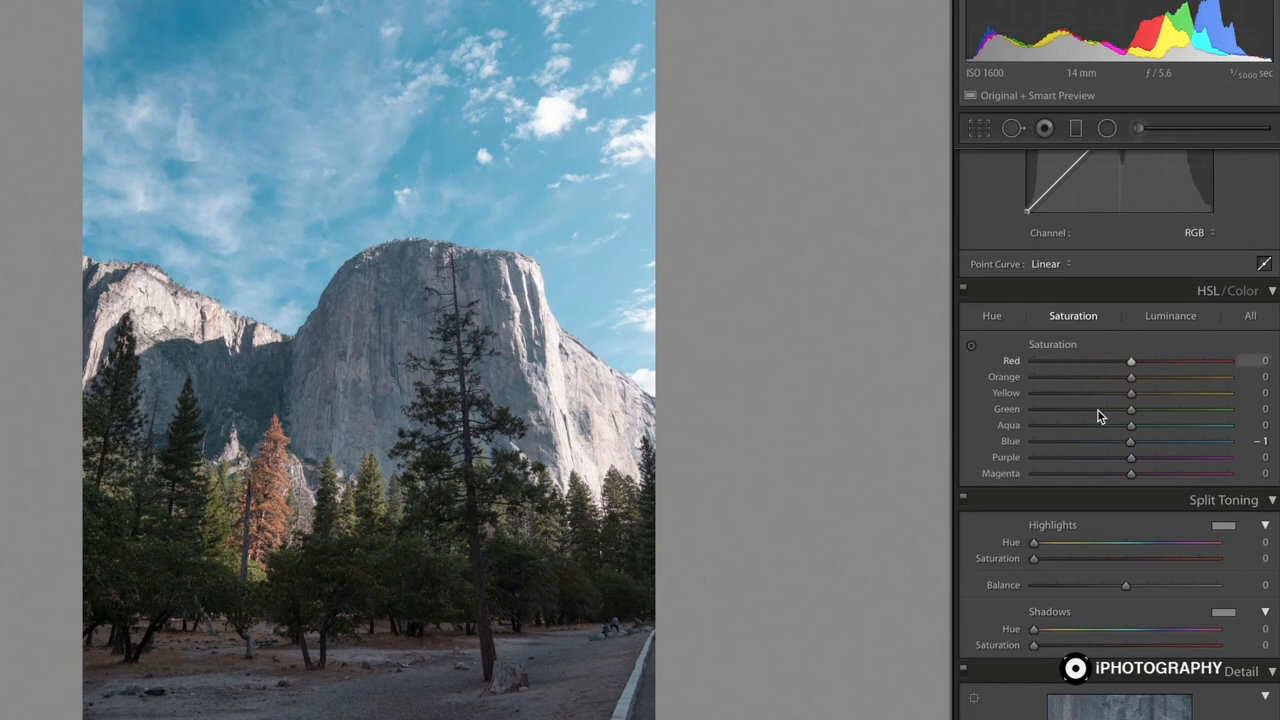
{"action": "left_click_drag", "start_coordinate": [1130, 441], "coordinate": [1105, 441]}
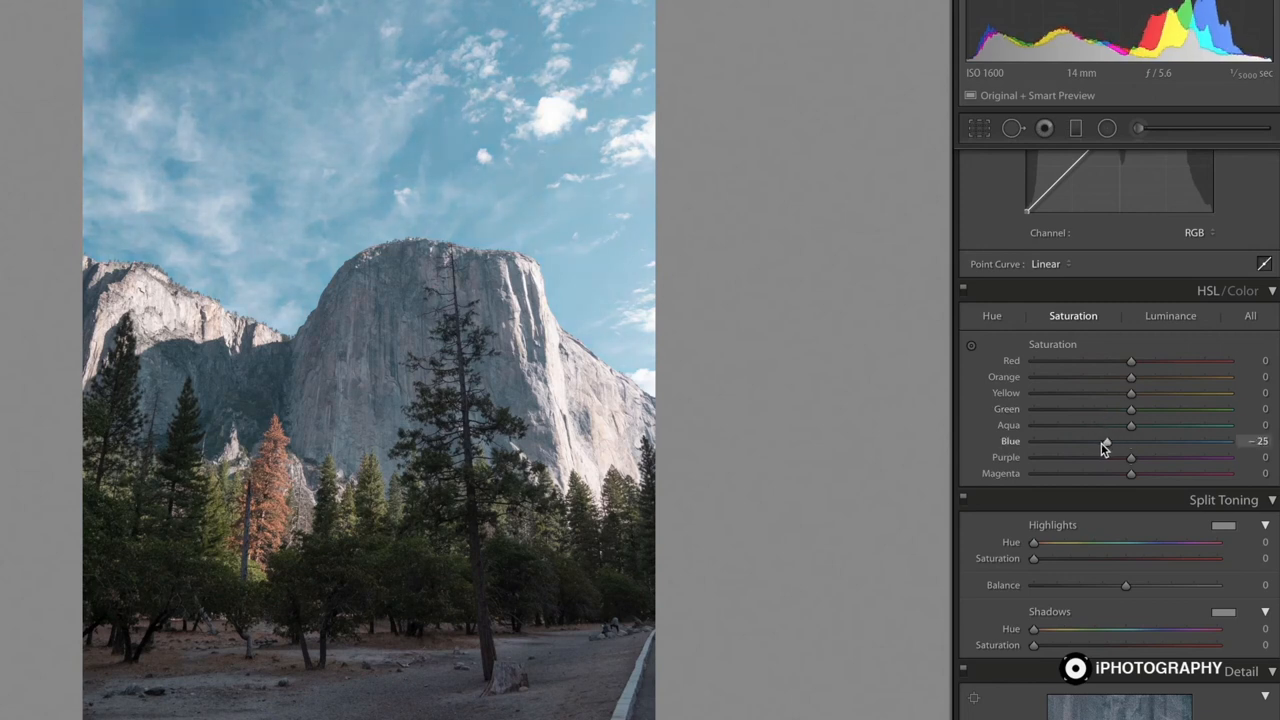
{"action": "left_click_drag", "start_coordinate": [1115, 441], "coordinate": [1103, 441]}
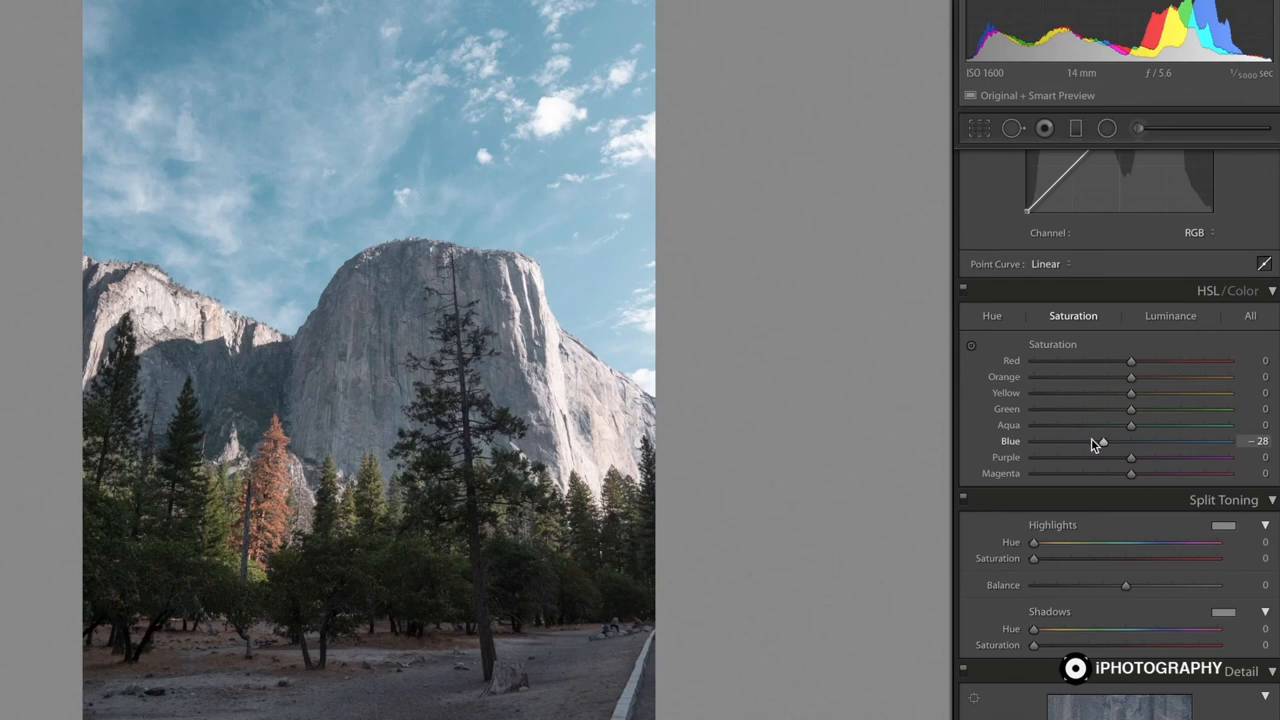
{"action": "left_click_drag", "start_coordinate": [1130, 441], "coordinate": [1103, 441]}
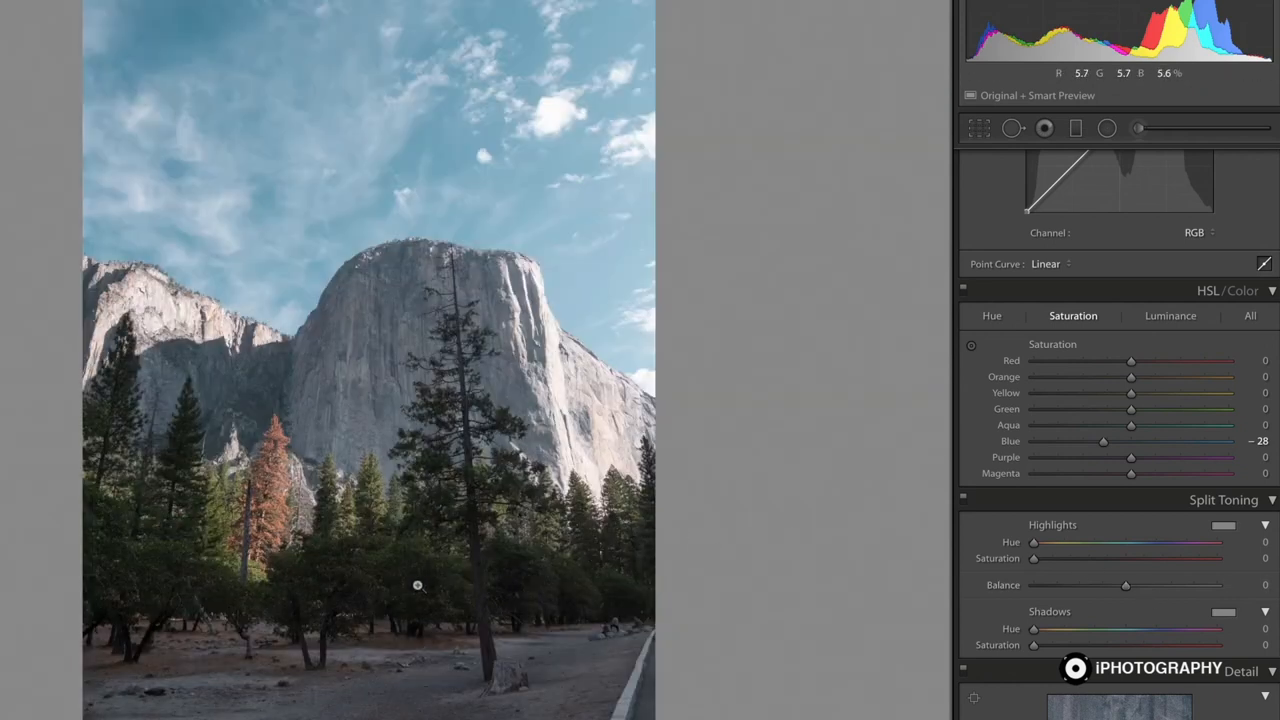
- Shift foliage hues toward orange: Green hue -100 and Yellow hue -87
{"action": "left_click", "coordinate": [991, 315]}
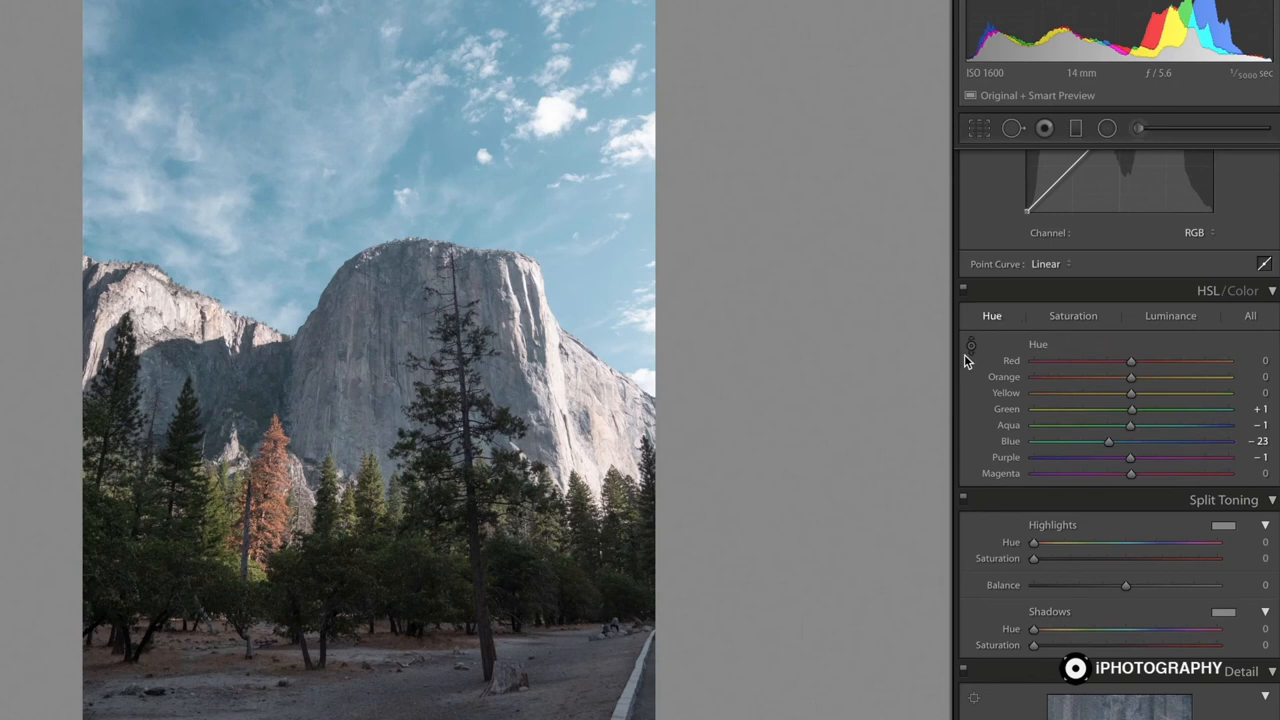
{"action": "mouse_move", "coordinate": [971, 343]}
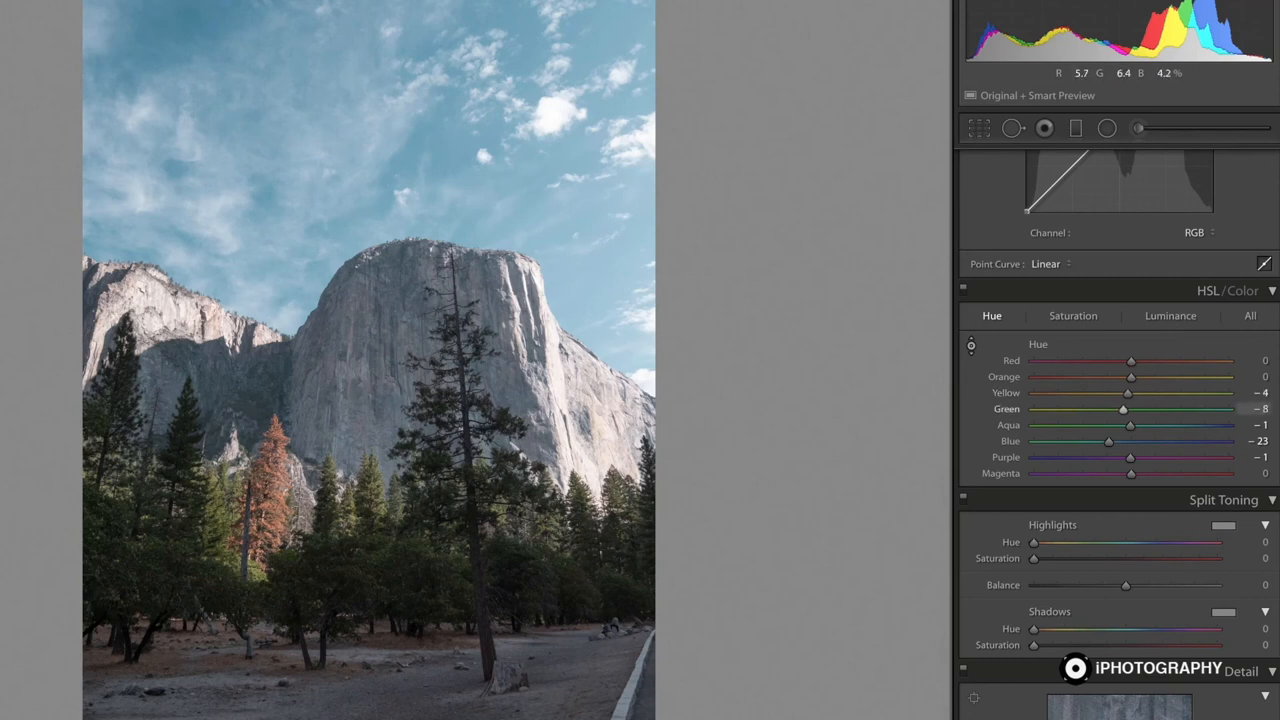
{"action": "left_click_drag", "start_coordinate": [1122, 409], "coordinate": [1058, 409]}
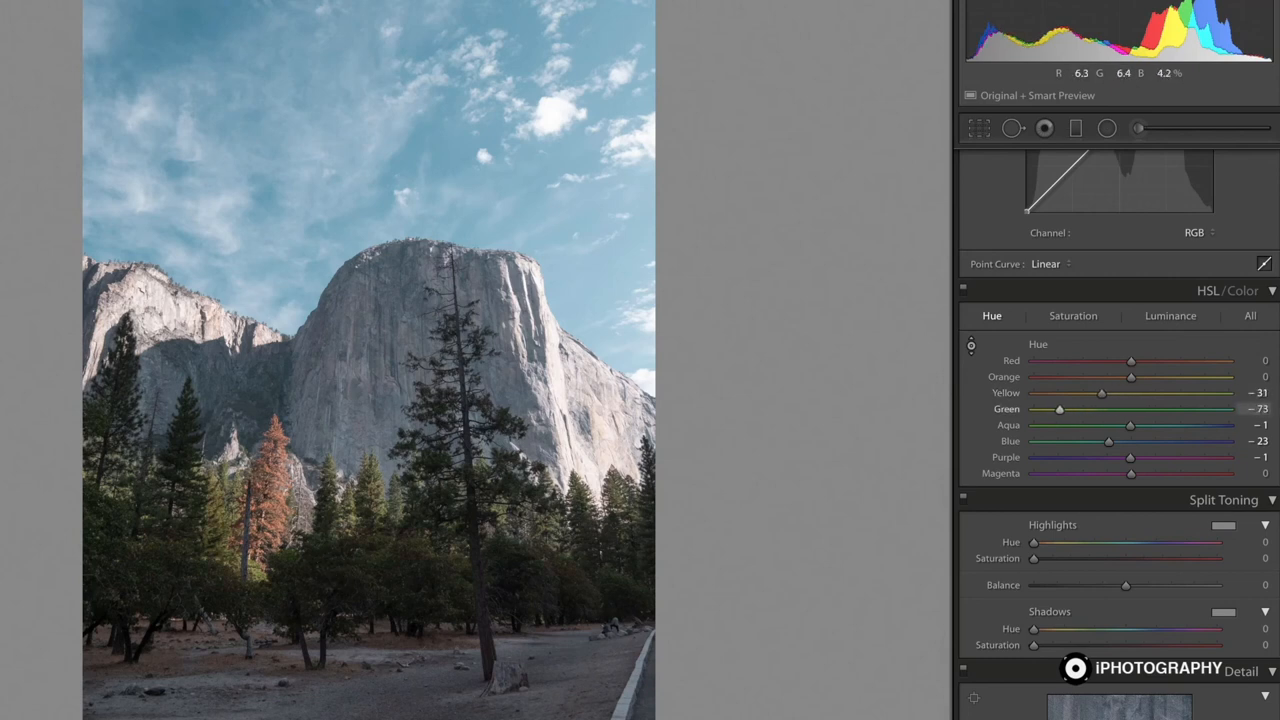
{"action": "left_click_drag", "start_coordinate": [1058, 409], "coordinate": [1033, 409]}
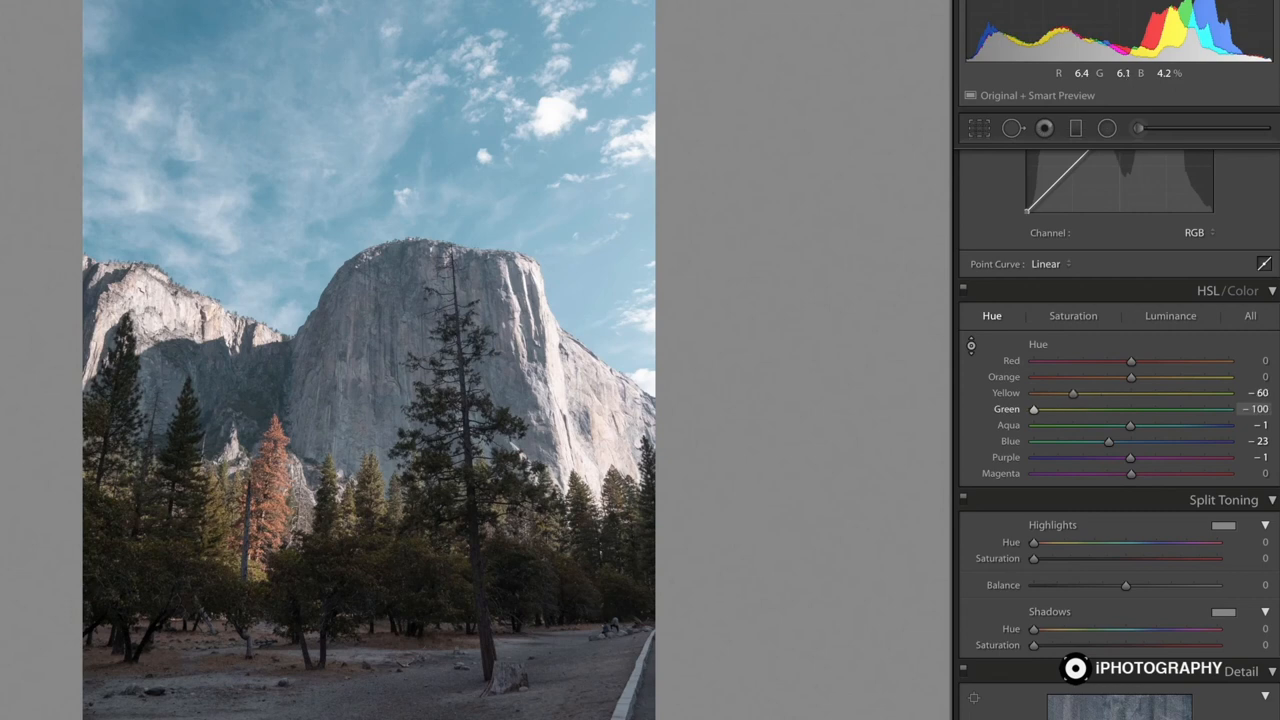
{"action": "left_click_drag", "start_coordinate": [1102, 393], "coordinate": [1075, 393]}
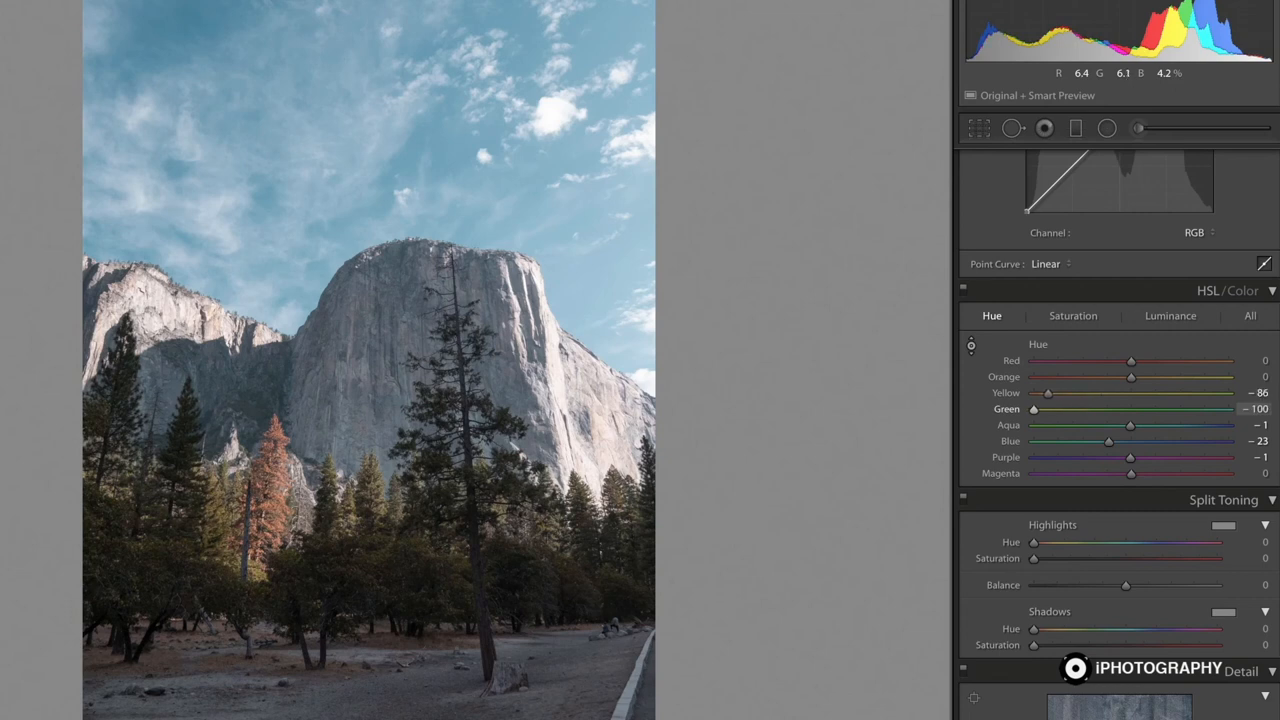
{"action": "left_click_drag", "start_coordinate": [1078, 392], "coordinate": [1076, 392]}
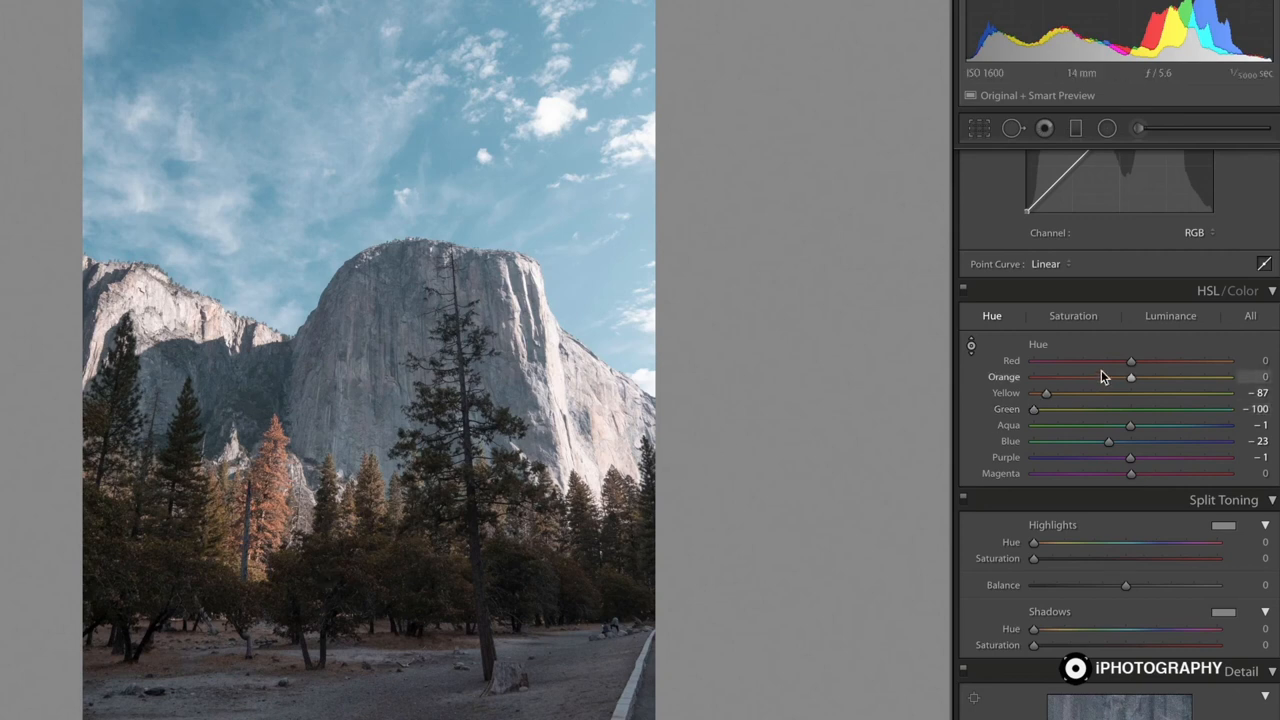
- Darken the orange pines with Yellow luminance -18 and Green luminance -21
{"action": "left_click", "coordinate": [1170, 315]}
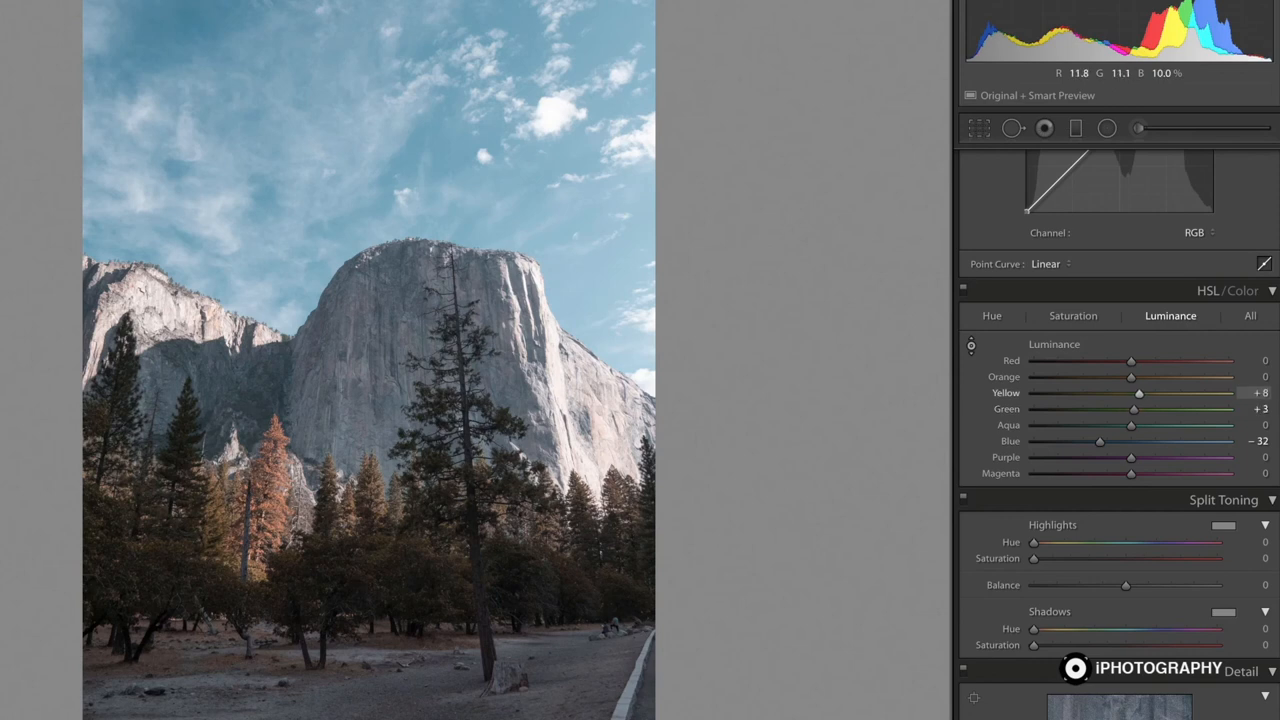
{"action": "left_click_drag", "start_coordinate": [1131, 392], "coordinate": [1033, 392]}
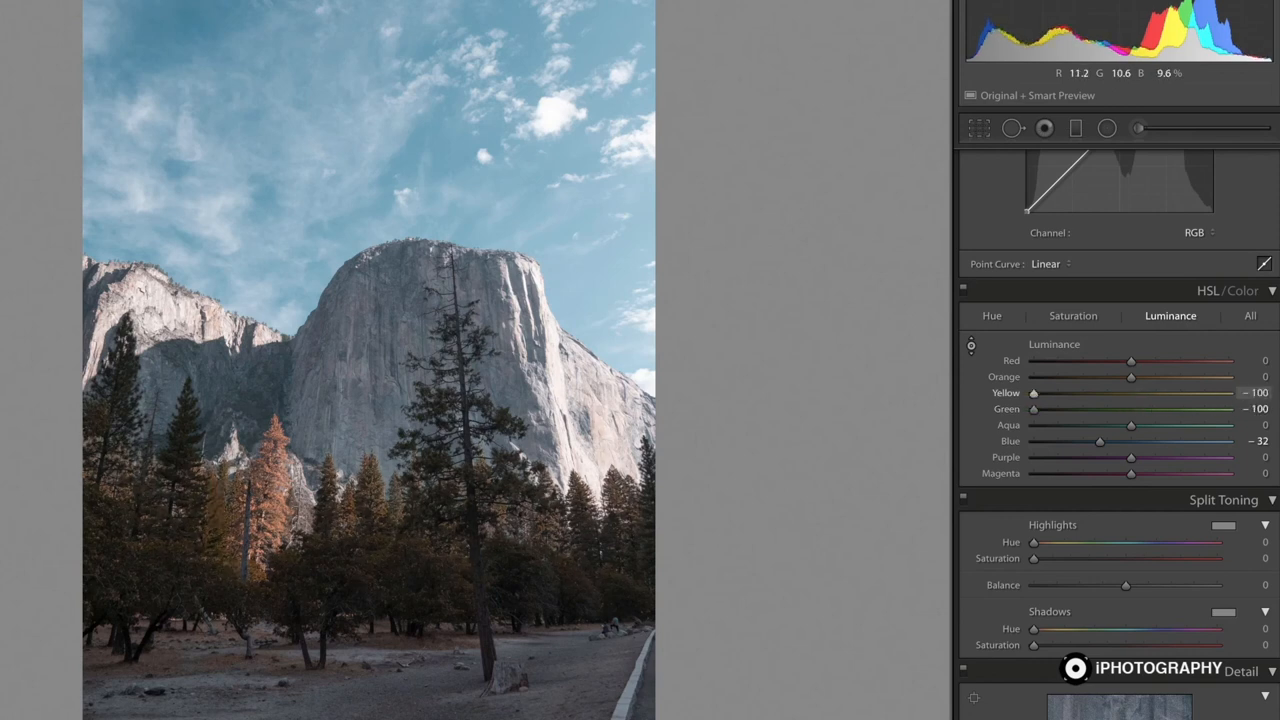
{"action": "left_click_drag", "start_coordinate": [1034, 392], "coordinate": [1230, 392]}
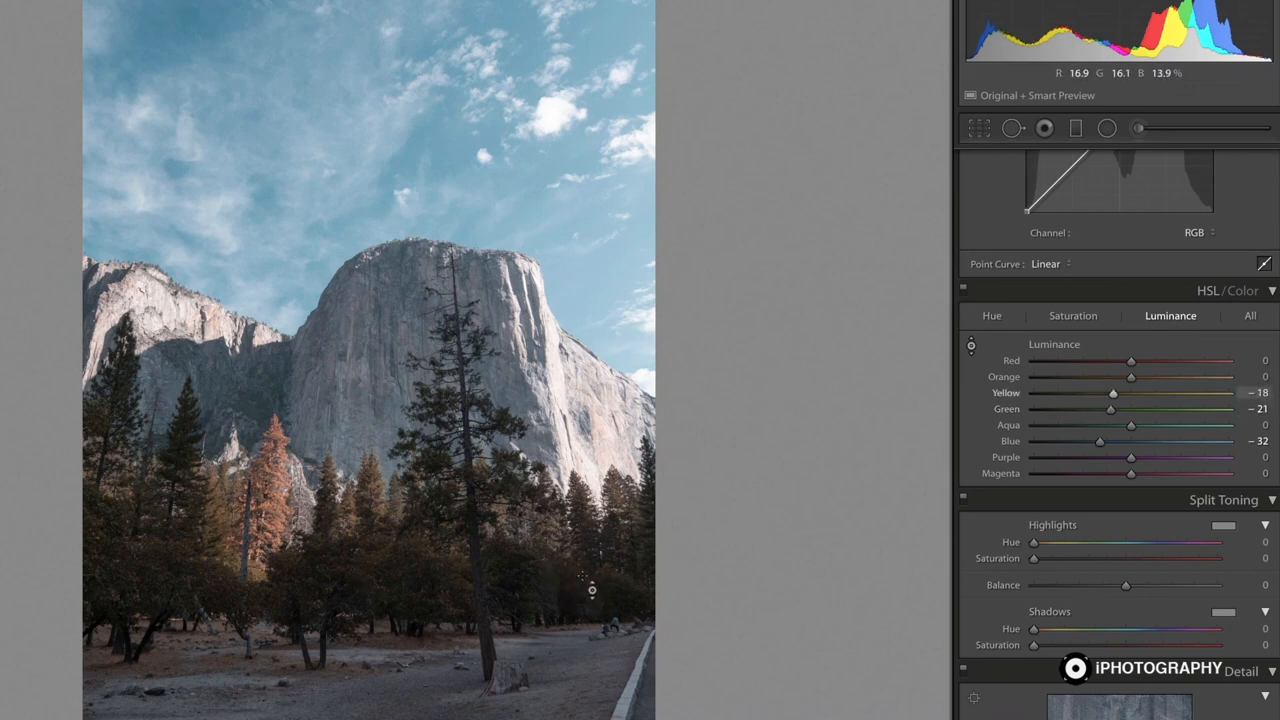
- Intensify the orange pines with Green saturation +100 and Yellow saturation +11
{"action": "left_click", "coordinate": [1072, 315]}
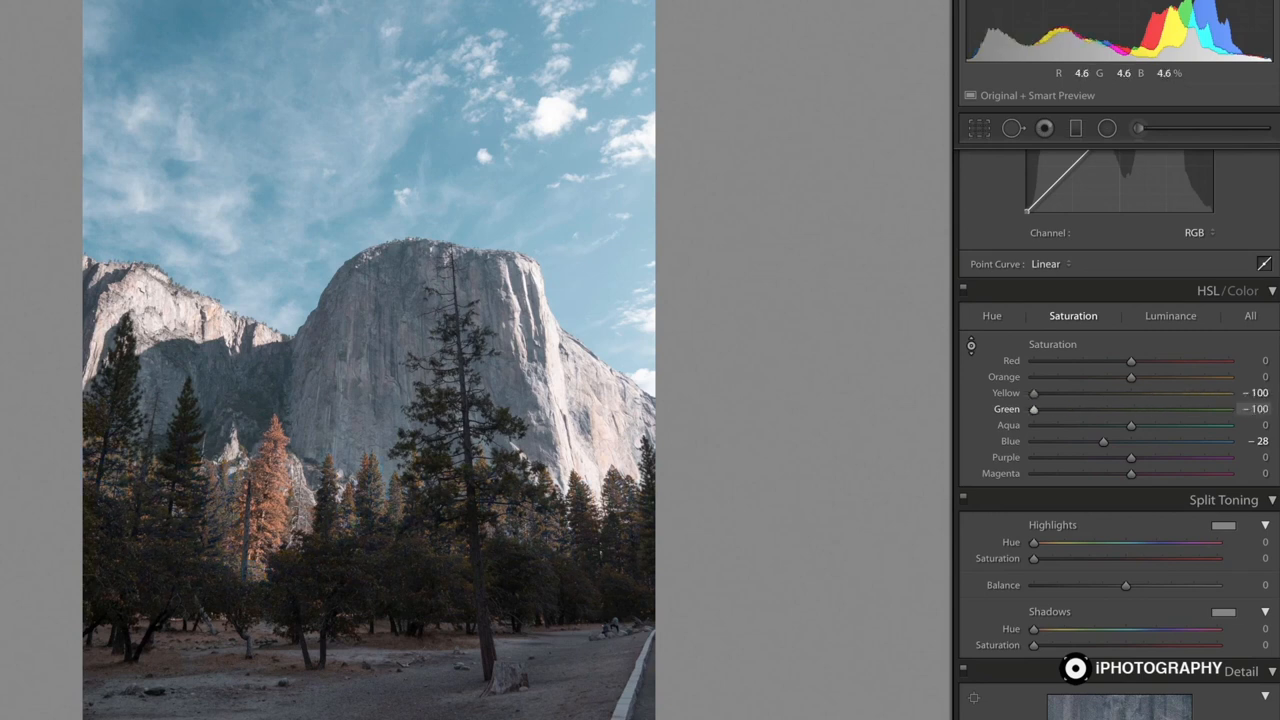
{"action": "left_click_drag", "start_coordinate": [1034, 409], "coordinate": [1228, 409]}
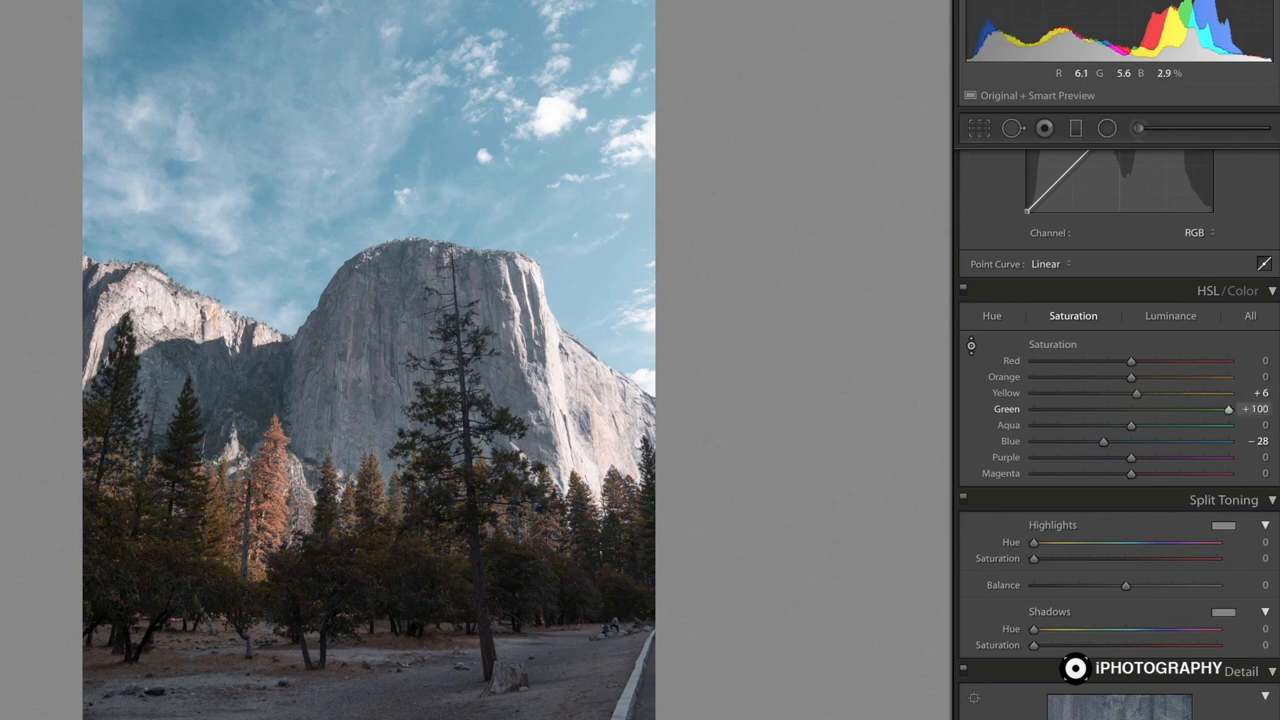
{"action": "left_click_drag", "start_coordinate": [1170, 392], "coordinate": [1175, 392]}
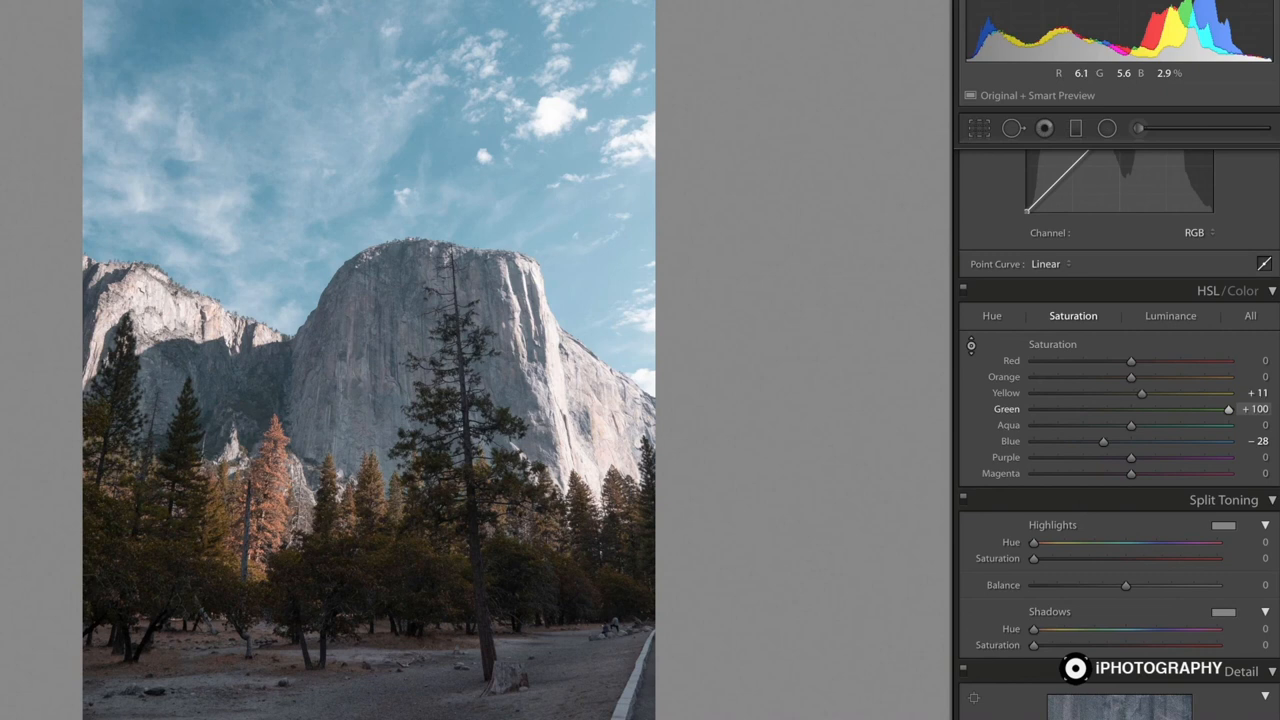
{"action": "mouse_move", "coordinate": [432, 578]}
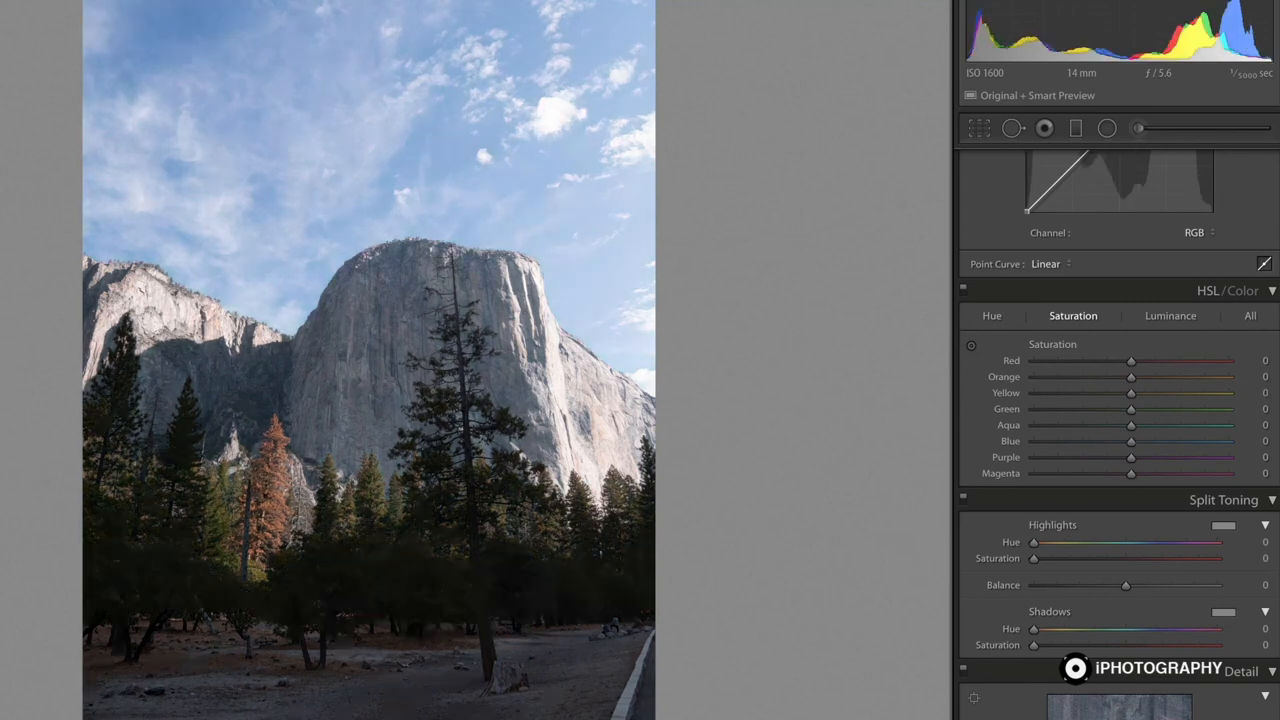
{"action": "left_click_drag", "start_coordinate": [1131, 409], "coordinate": [1228, 409]}
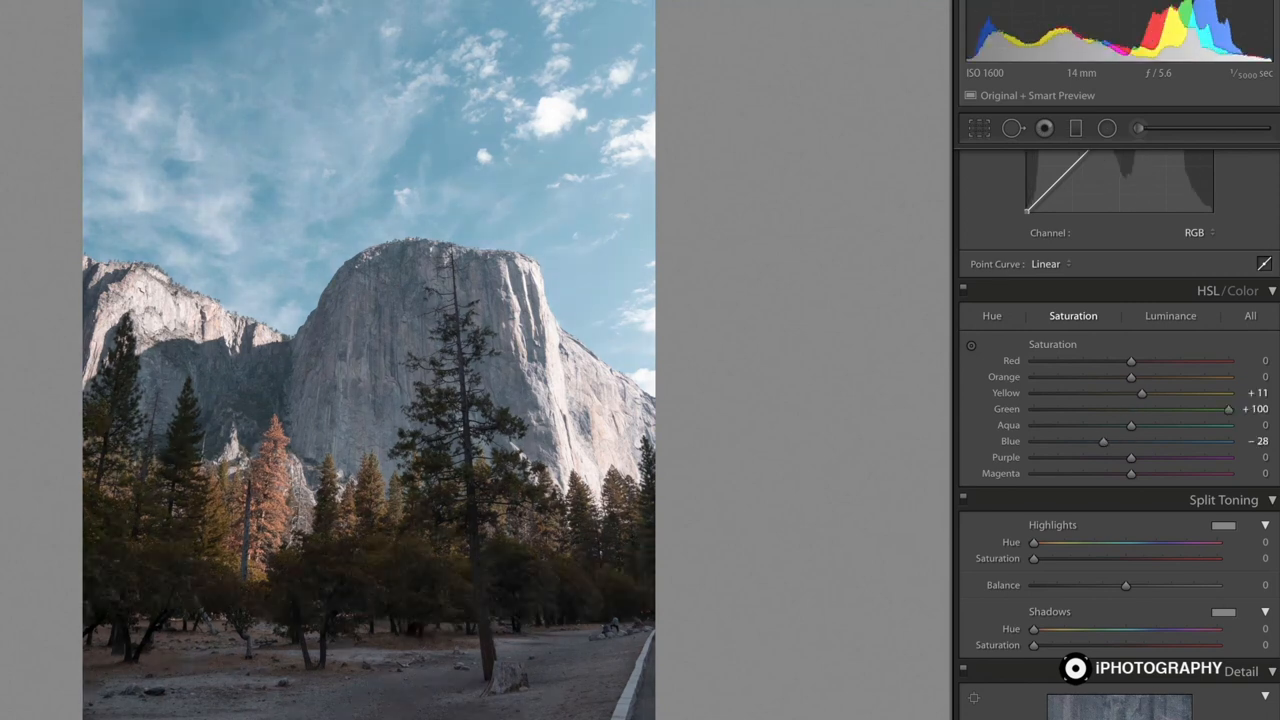